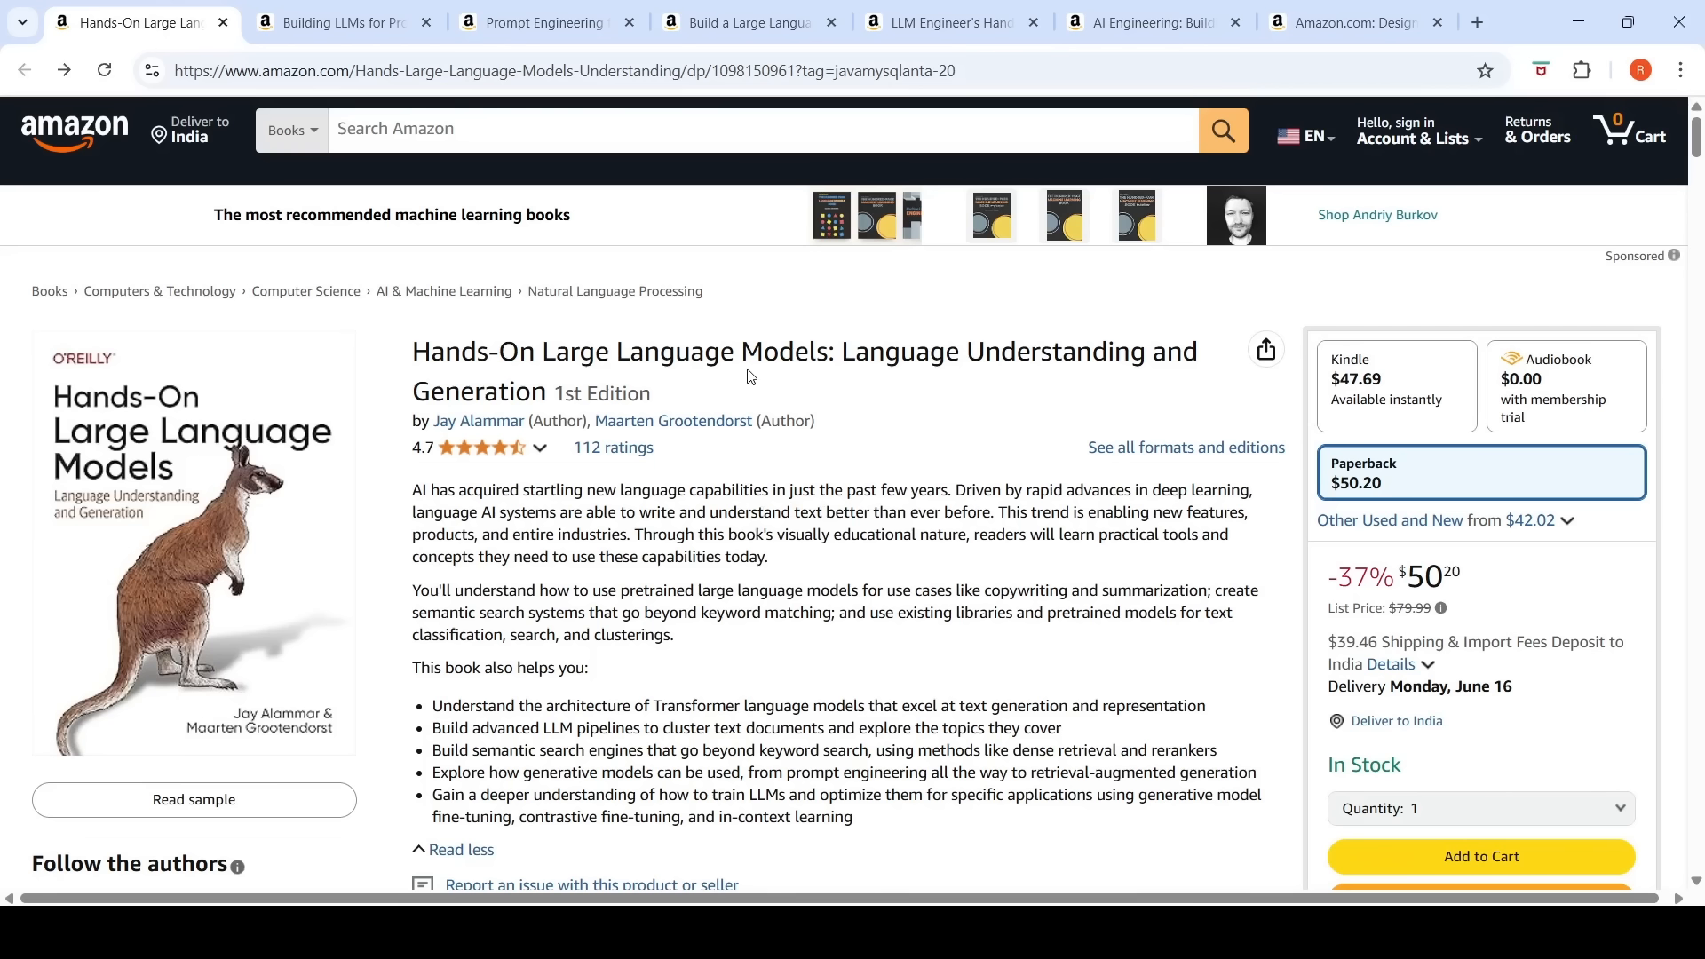
pyautogui.moveTo(922, 401)
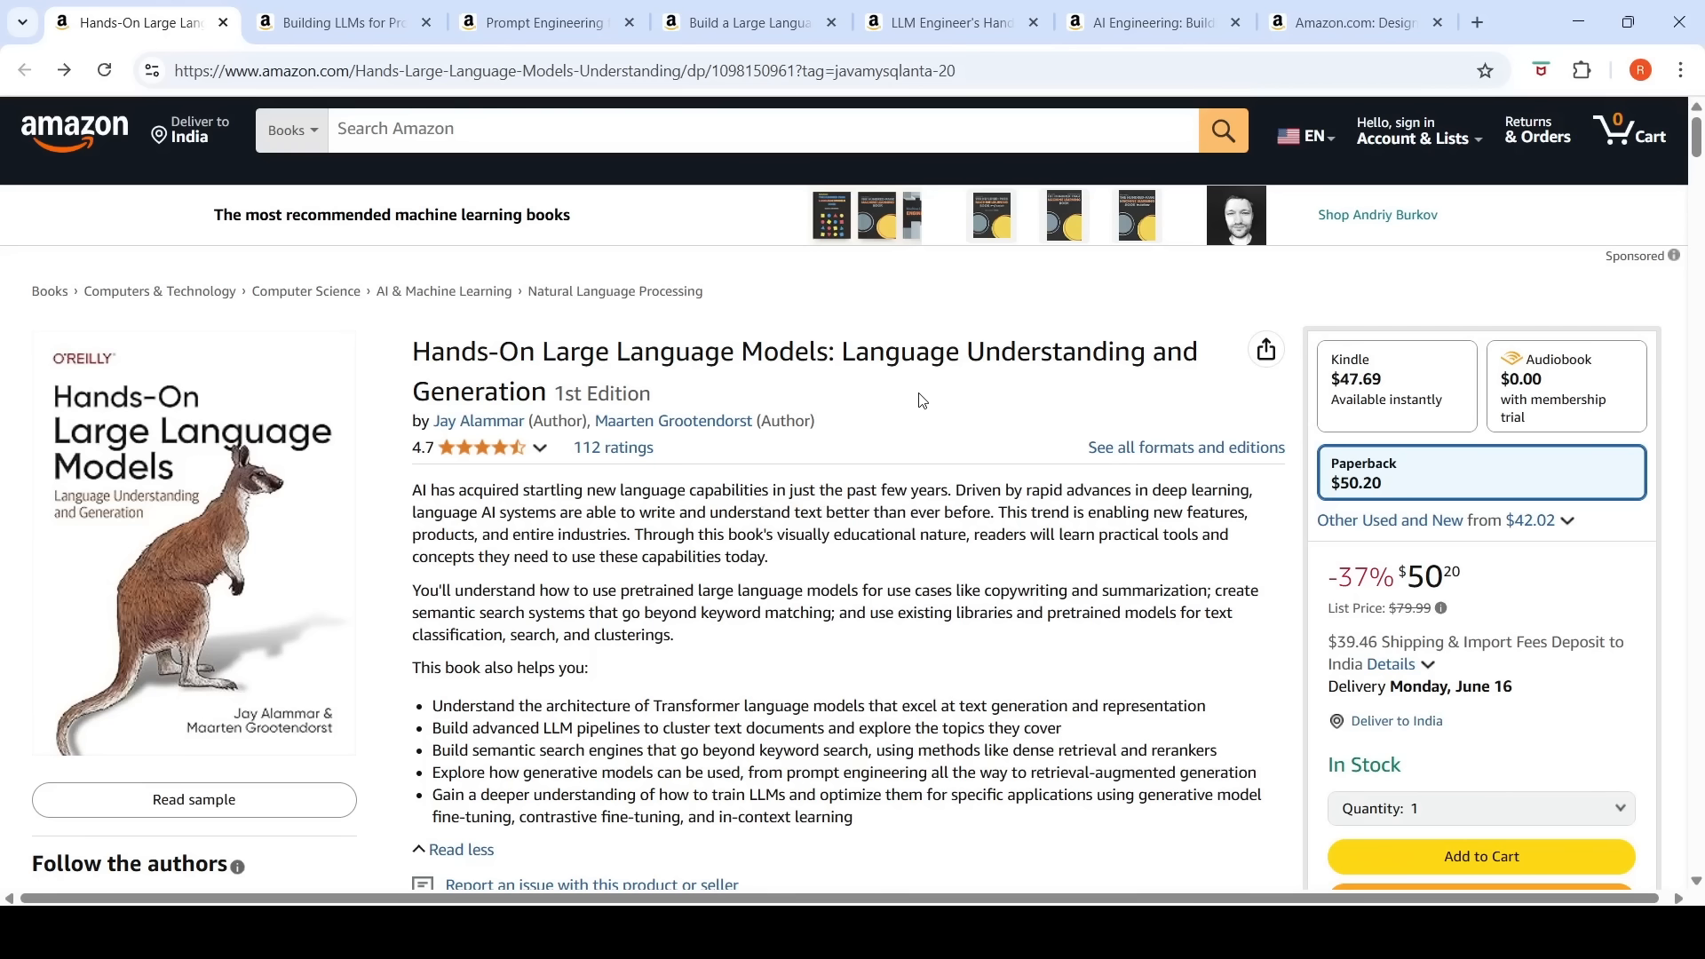
pyautogui.moveTo(563, 416)
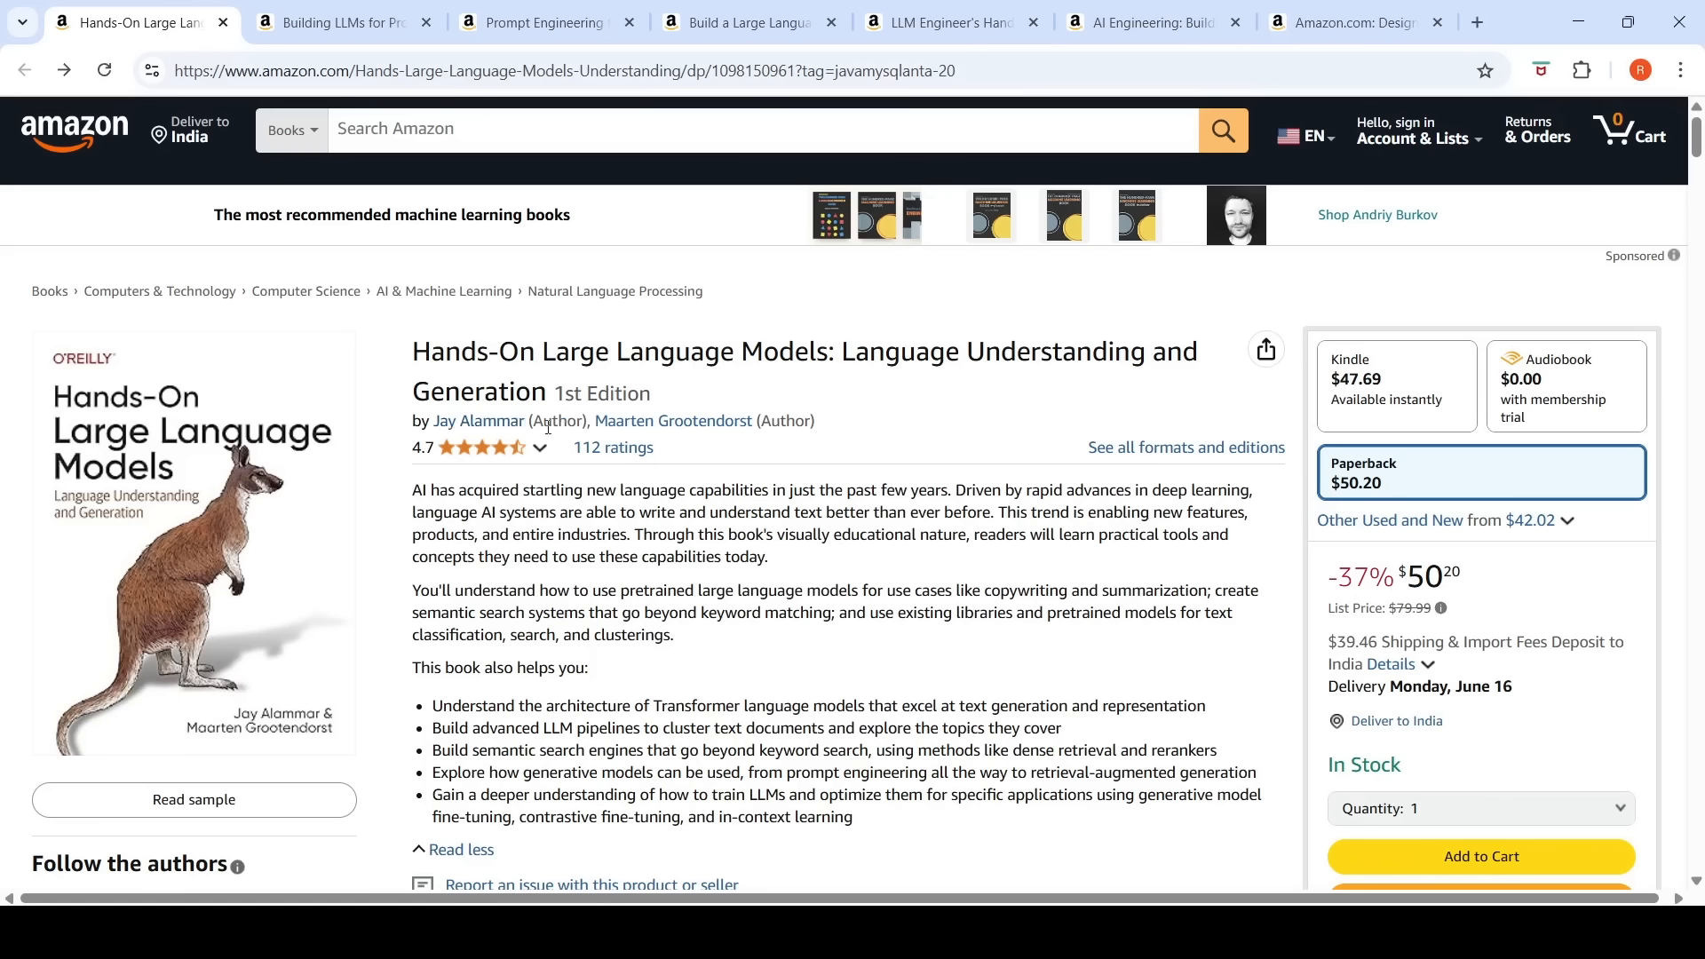
pyautogui.moveTo(708, 443)
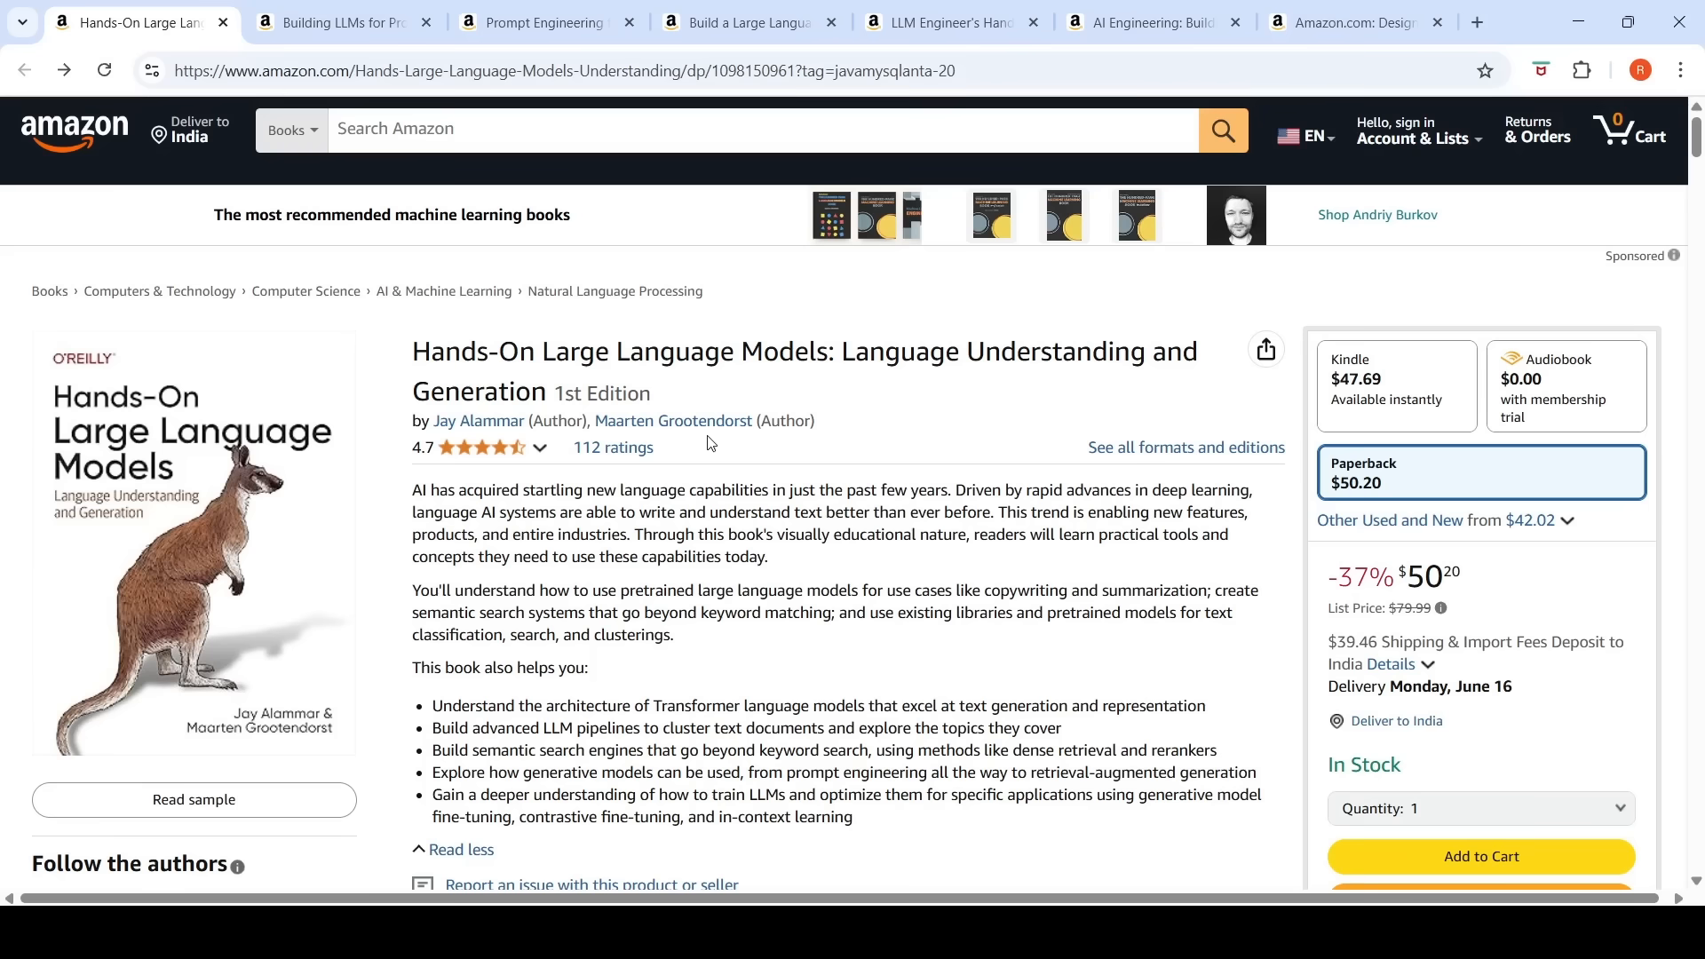
pyautogui.moveTo(716, 443)
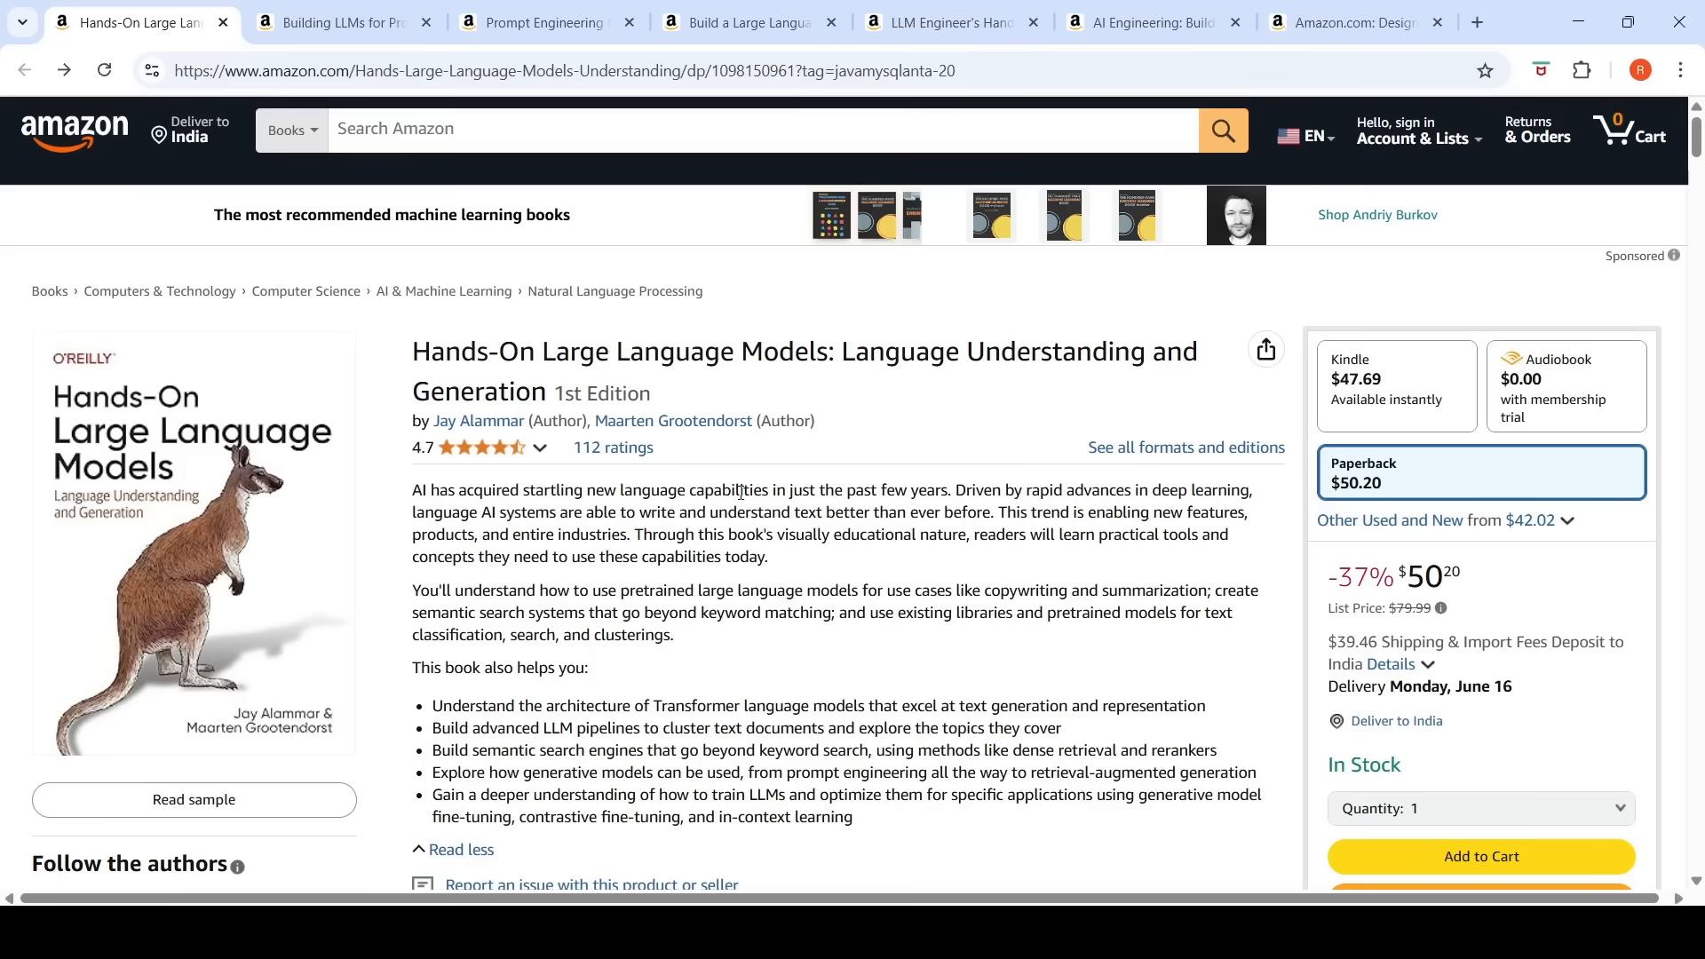
# Step: Open the Hands-On Large Language Models sample and scroll to the bag-of-words section
pyautogui.scroll(-3)
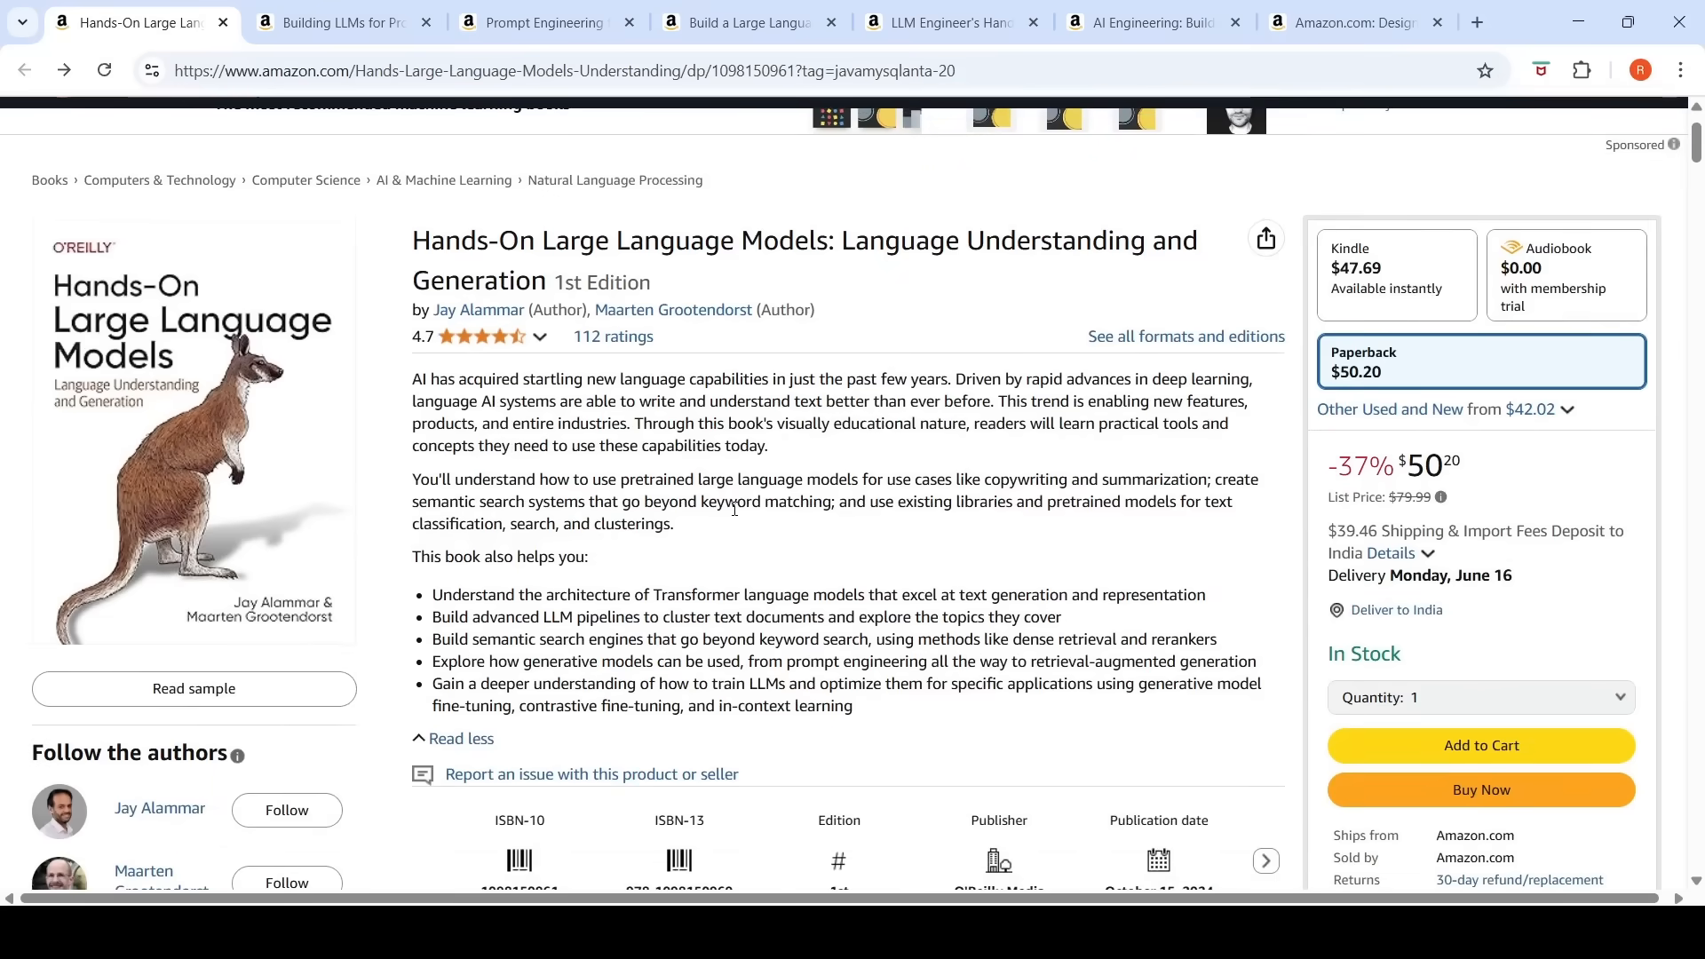
pyautogui.moveTo(736, 508)
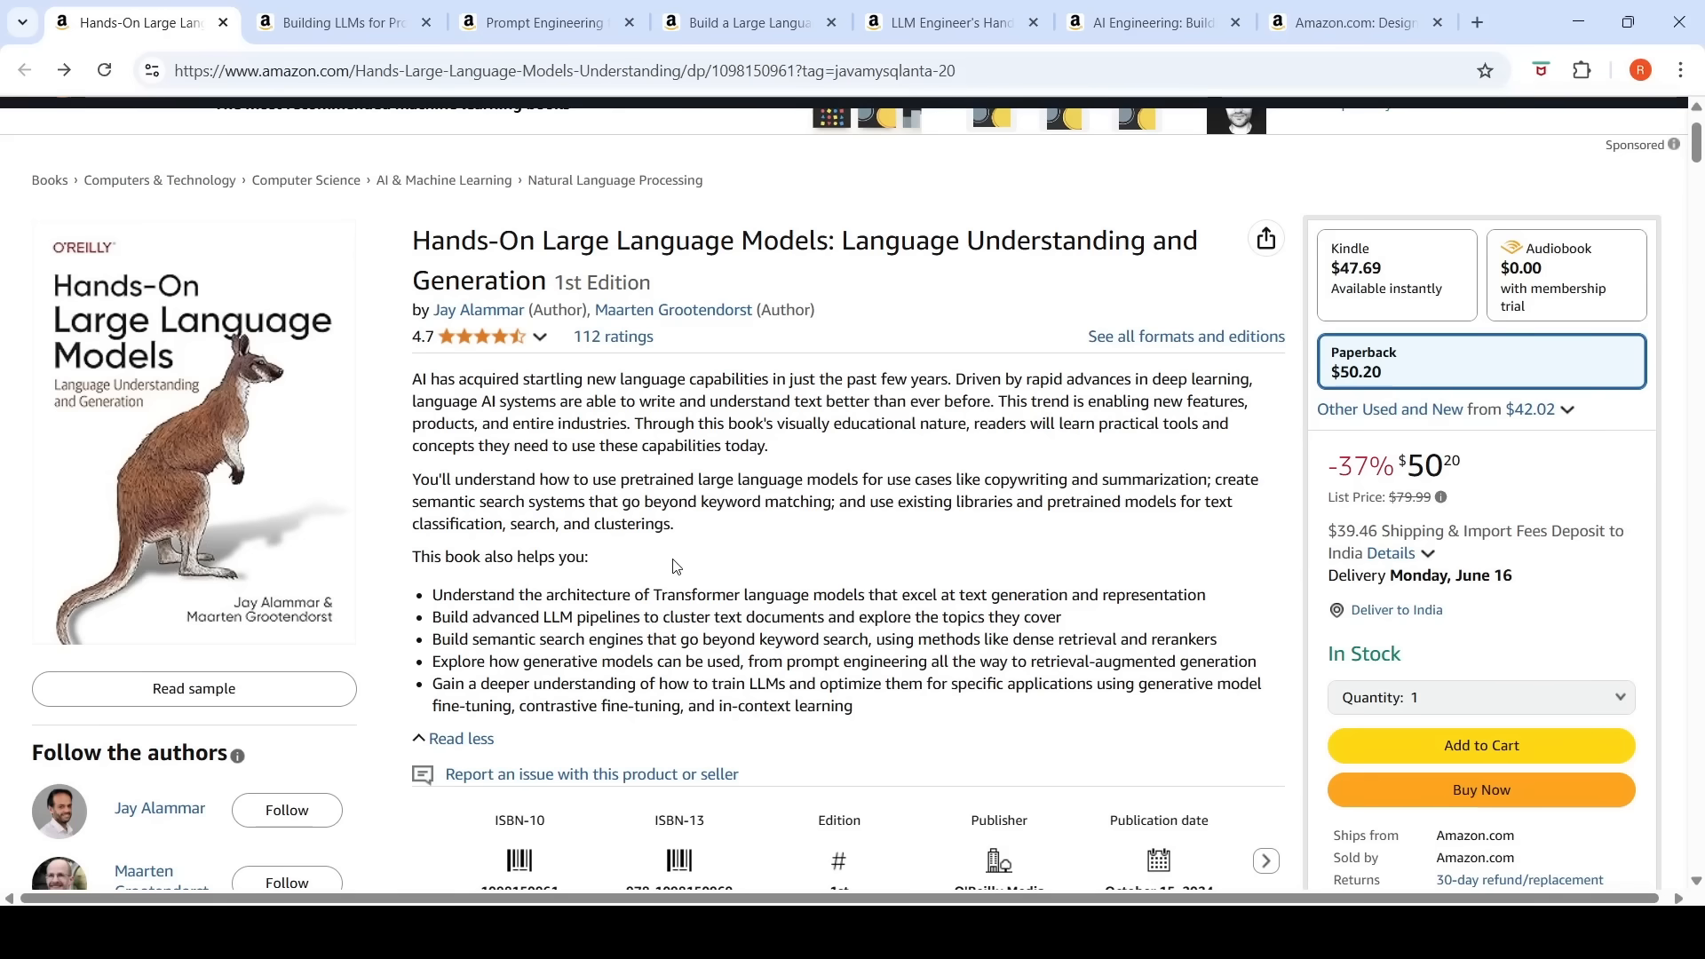
pyautogui.moveTo(563, 518)
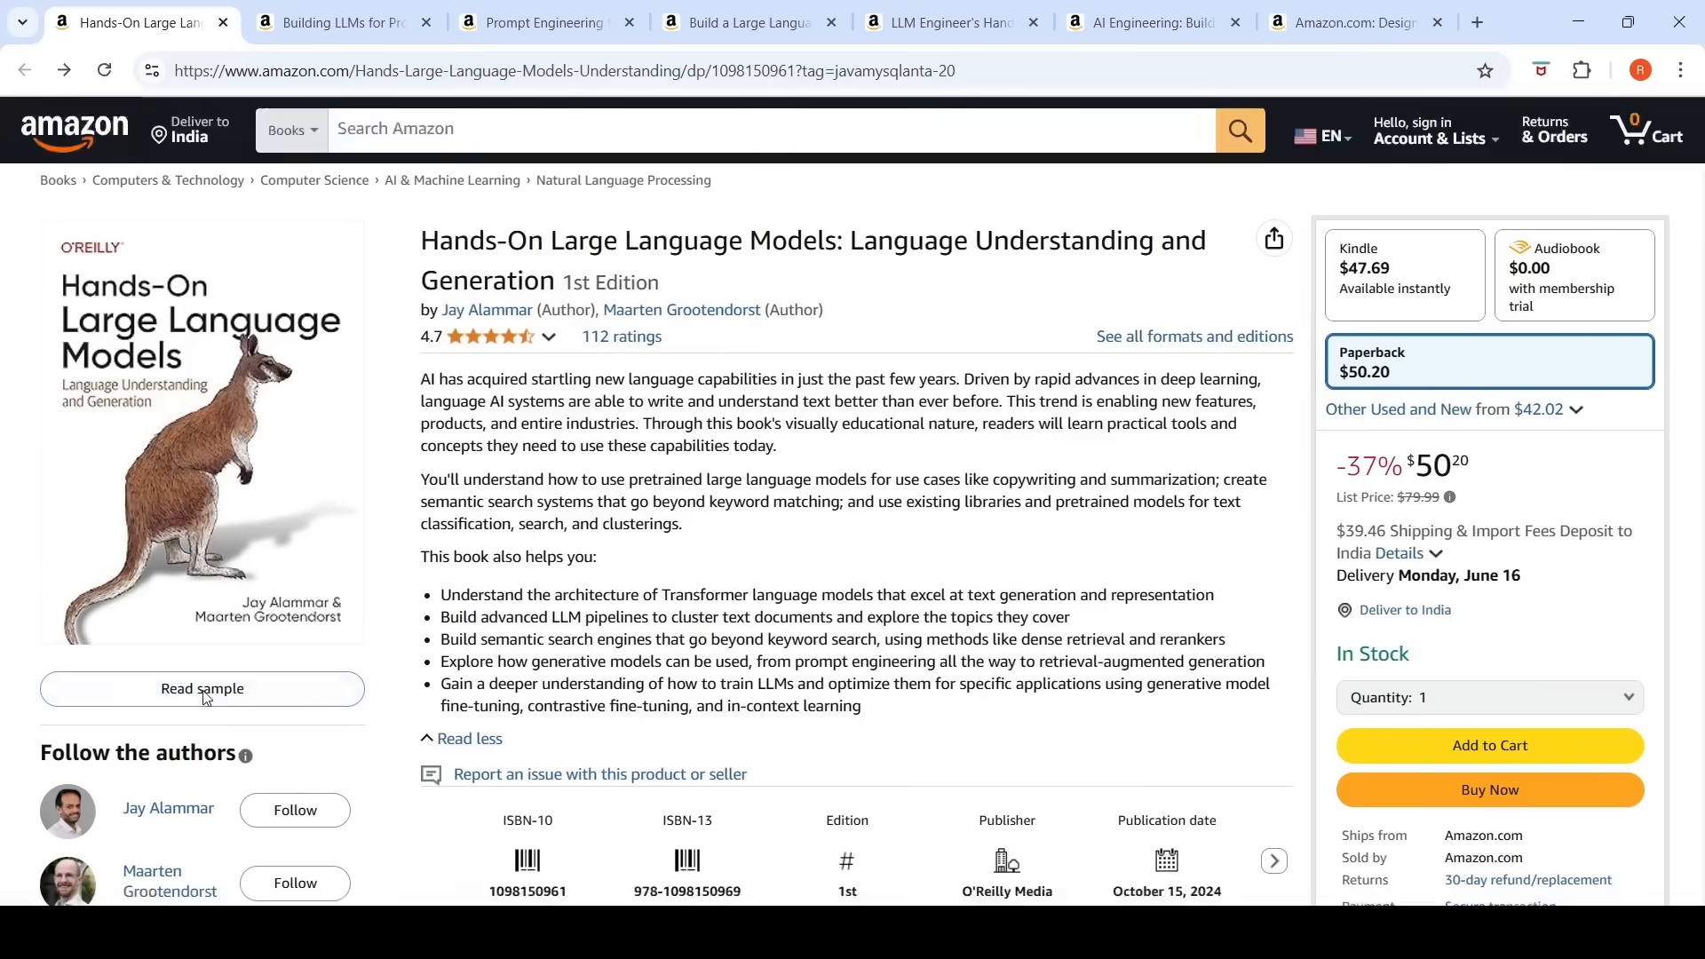
pyautogui.click(203, 688)
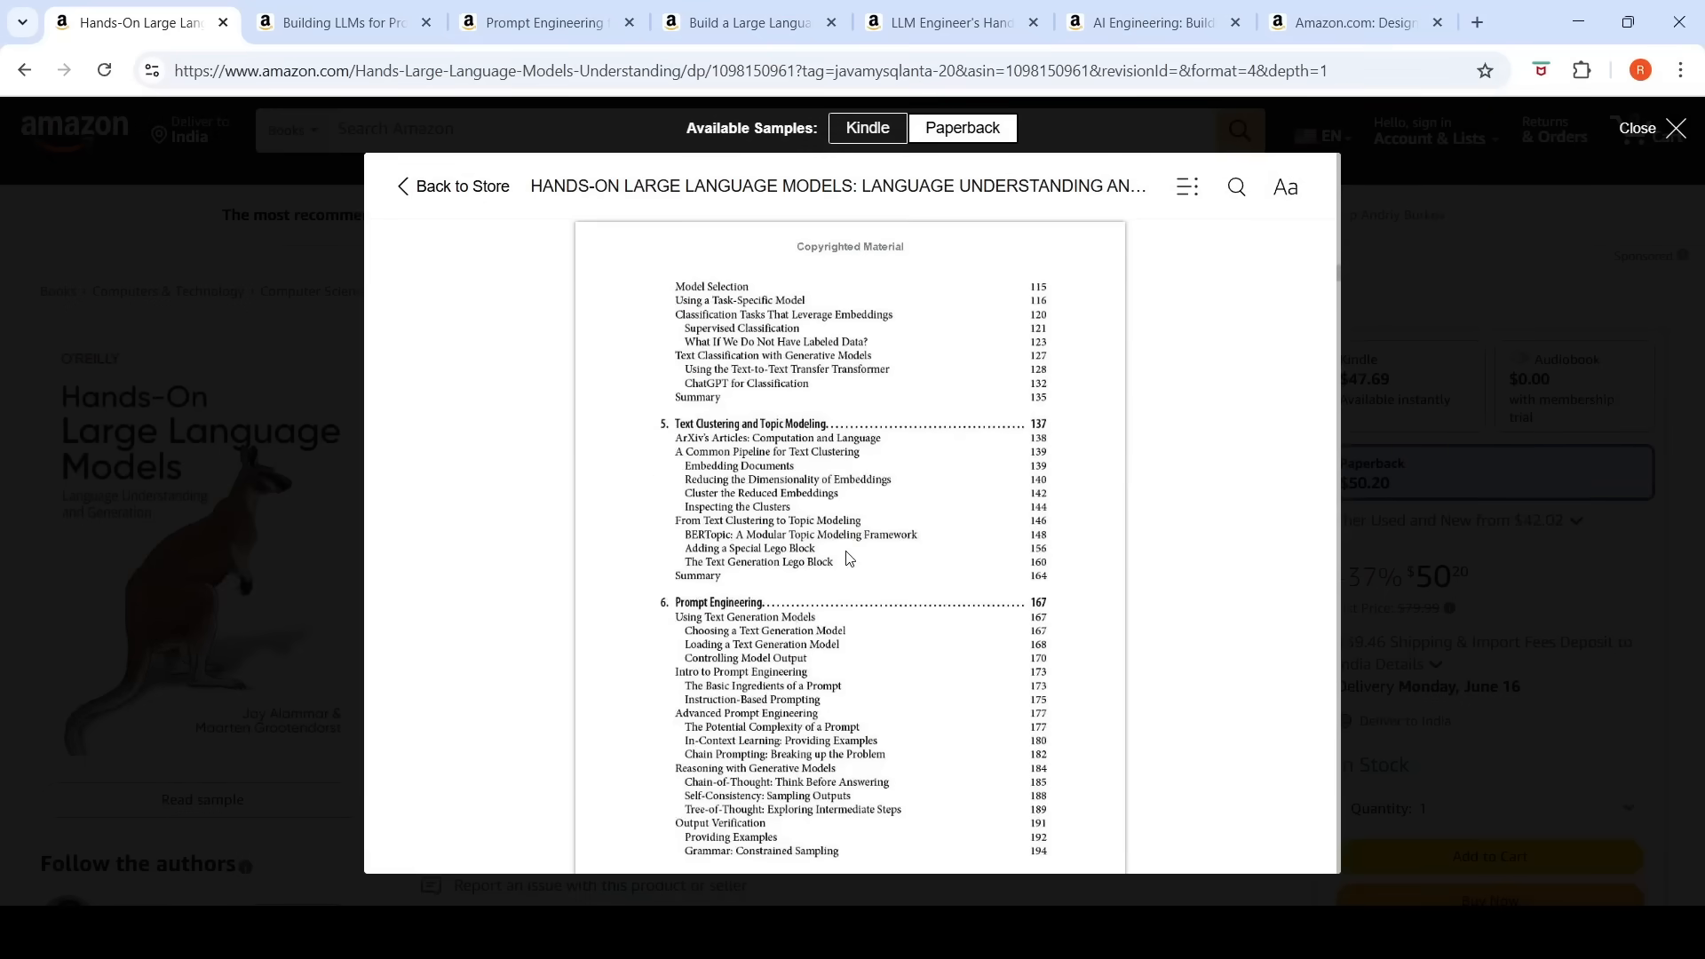
pyautogui.scroll(-3)
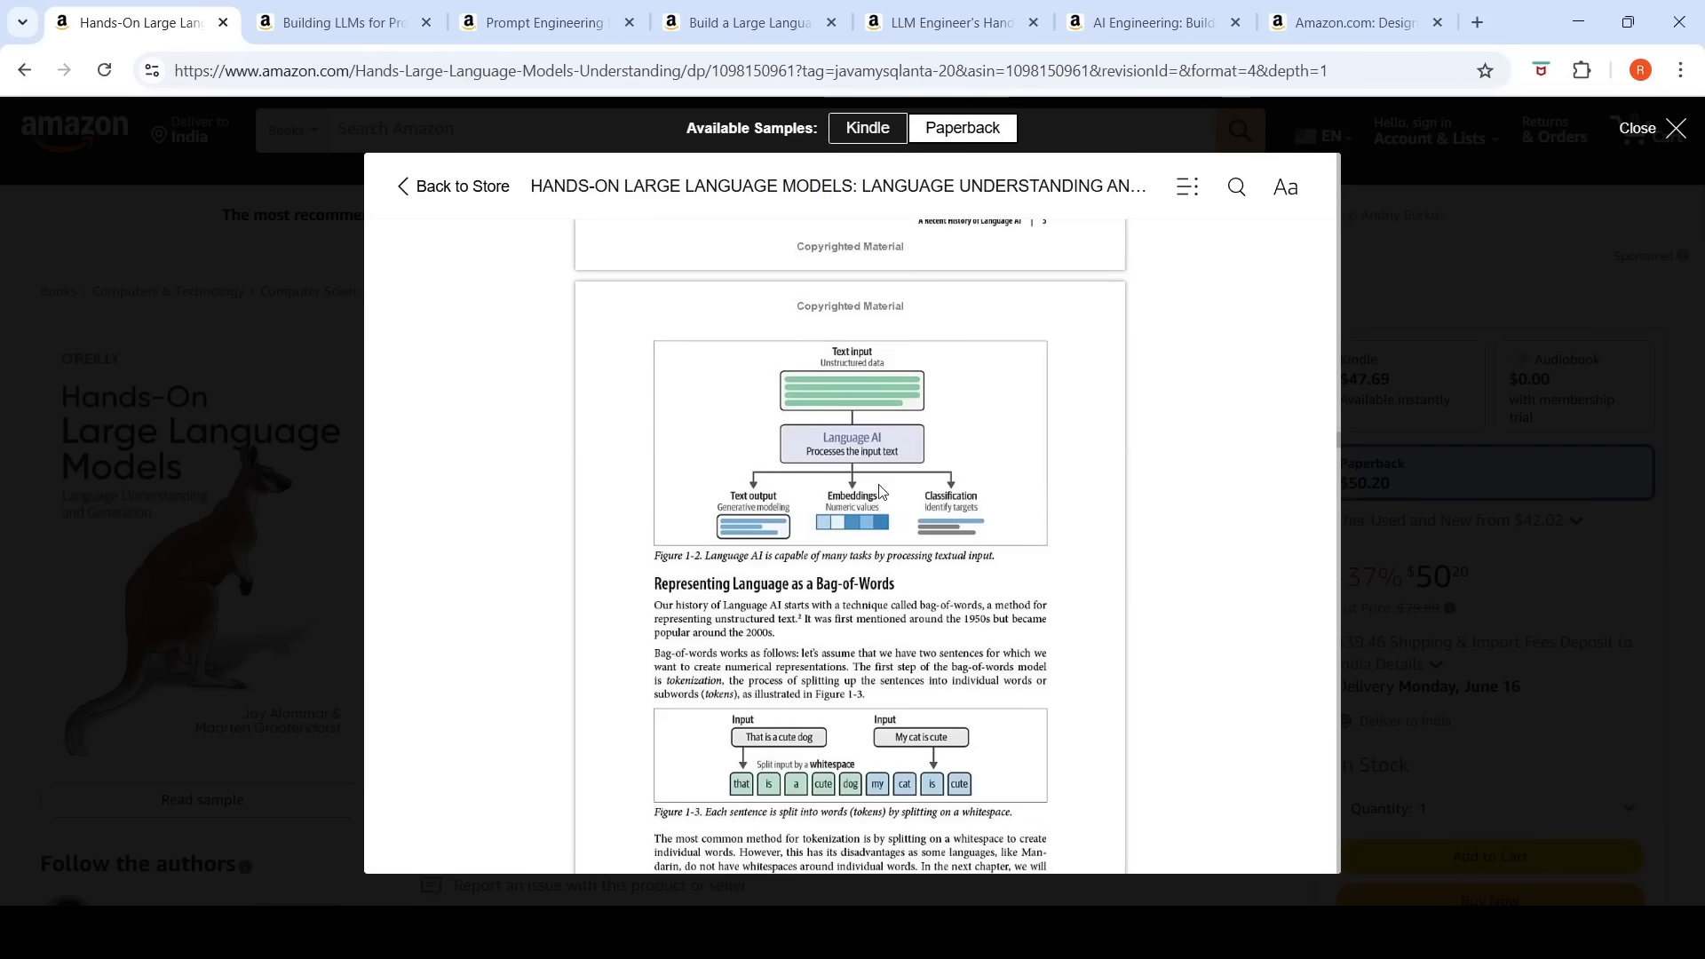
pyautogui.moveTo(1597, 226)
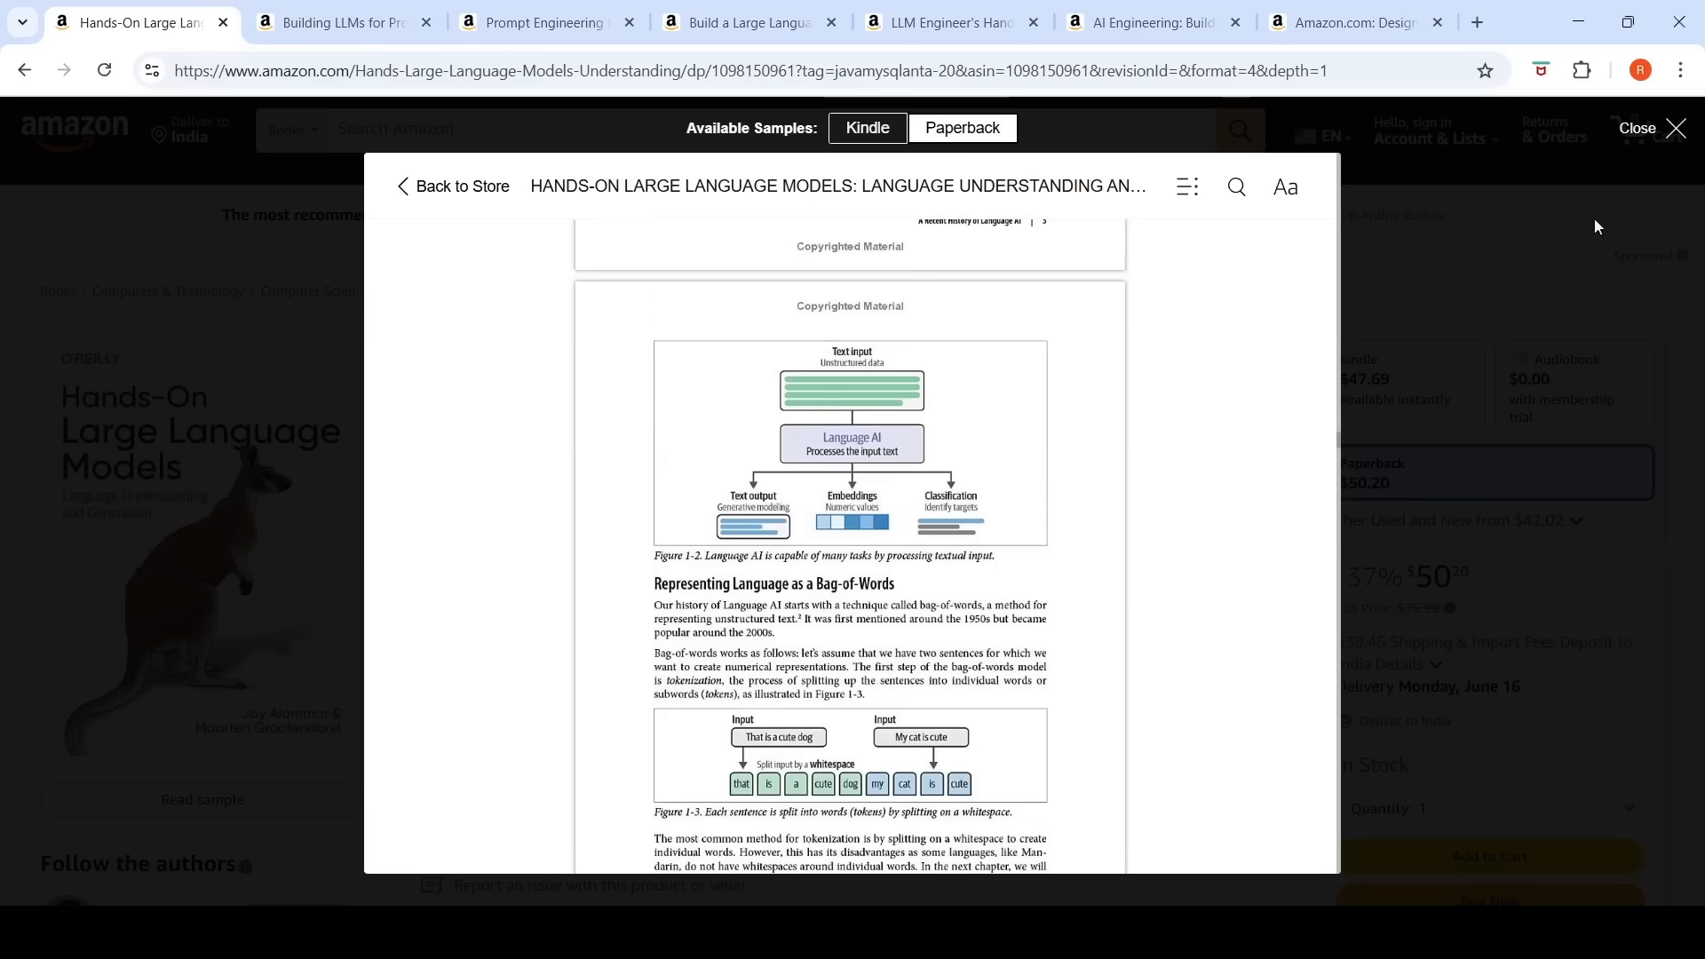
# Step: Close the sample reader to get back to the Hands-On Large Language Models page
pyautogui.click(1636, 127)
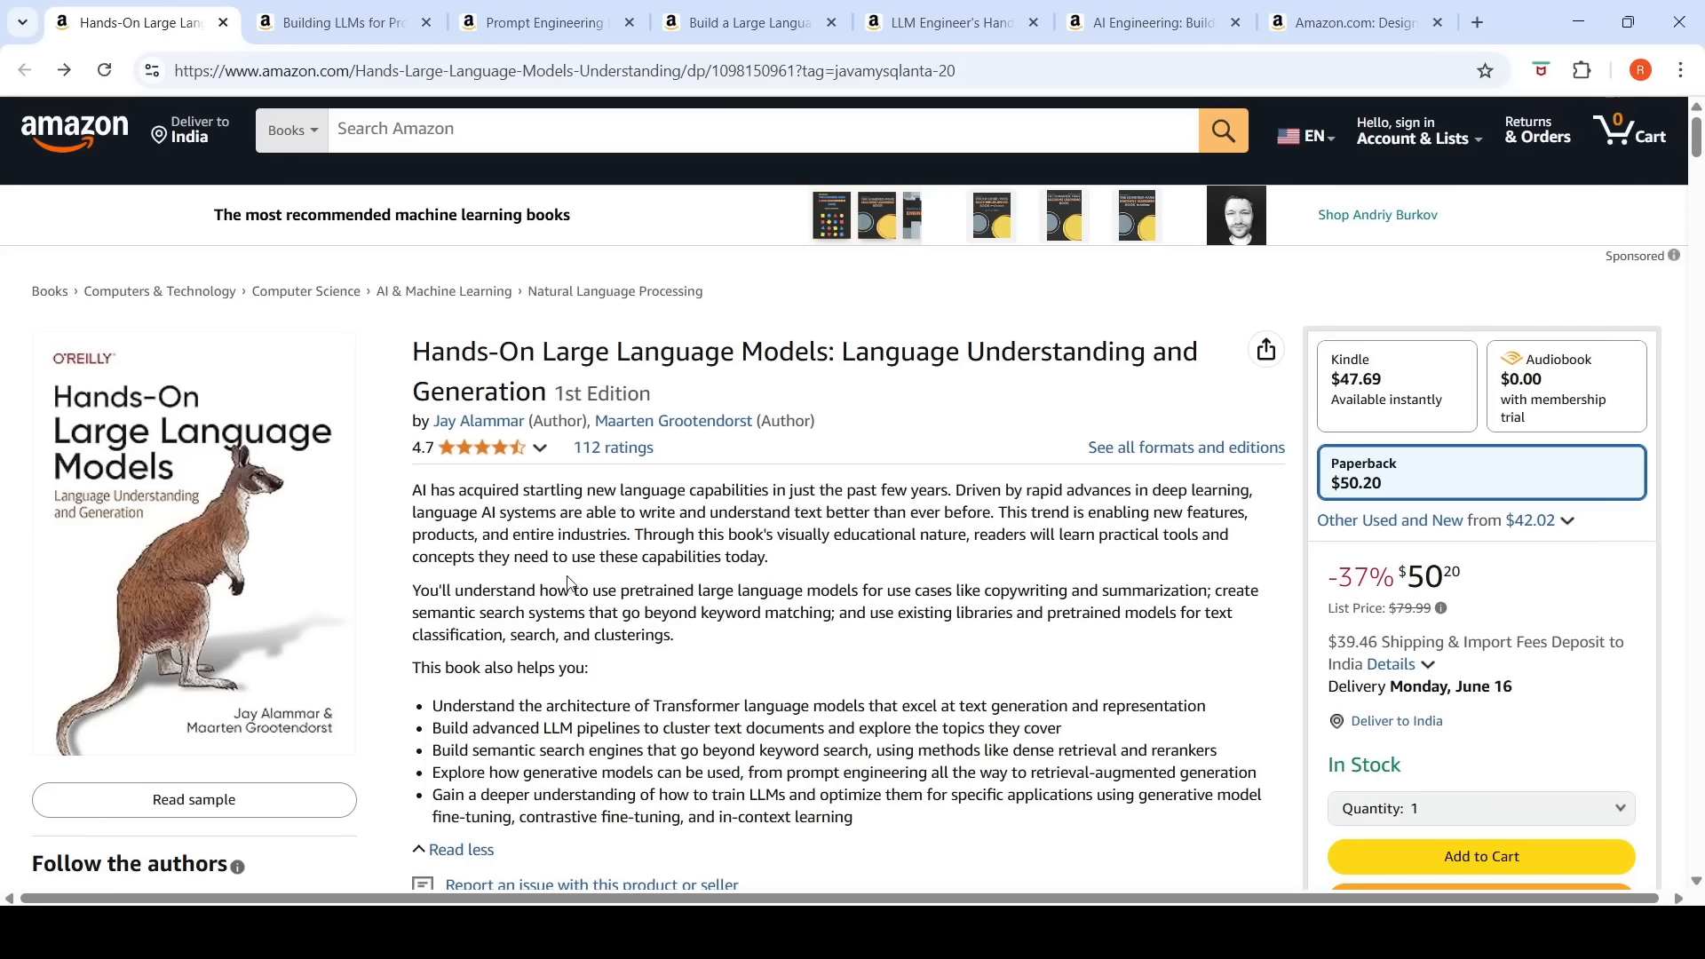
pyautogui.moveTo(571, 585)
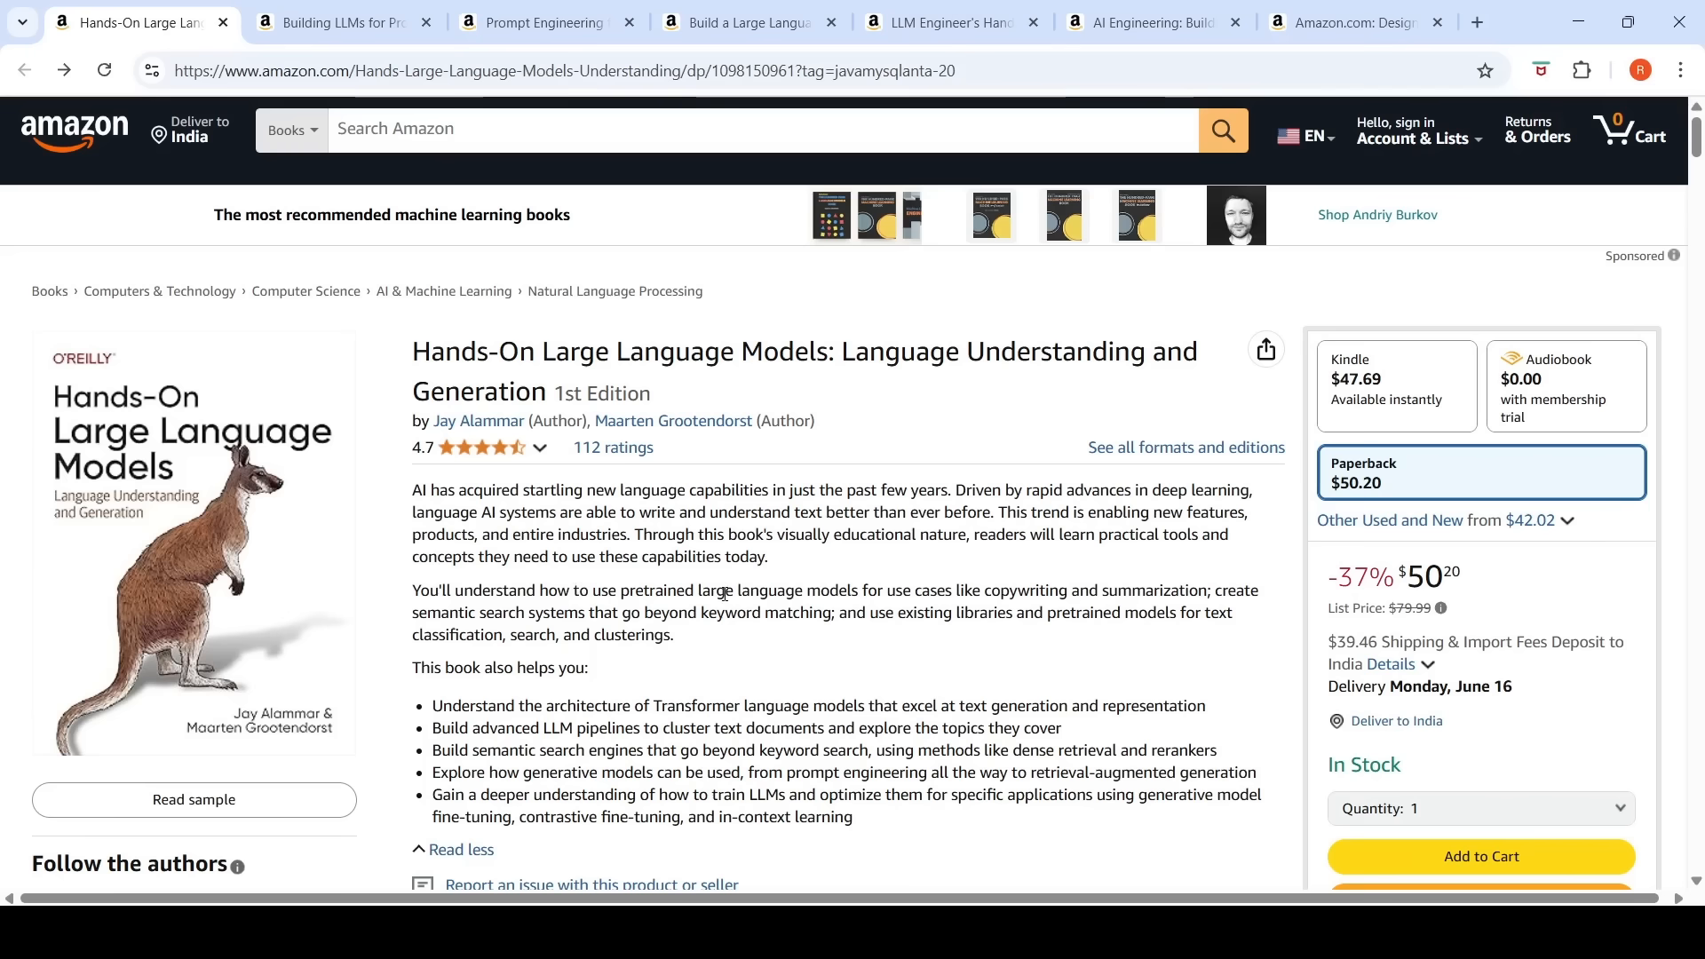
pyautogui.moveTo(951, 558)
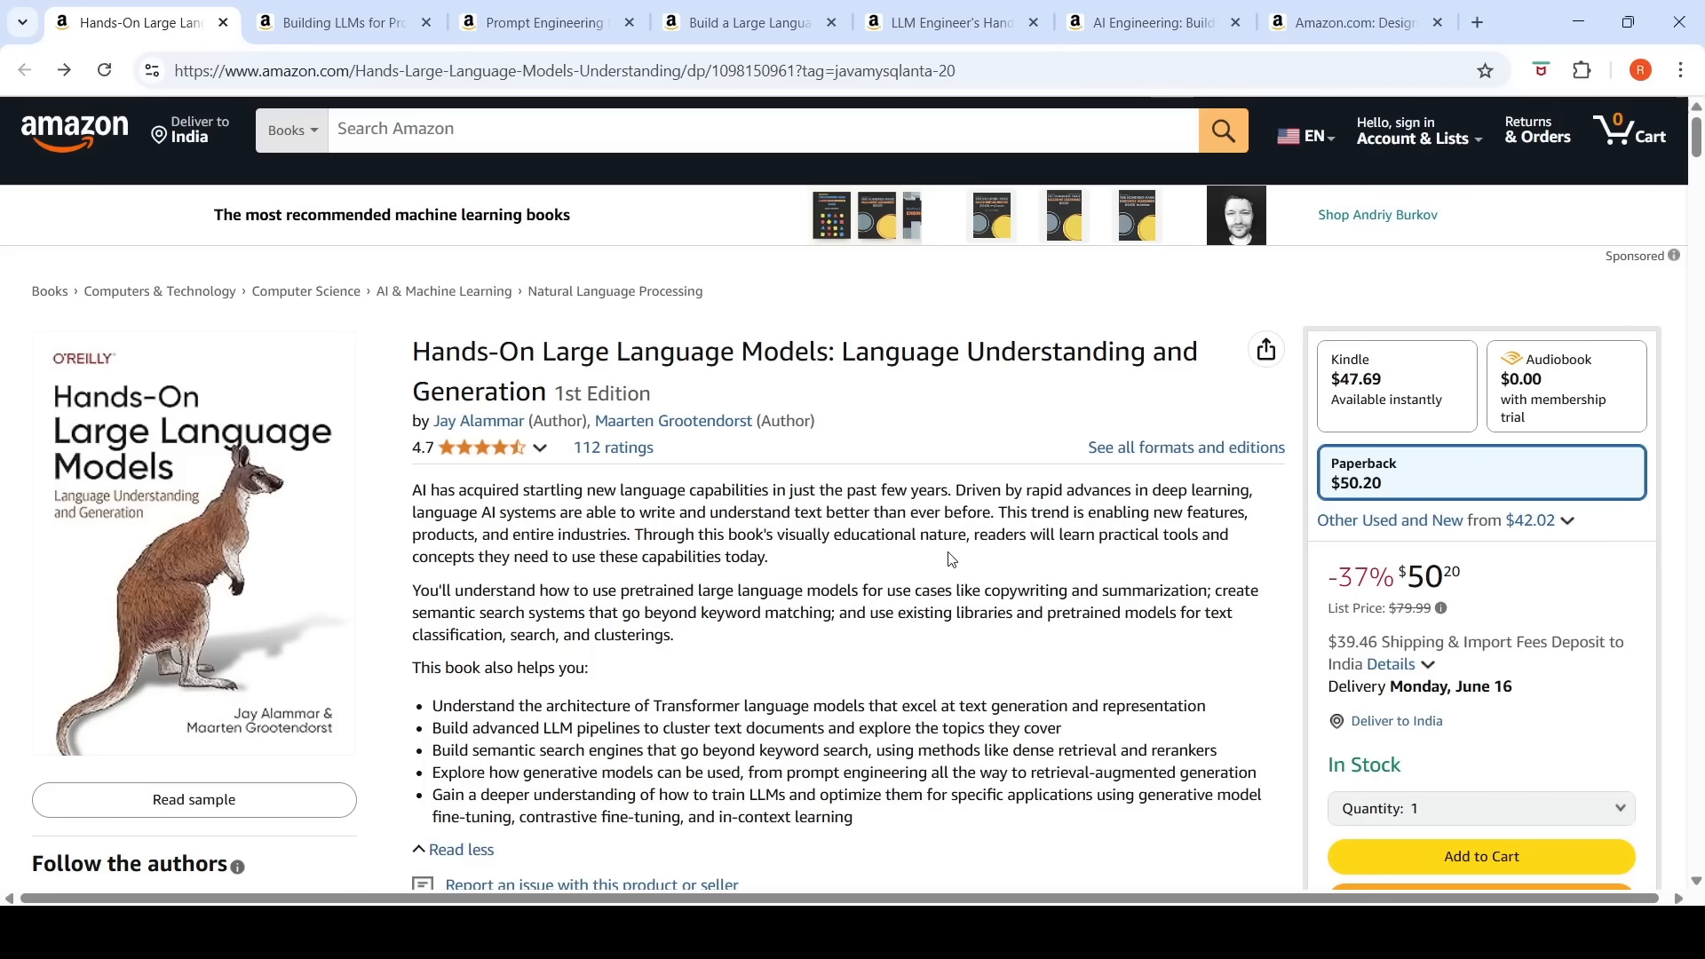
# Step: Show the Building LLMs for Production tab and scroll down to its table of contents
pyautogui.click(340, 21)
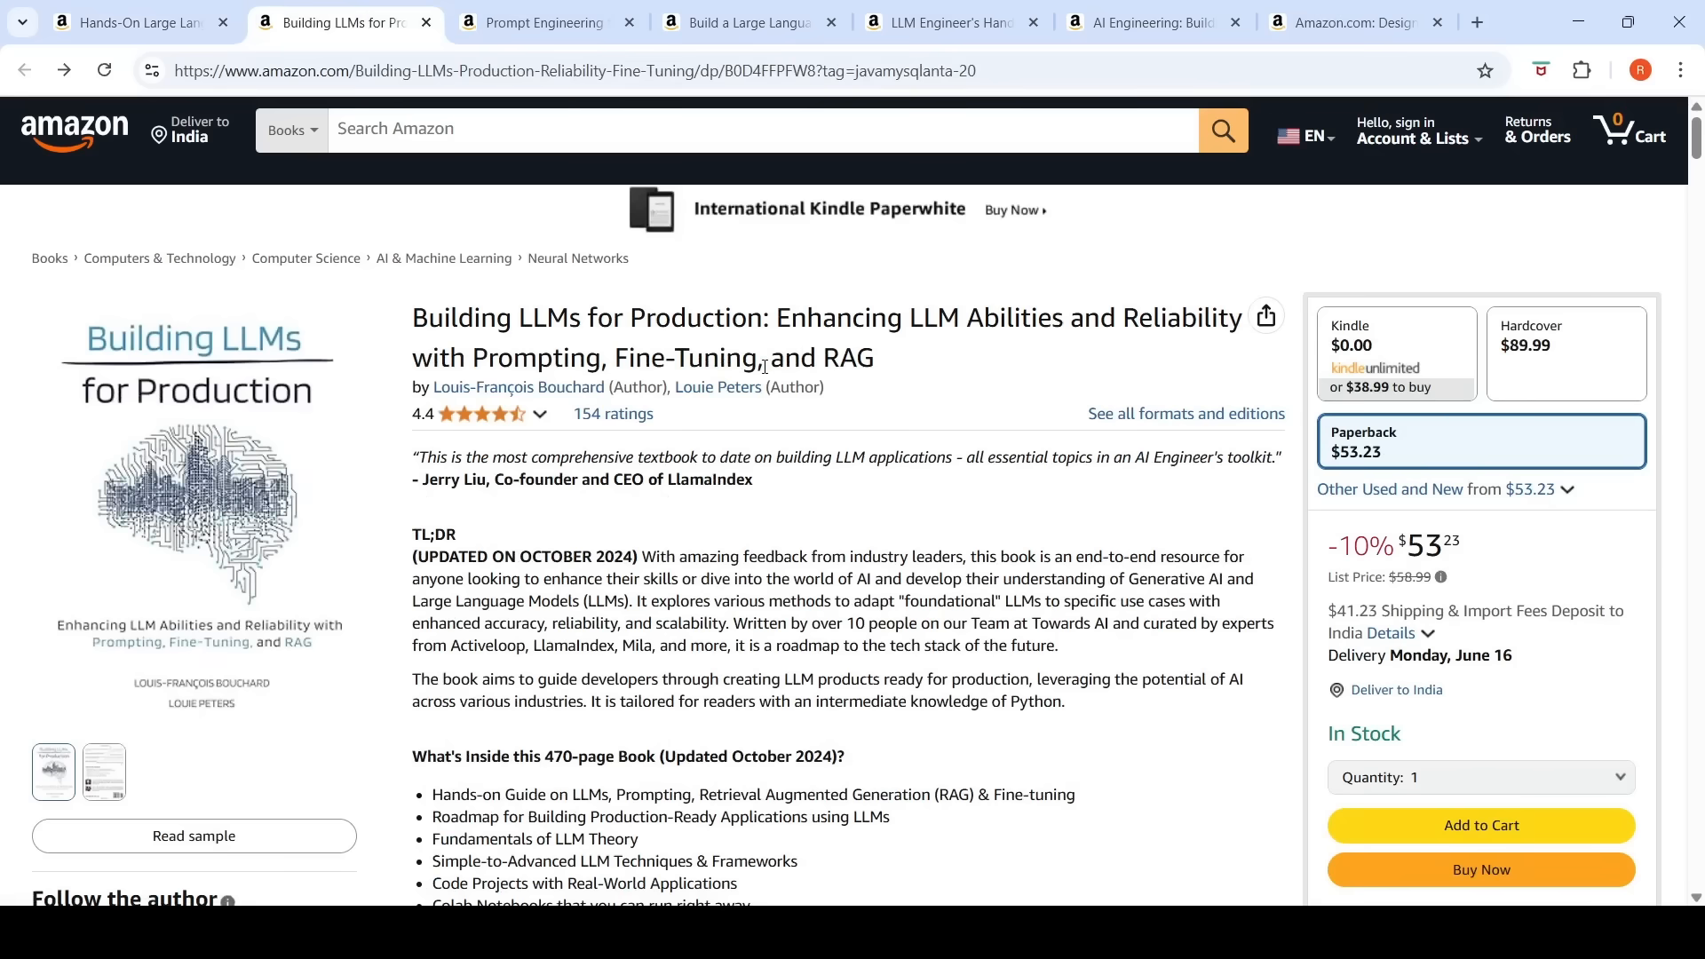
pyautogui.moveTo(843, 537)
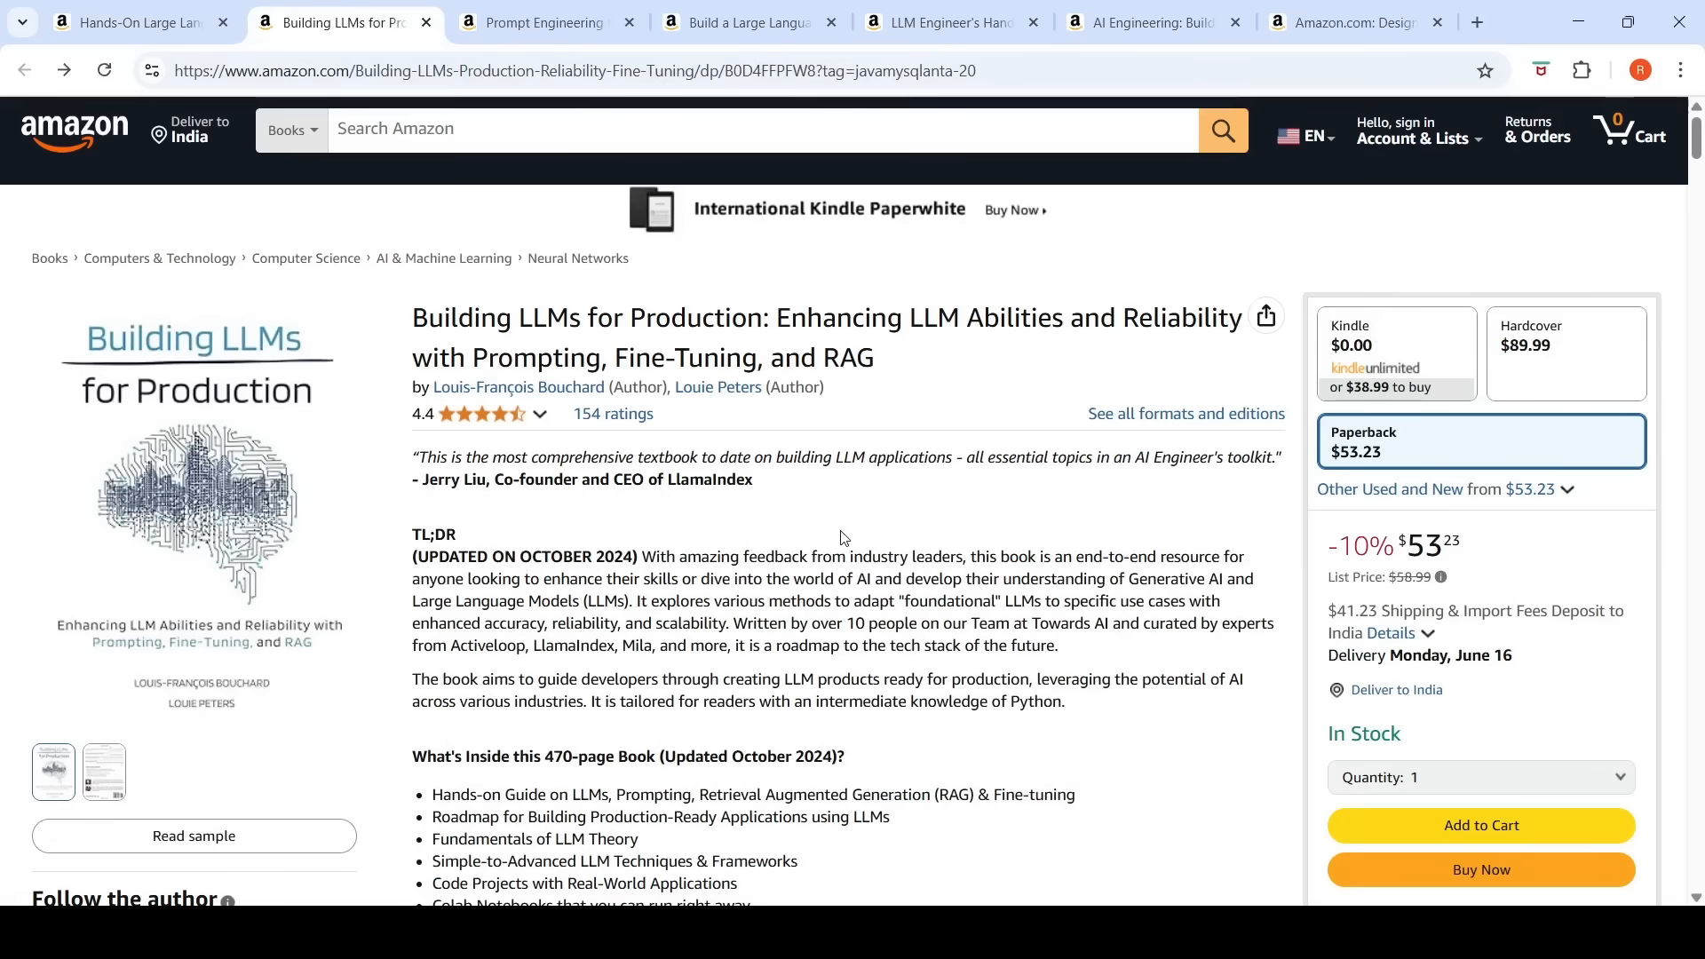
pyautogui.scroll(-3)
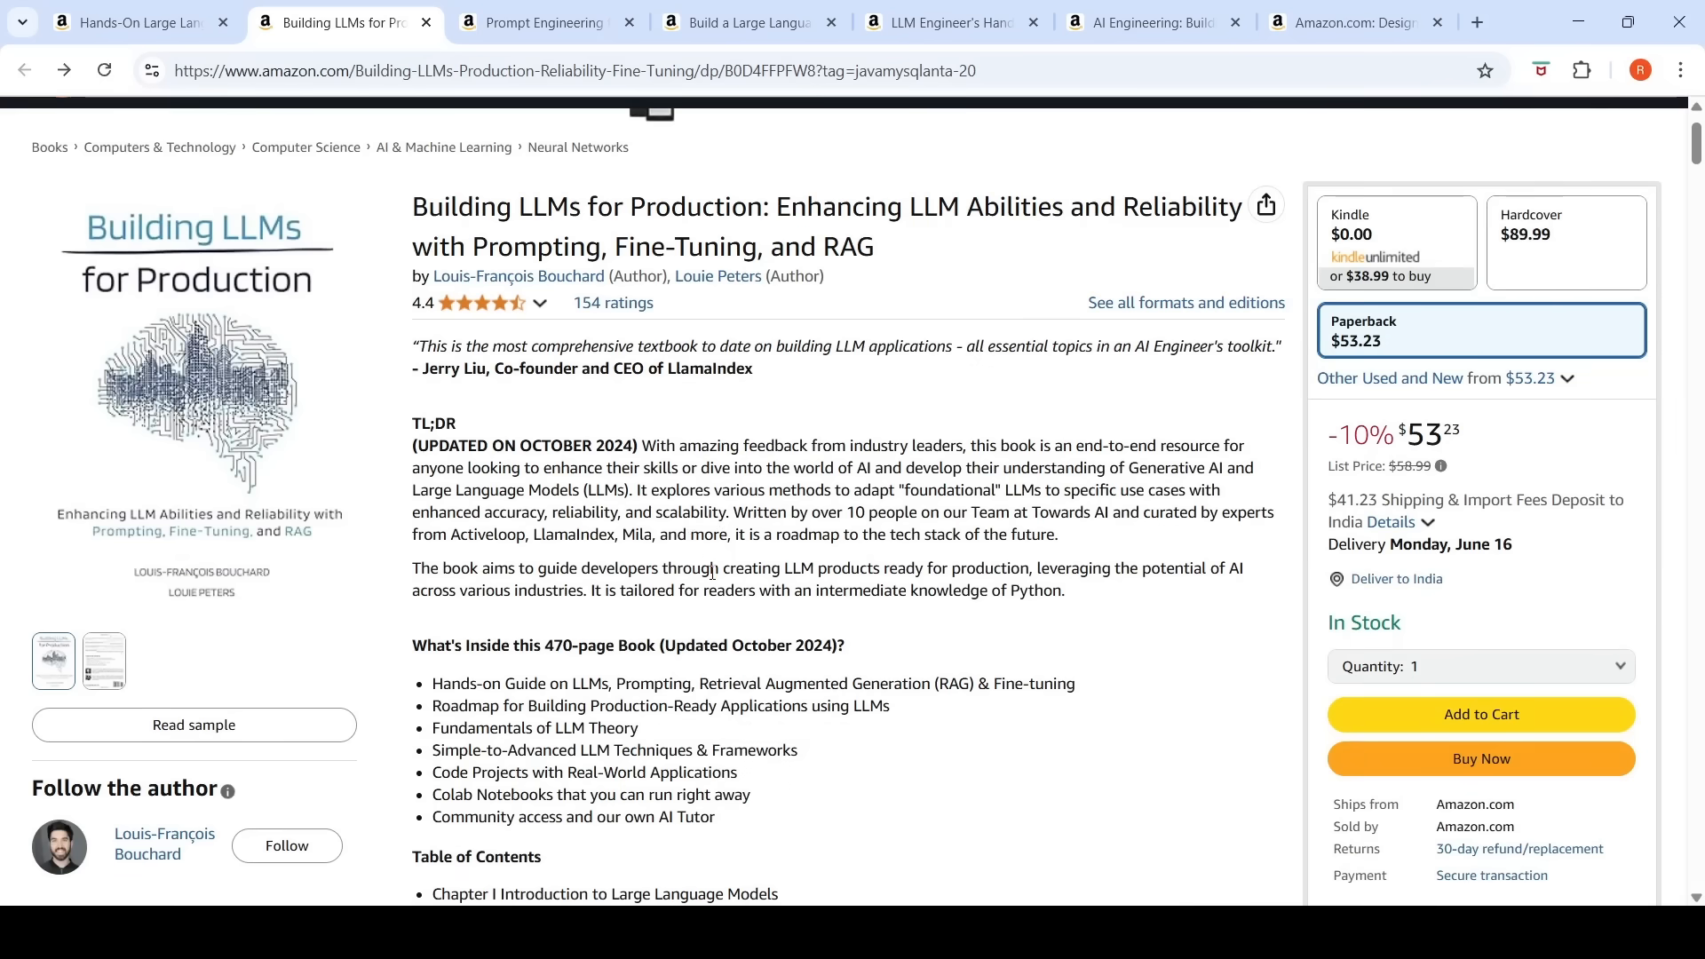
pyautogui.scroll(-3)
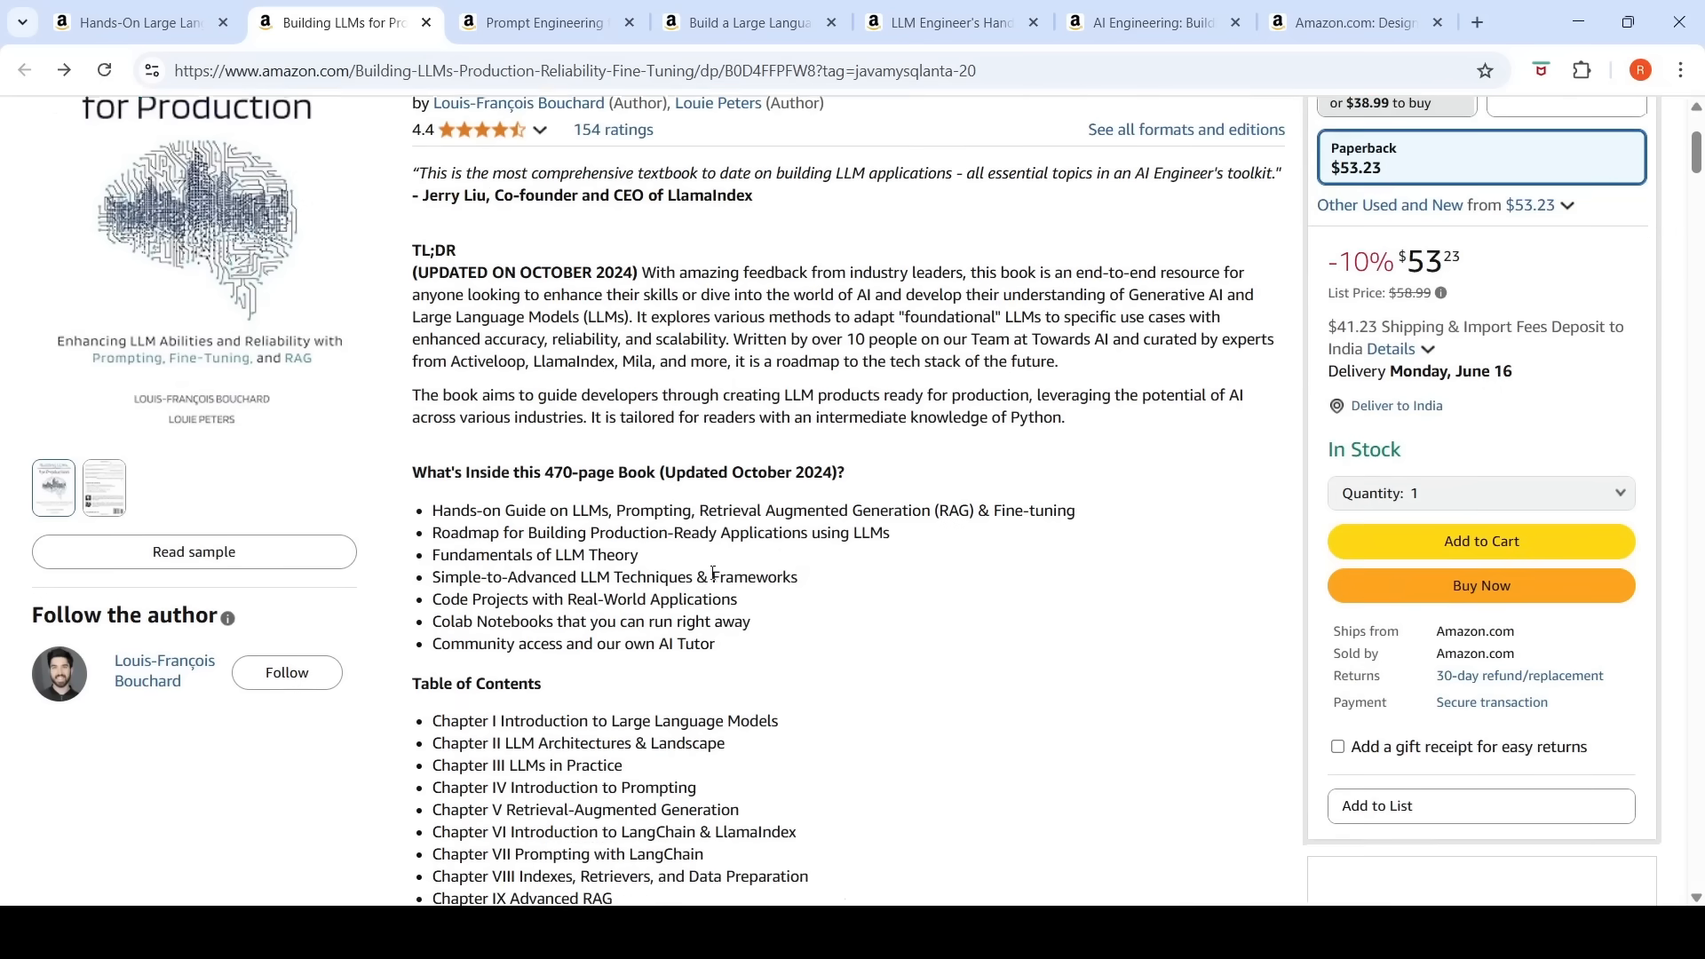
pyautogui.scroll(-3)
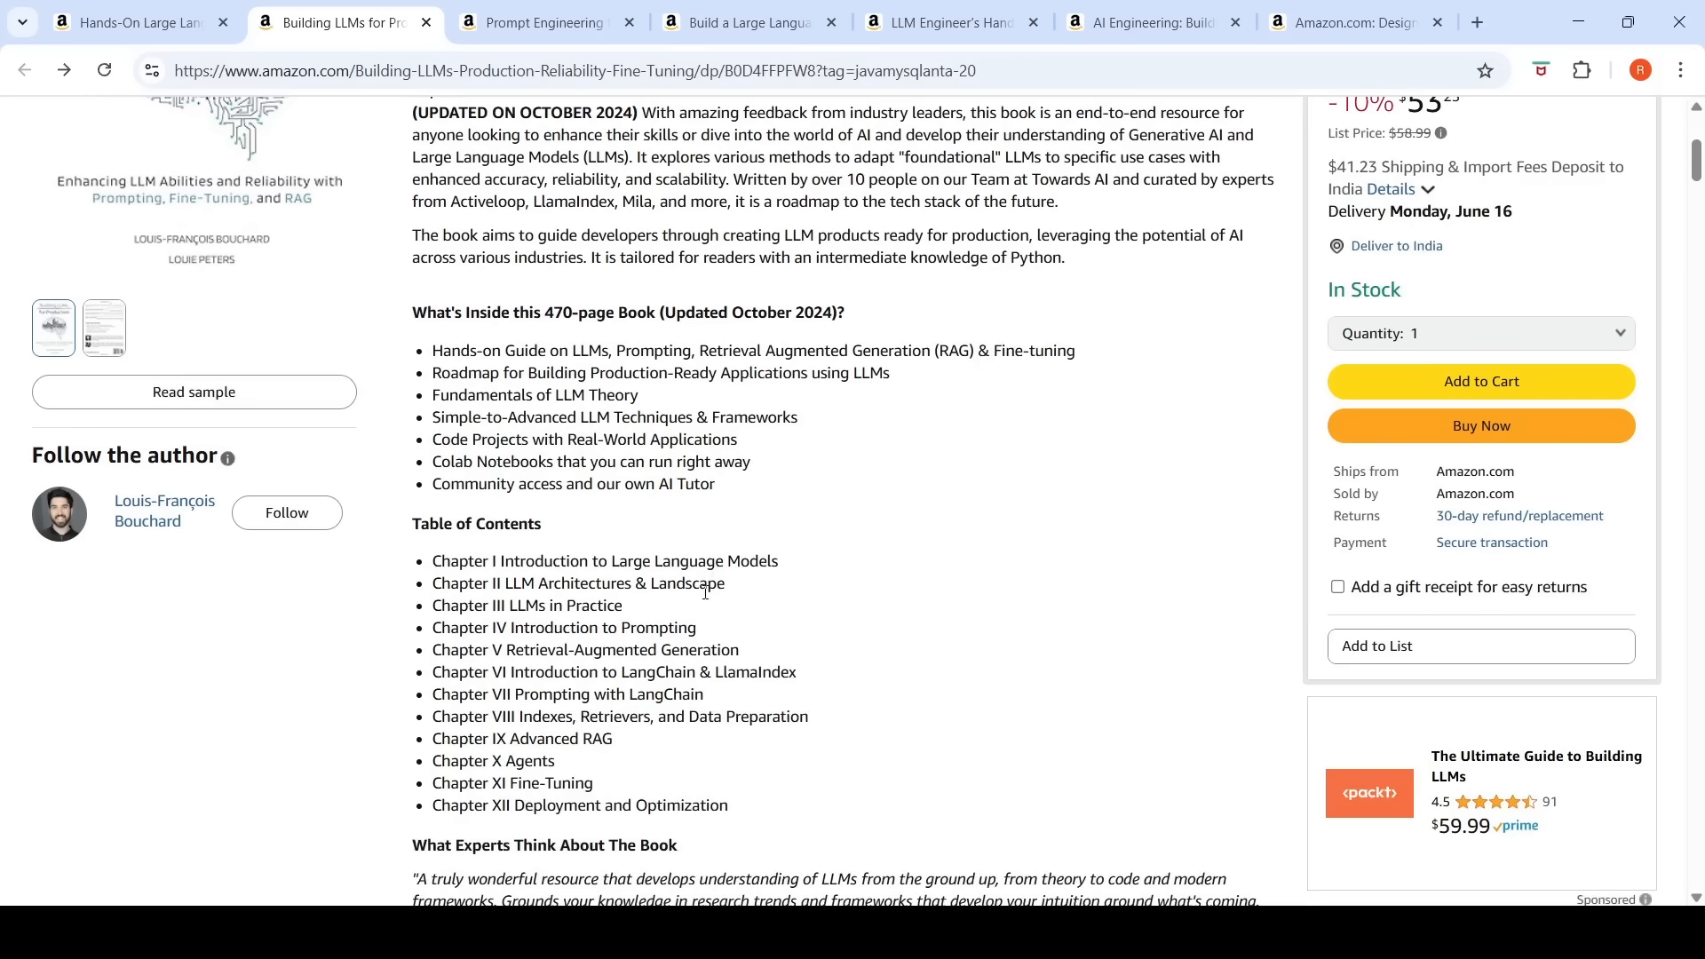
pyautogui.moveTo(703, 598)
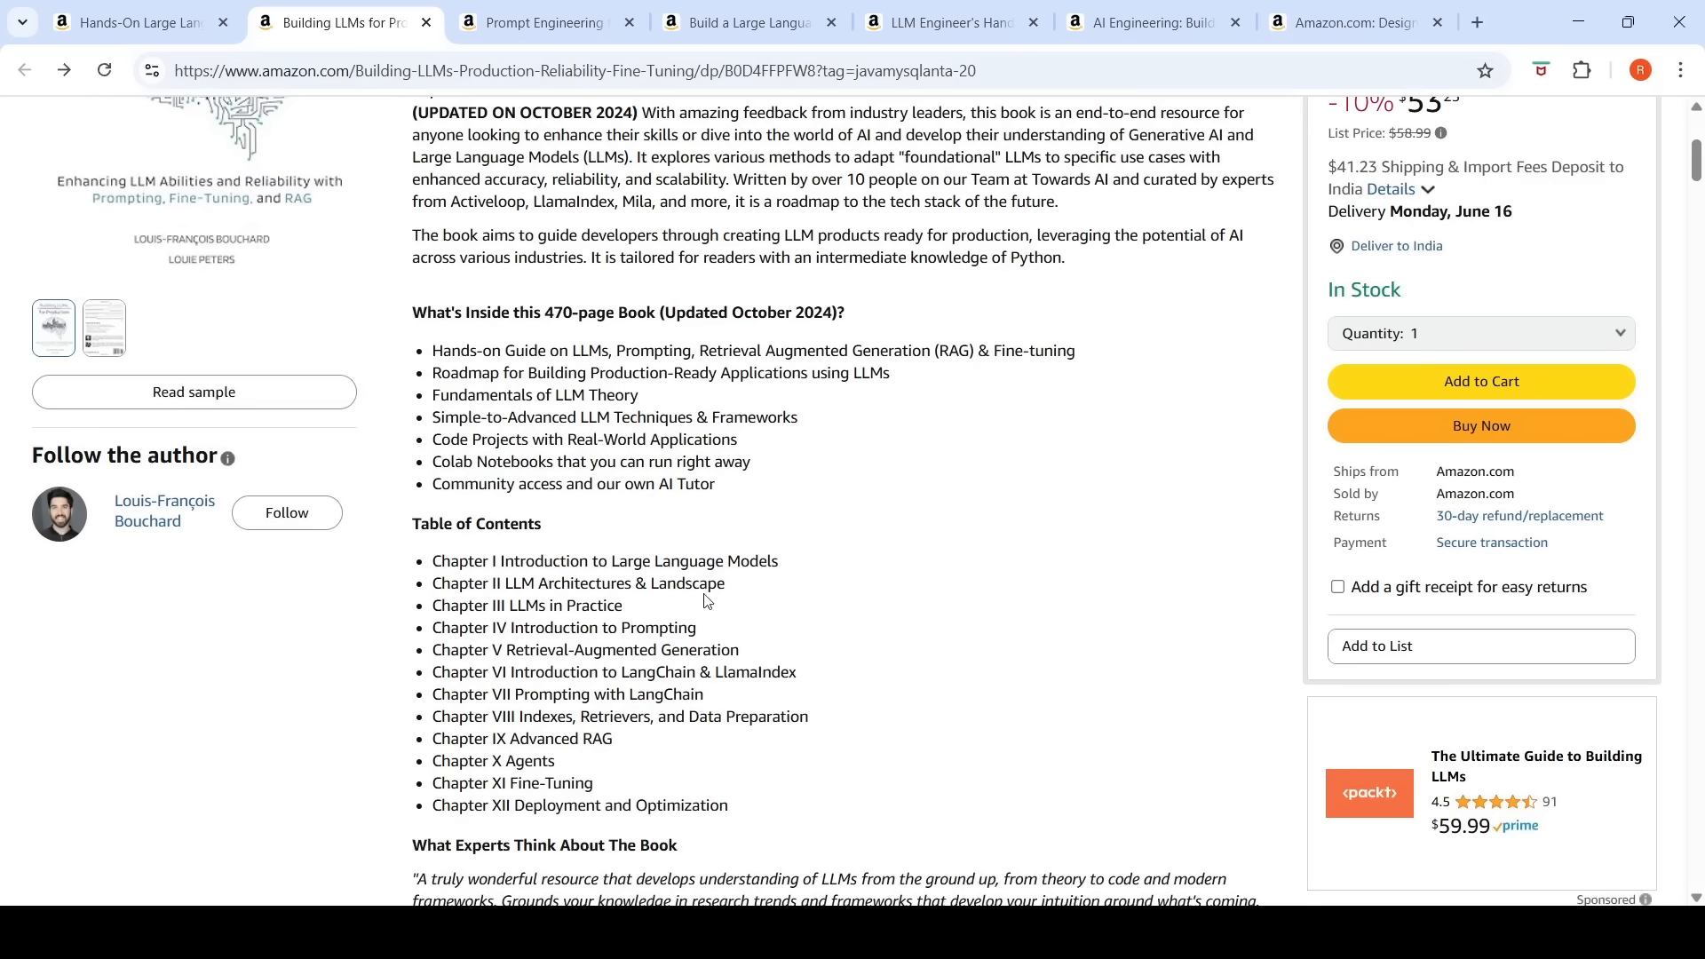
pyautogui.moveTo(705, 600)
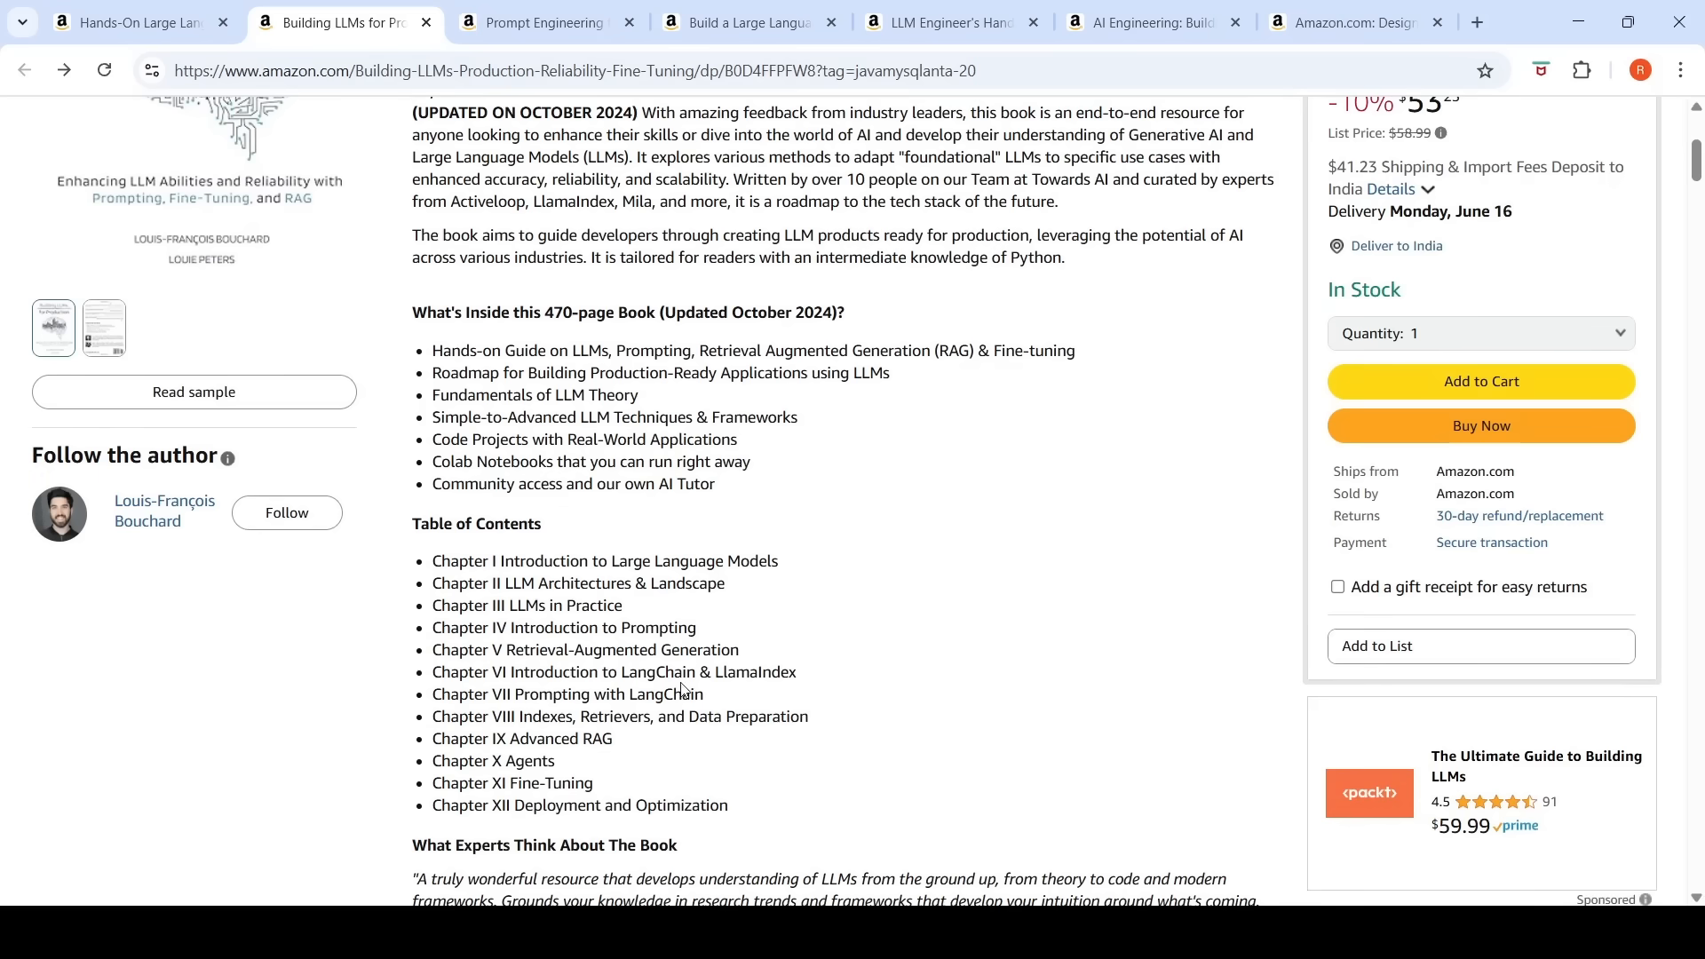
pyautogui.moveTo(648, 742)
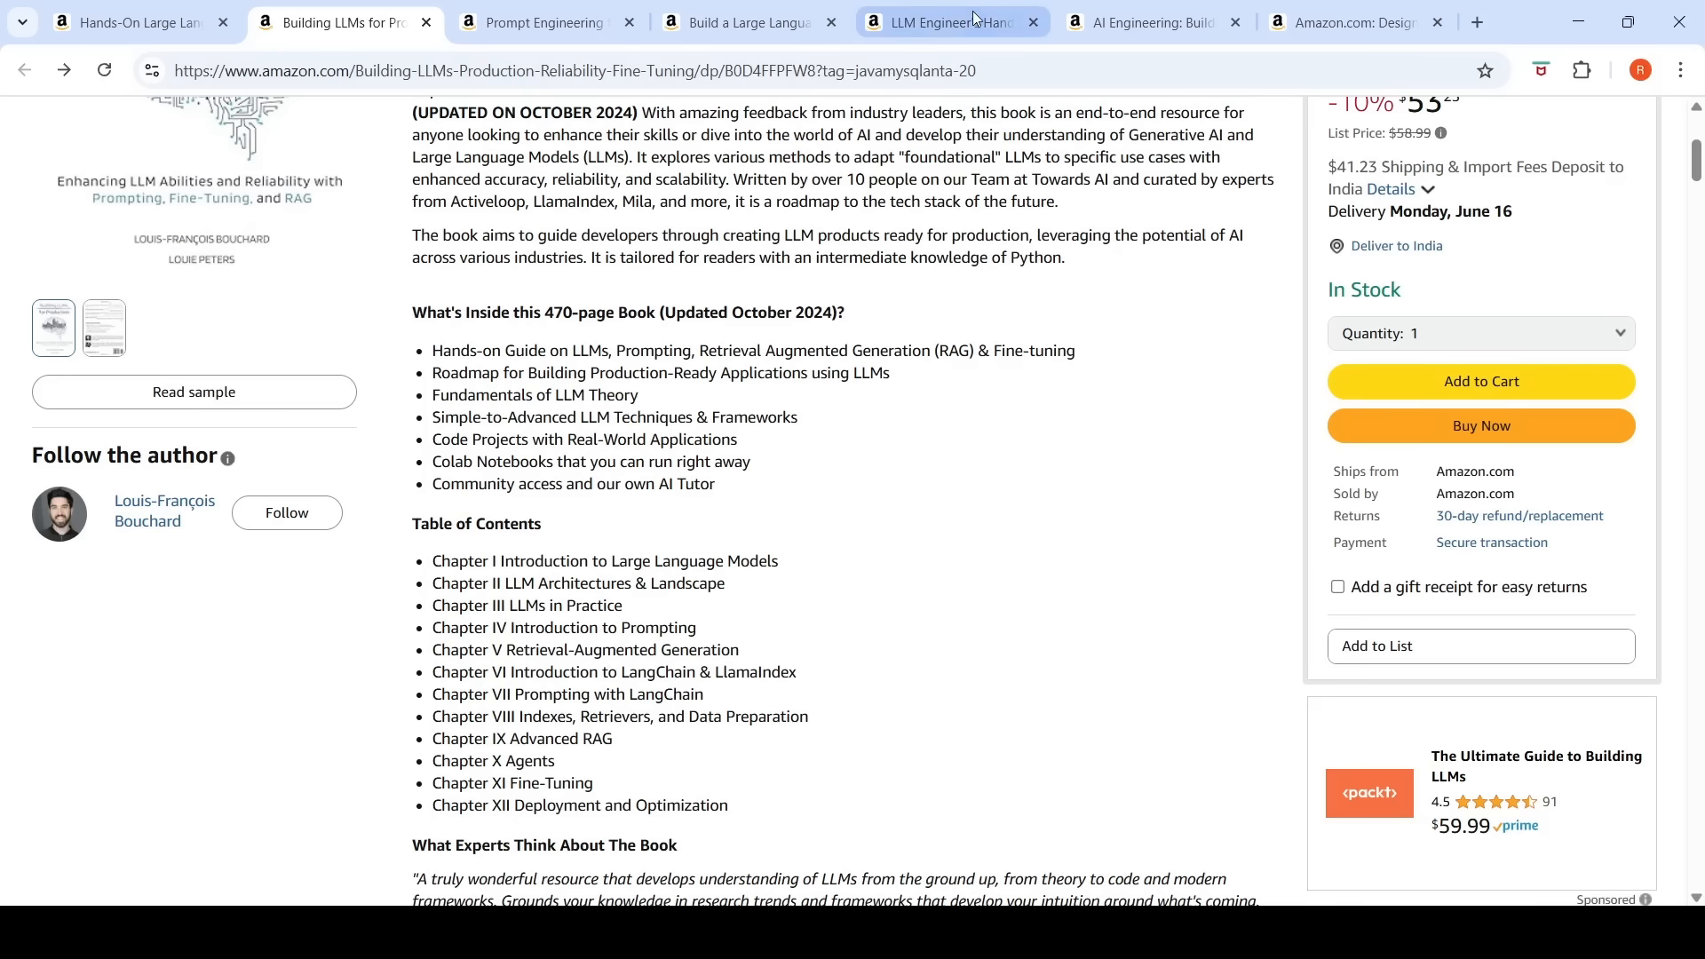
# Step: Show the LLM Engineer's Handbook tab and scroll through its key features and learning outcomes
pyautogui.click(943, 21)
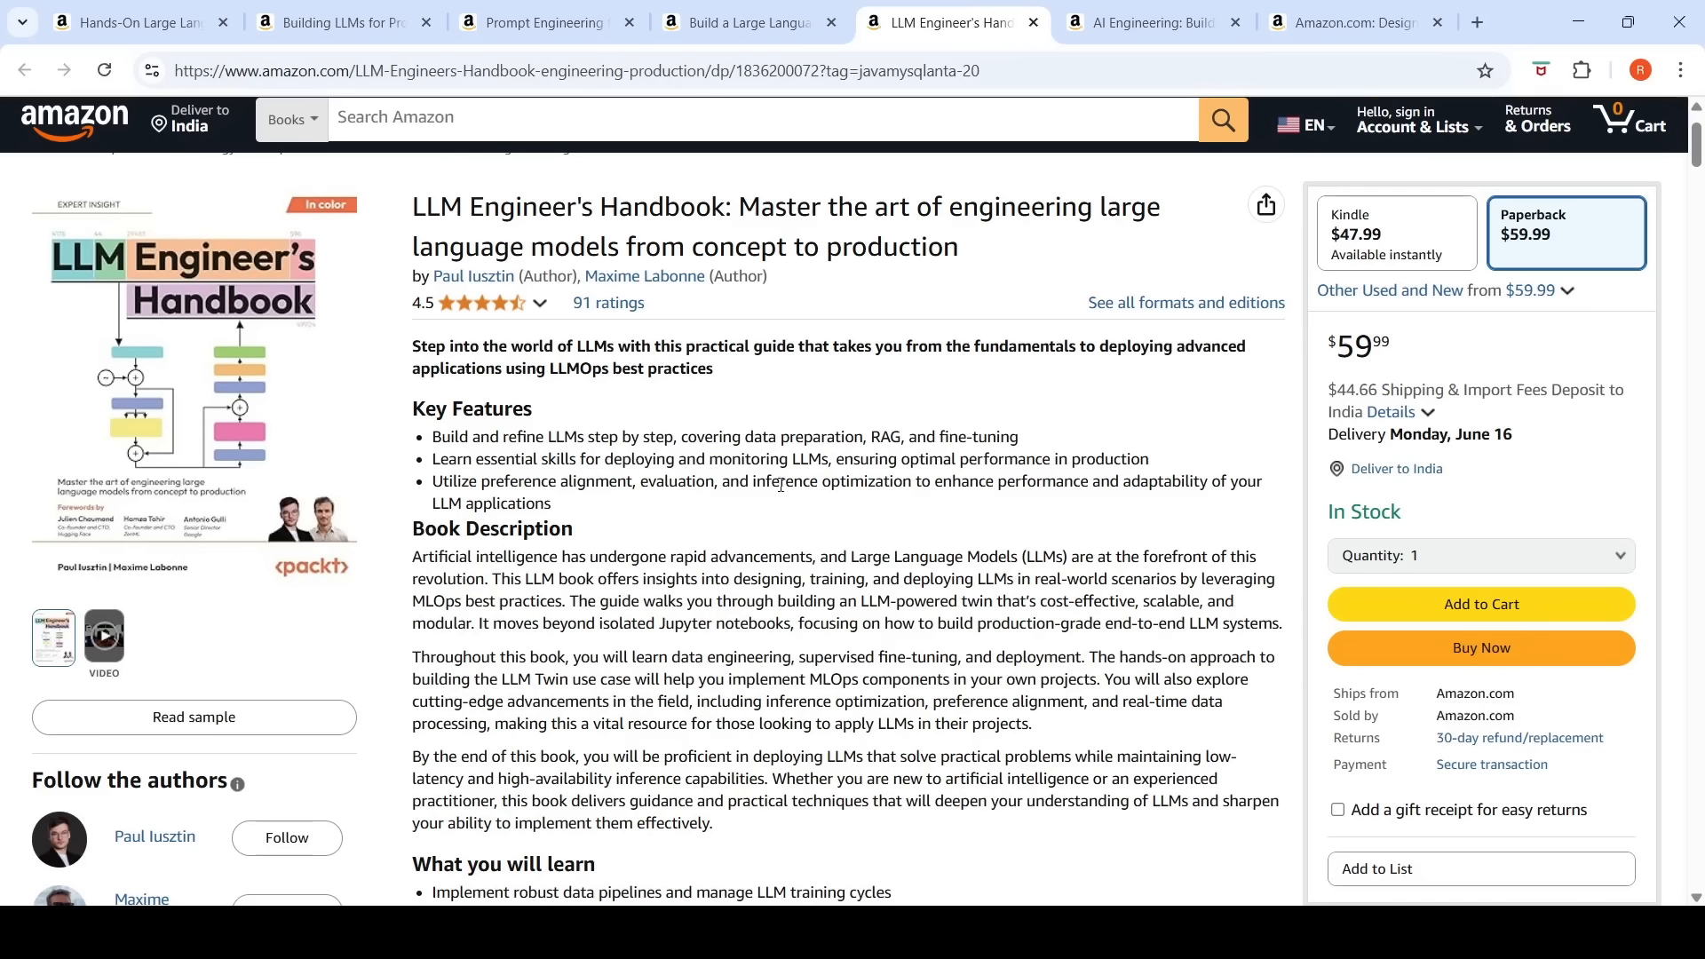
pyautogui.moveTo(761, 547)
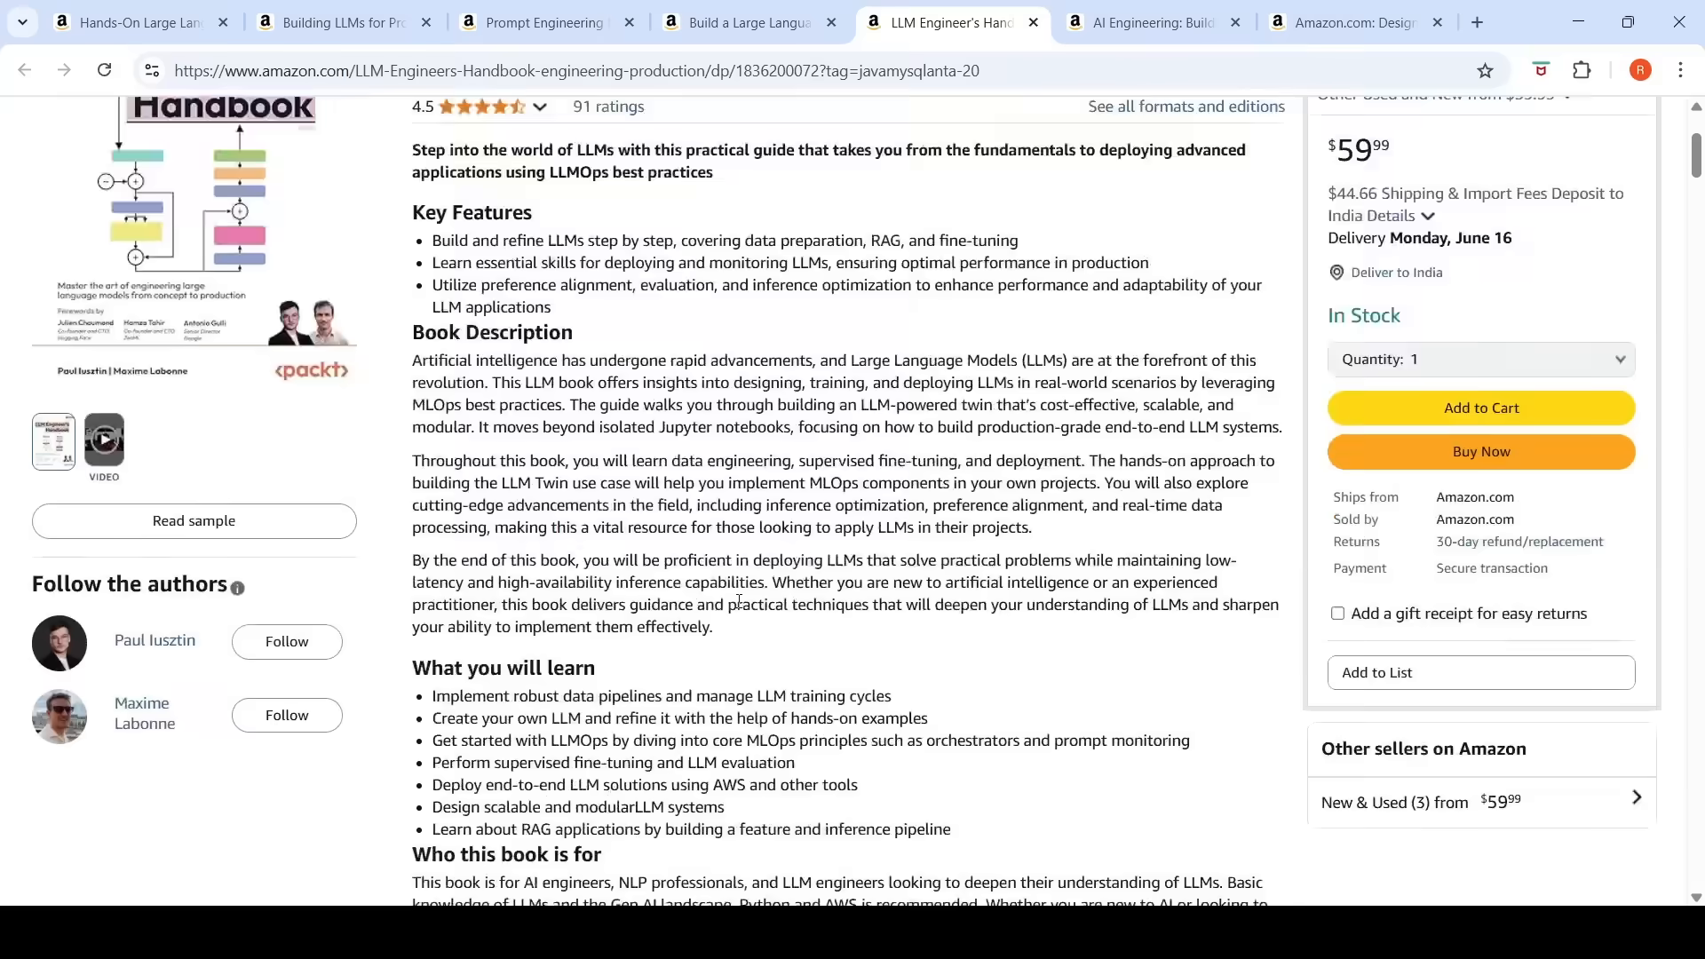
pyautogui.scroll(-3)
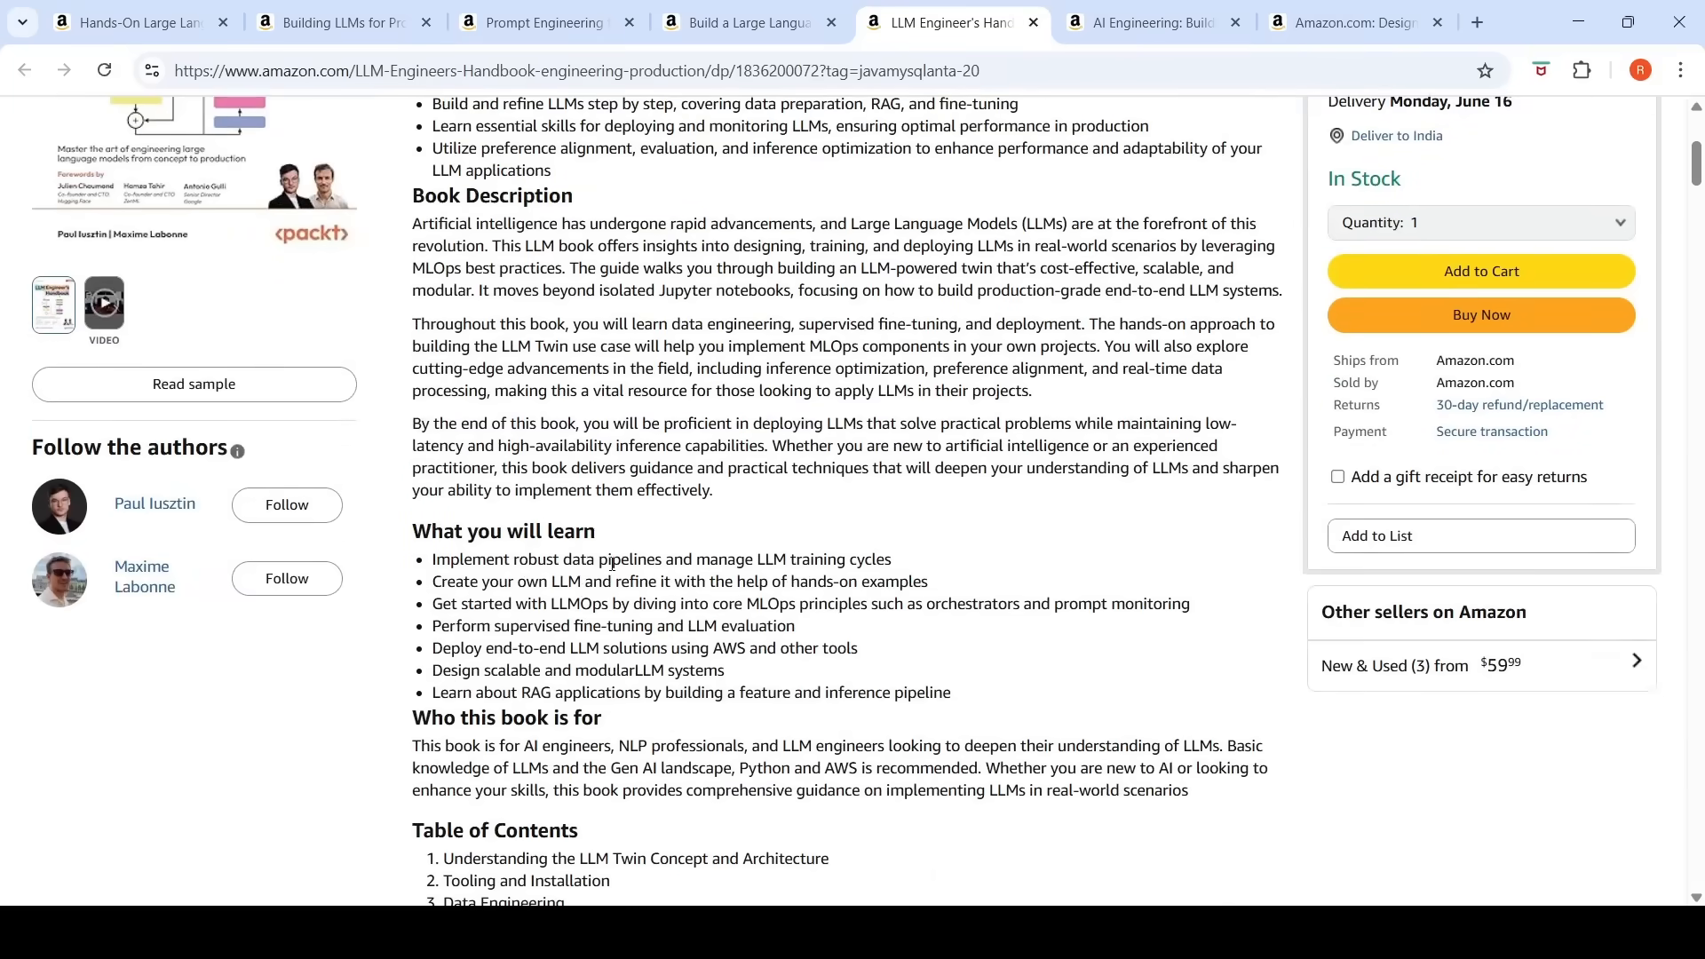
pyautogui.moveTo(704, 582)
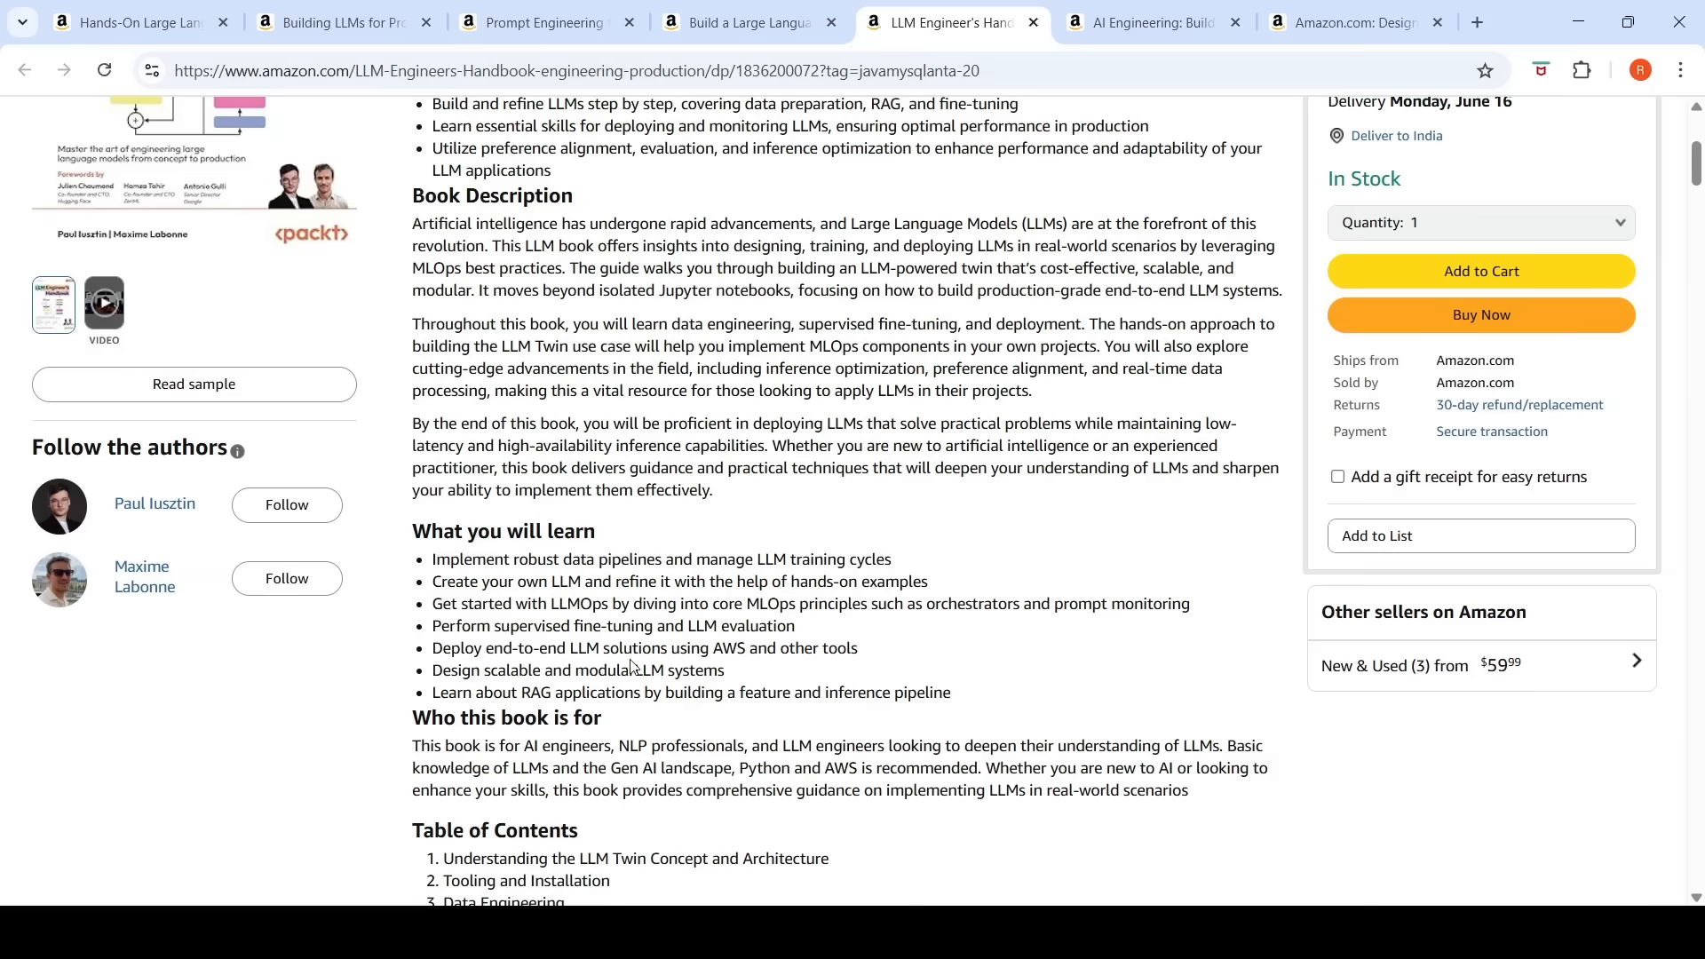
pyautogui.moveTo(732, 667)
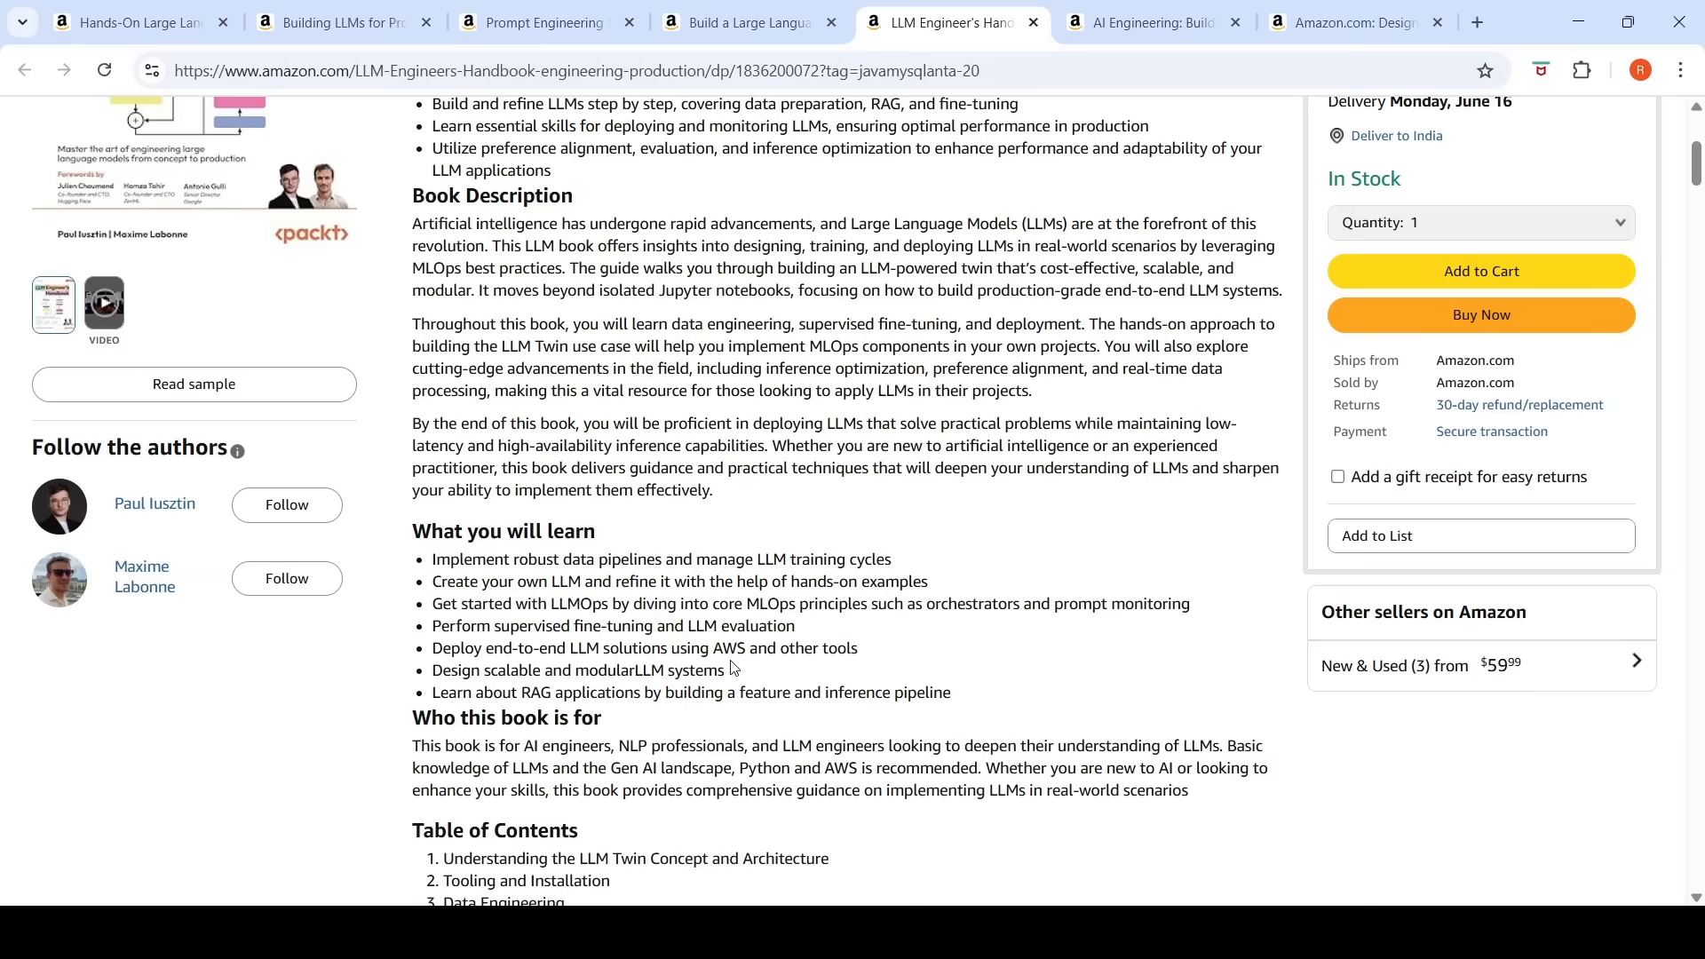
pyautogui.scroll(3)
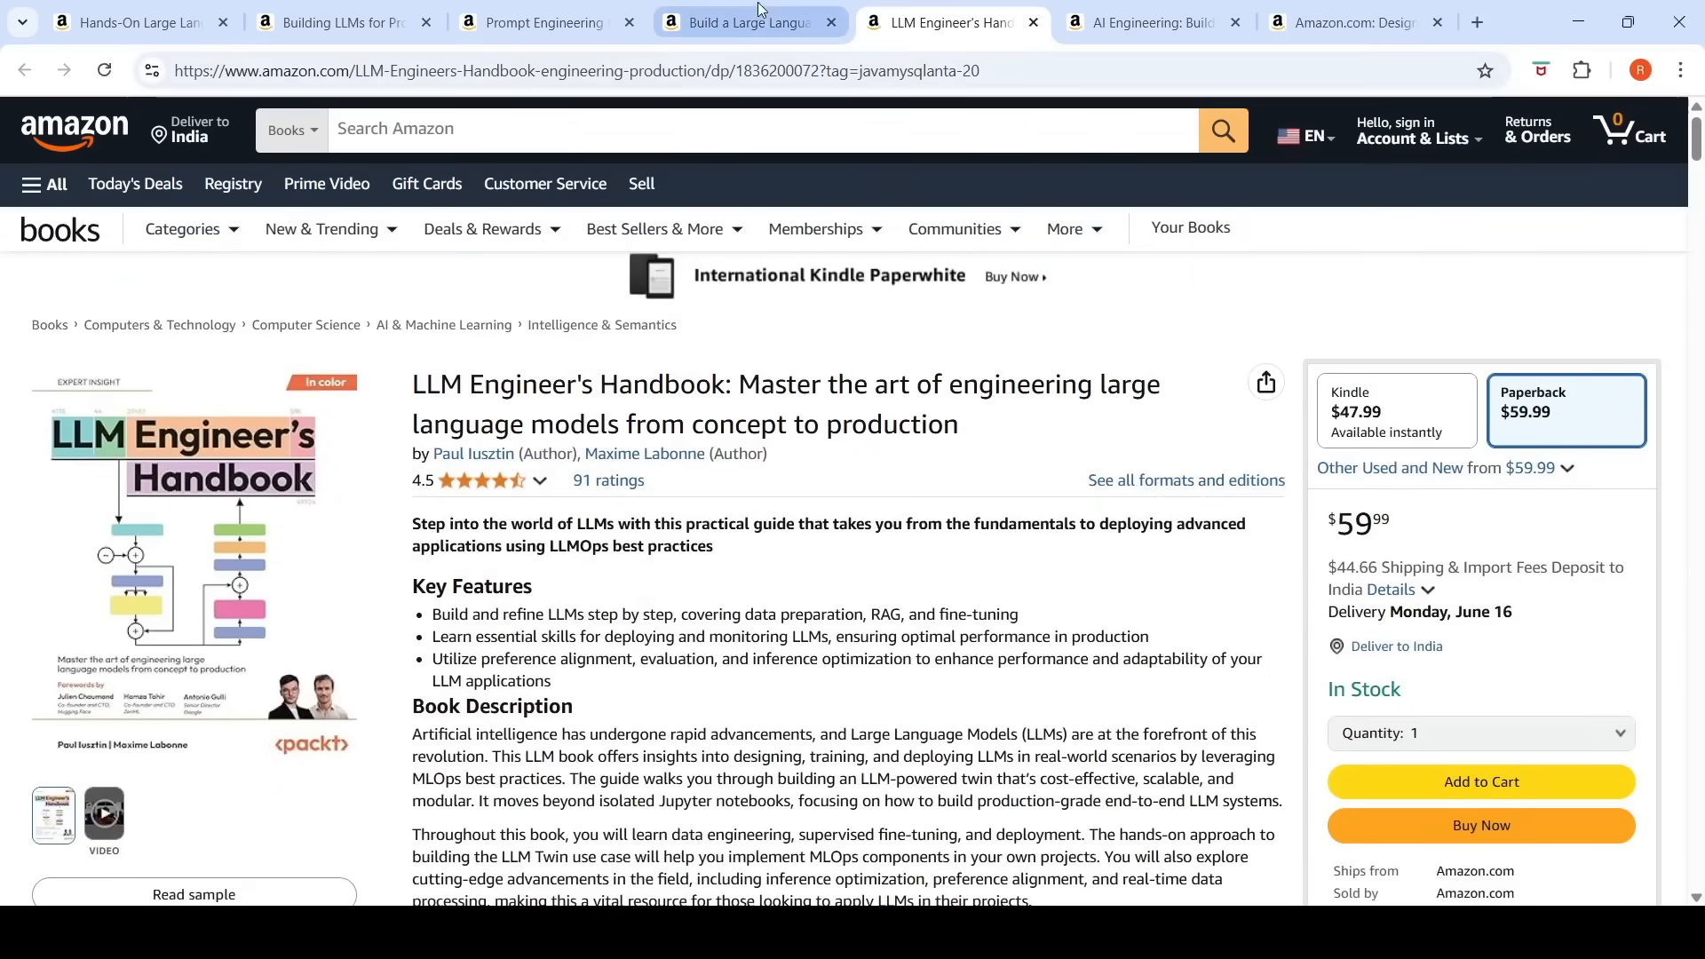
# Step: Show Build a Large Language Model (From Scratch), scroll its description, and return to the title
pyautogui.click(745, 21)
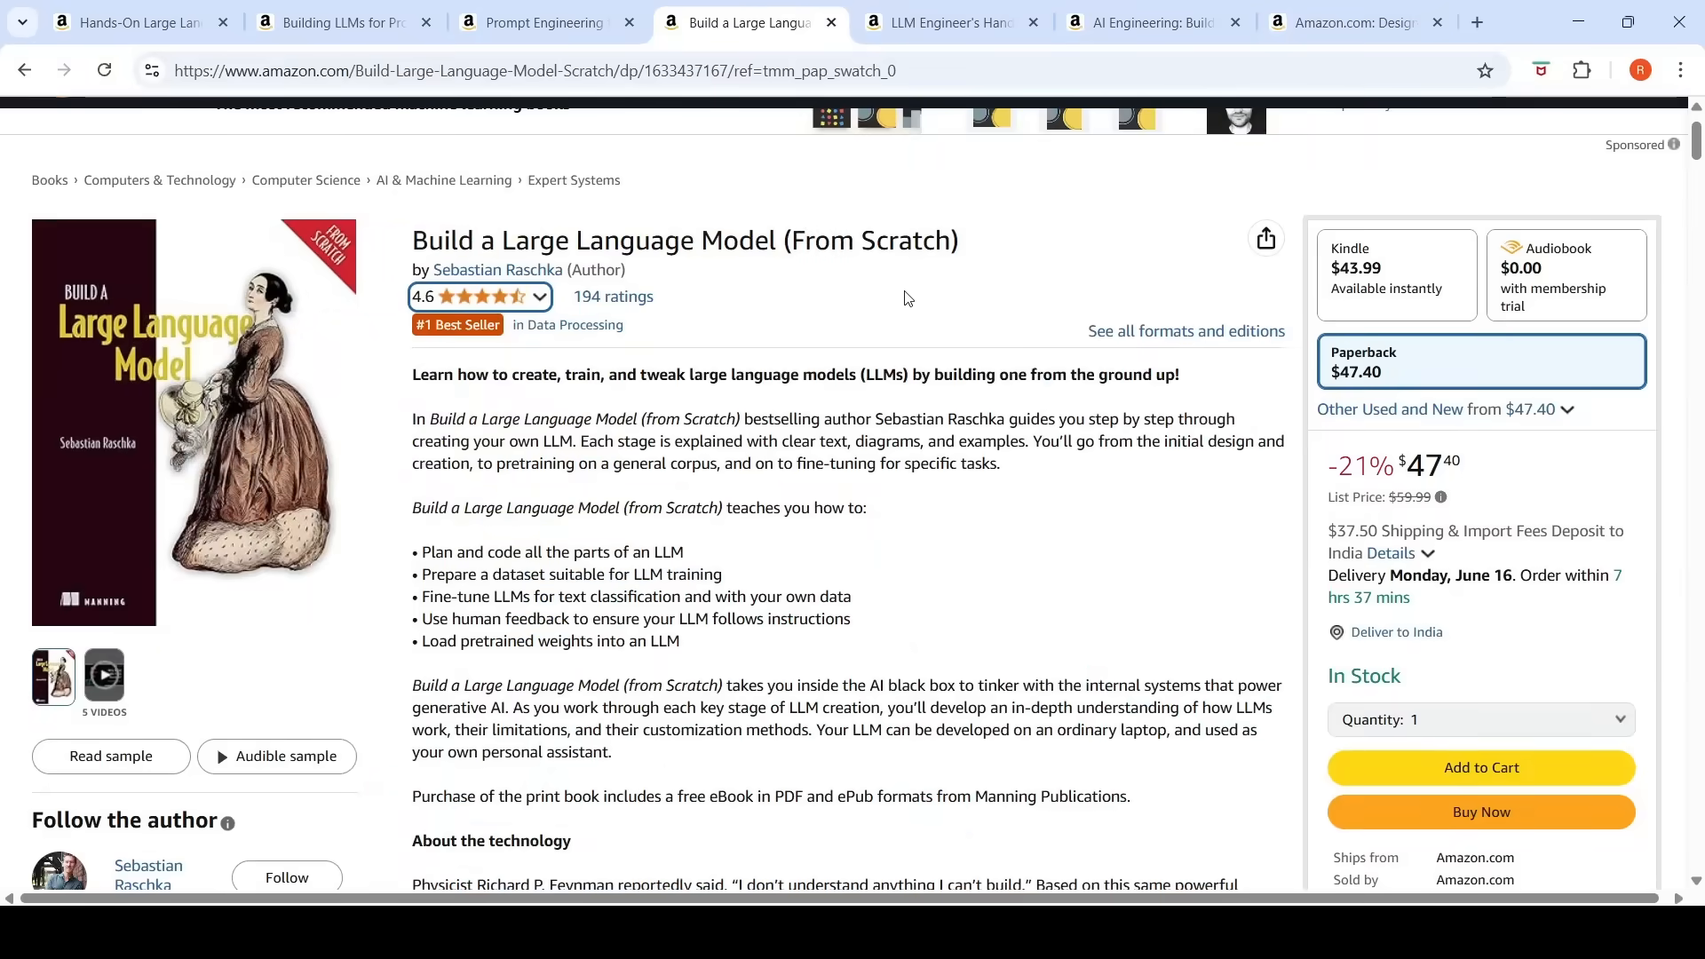
pyautogui.moveTo(875, 394)
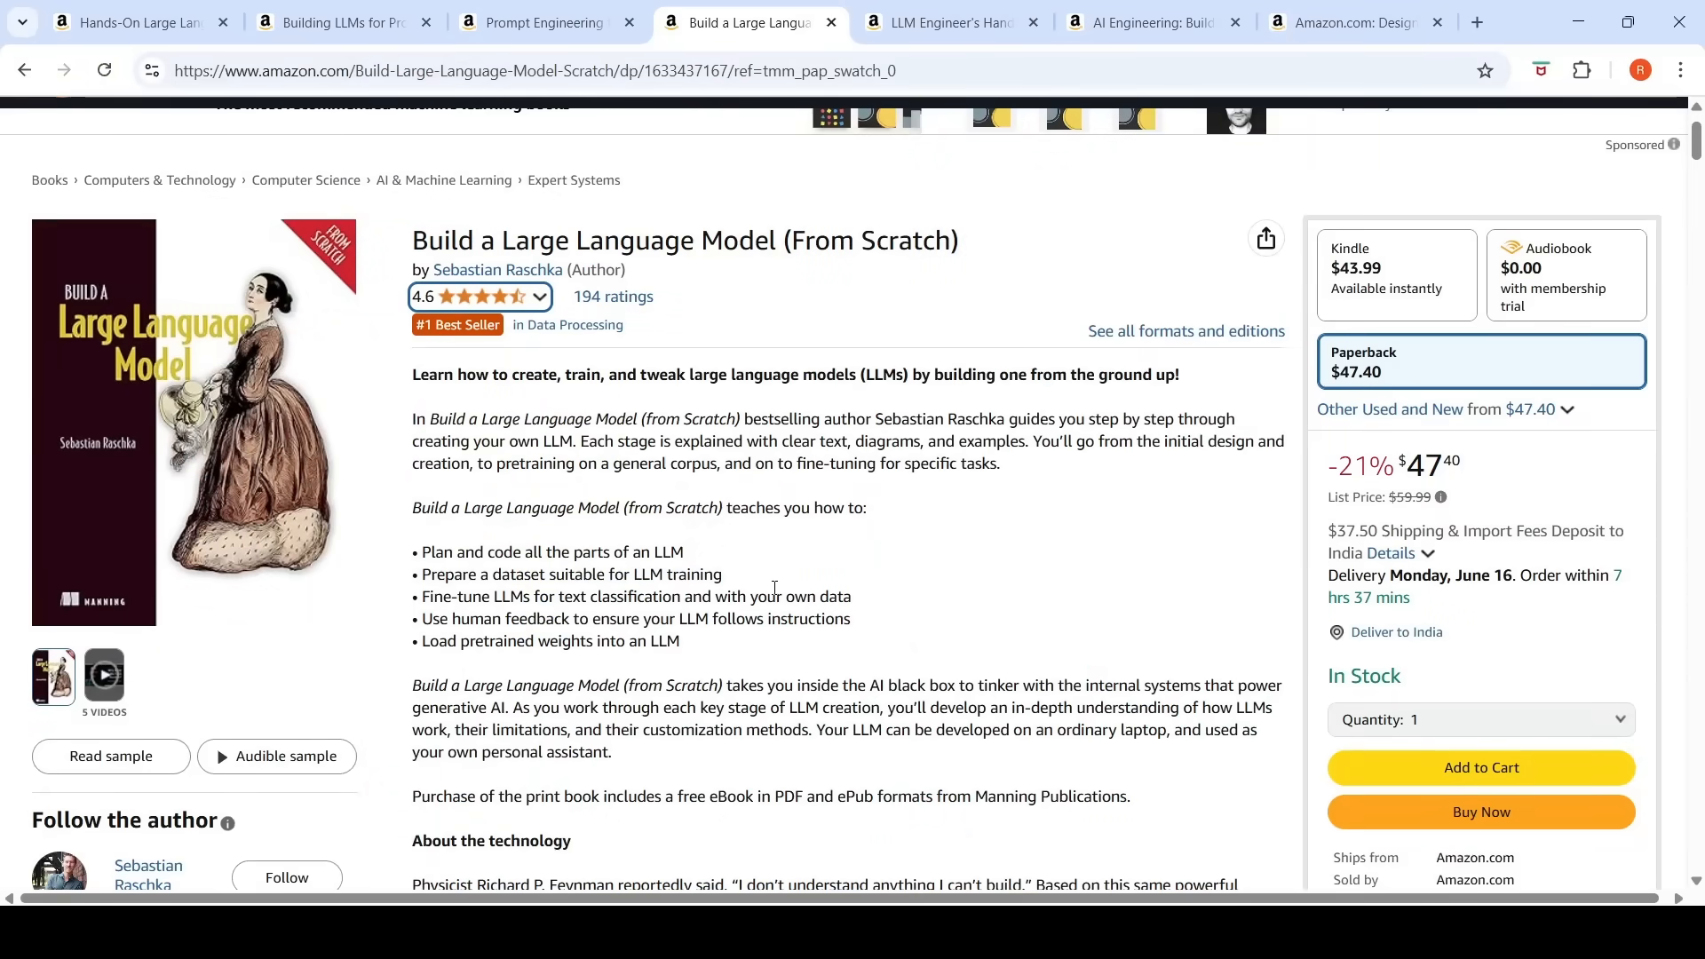
pyautogui.scroll(-3)
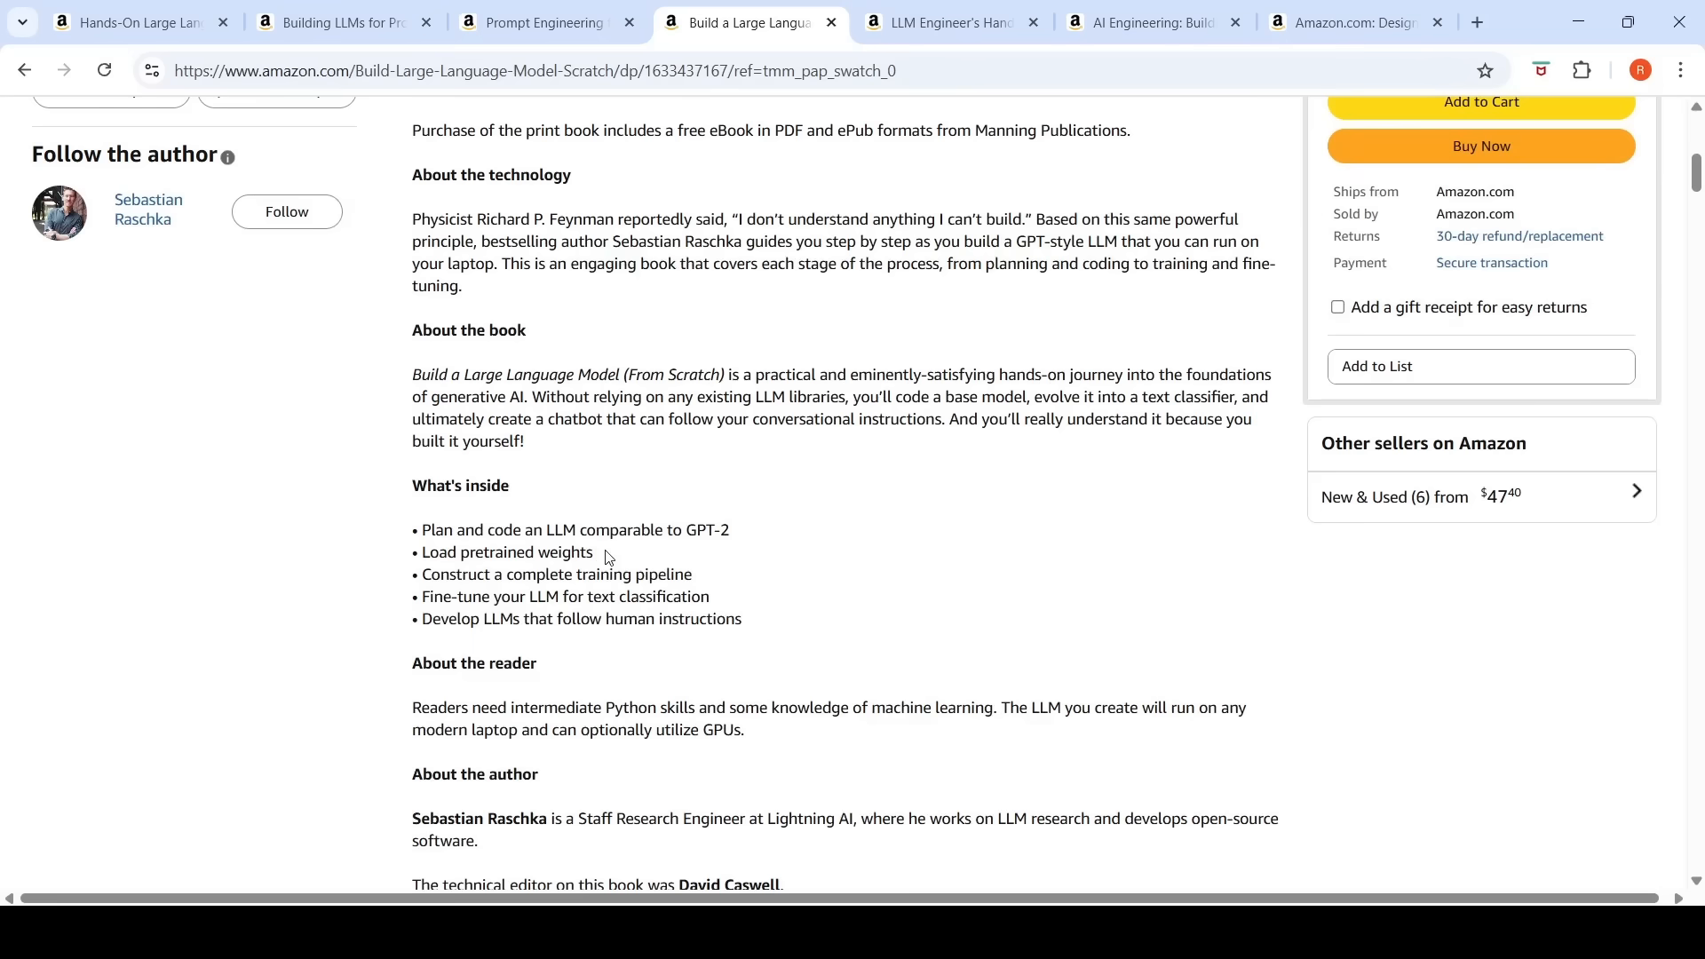
pyautogui.moveTo(612, 568)
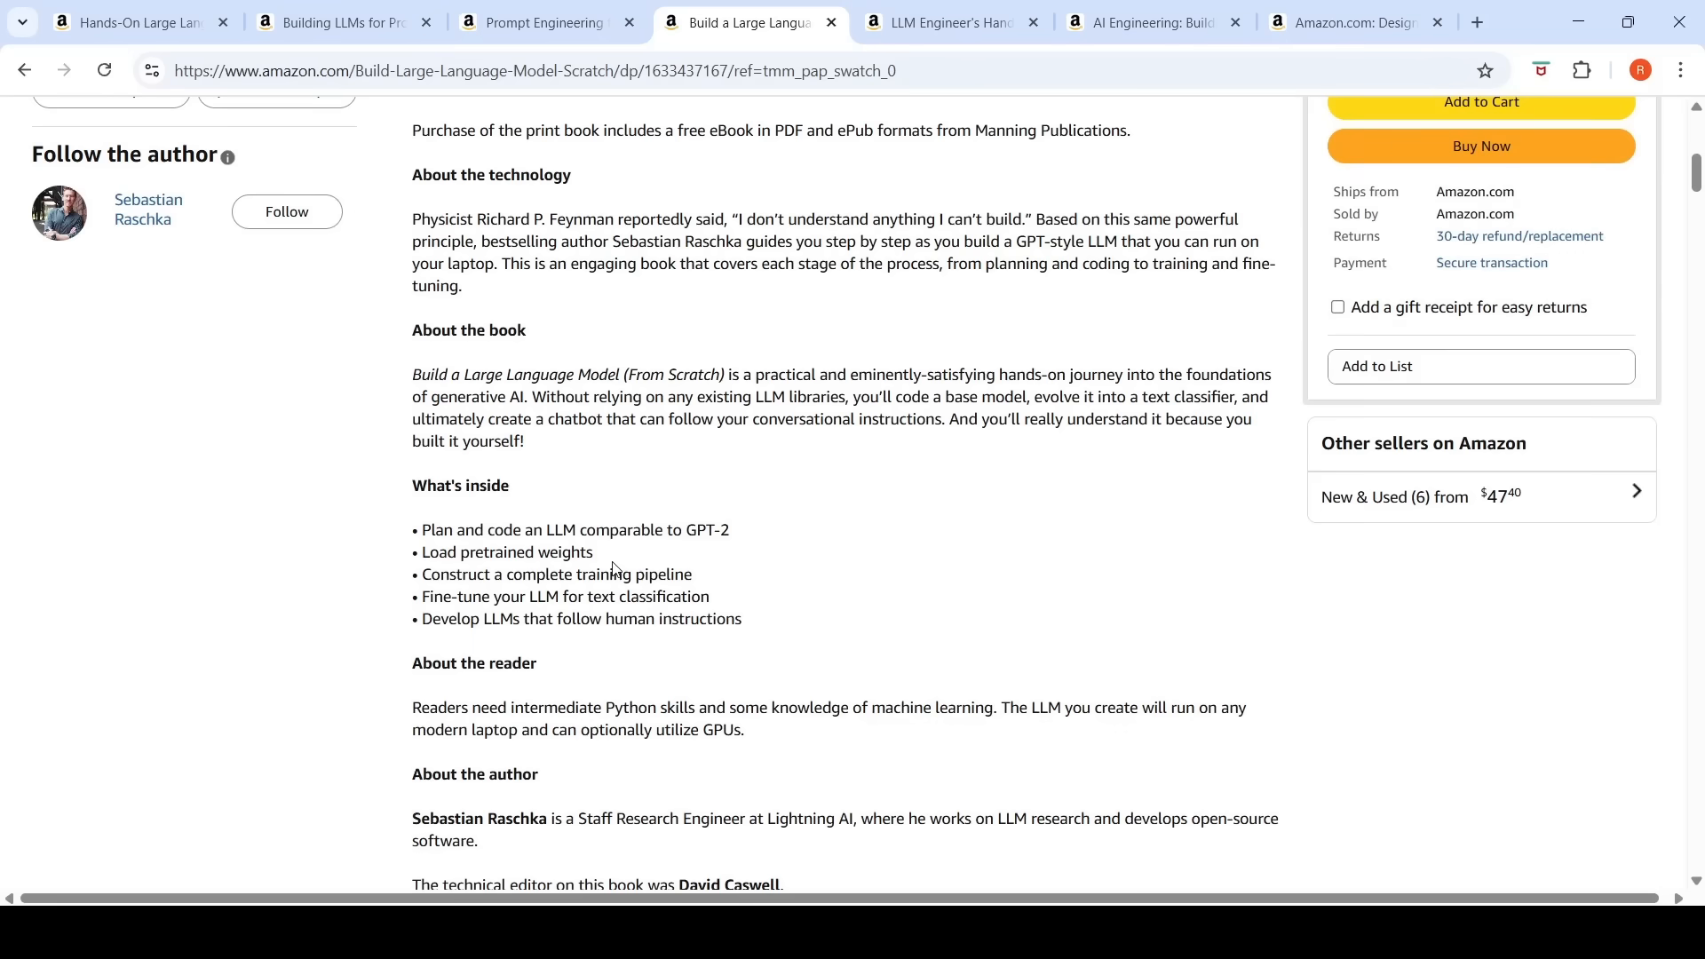
pyautogui.moveTo(610, 590)
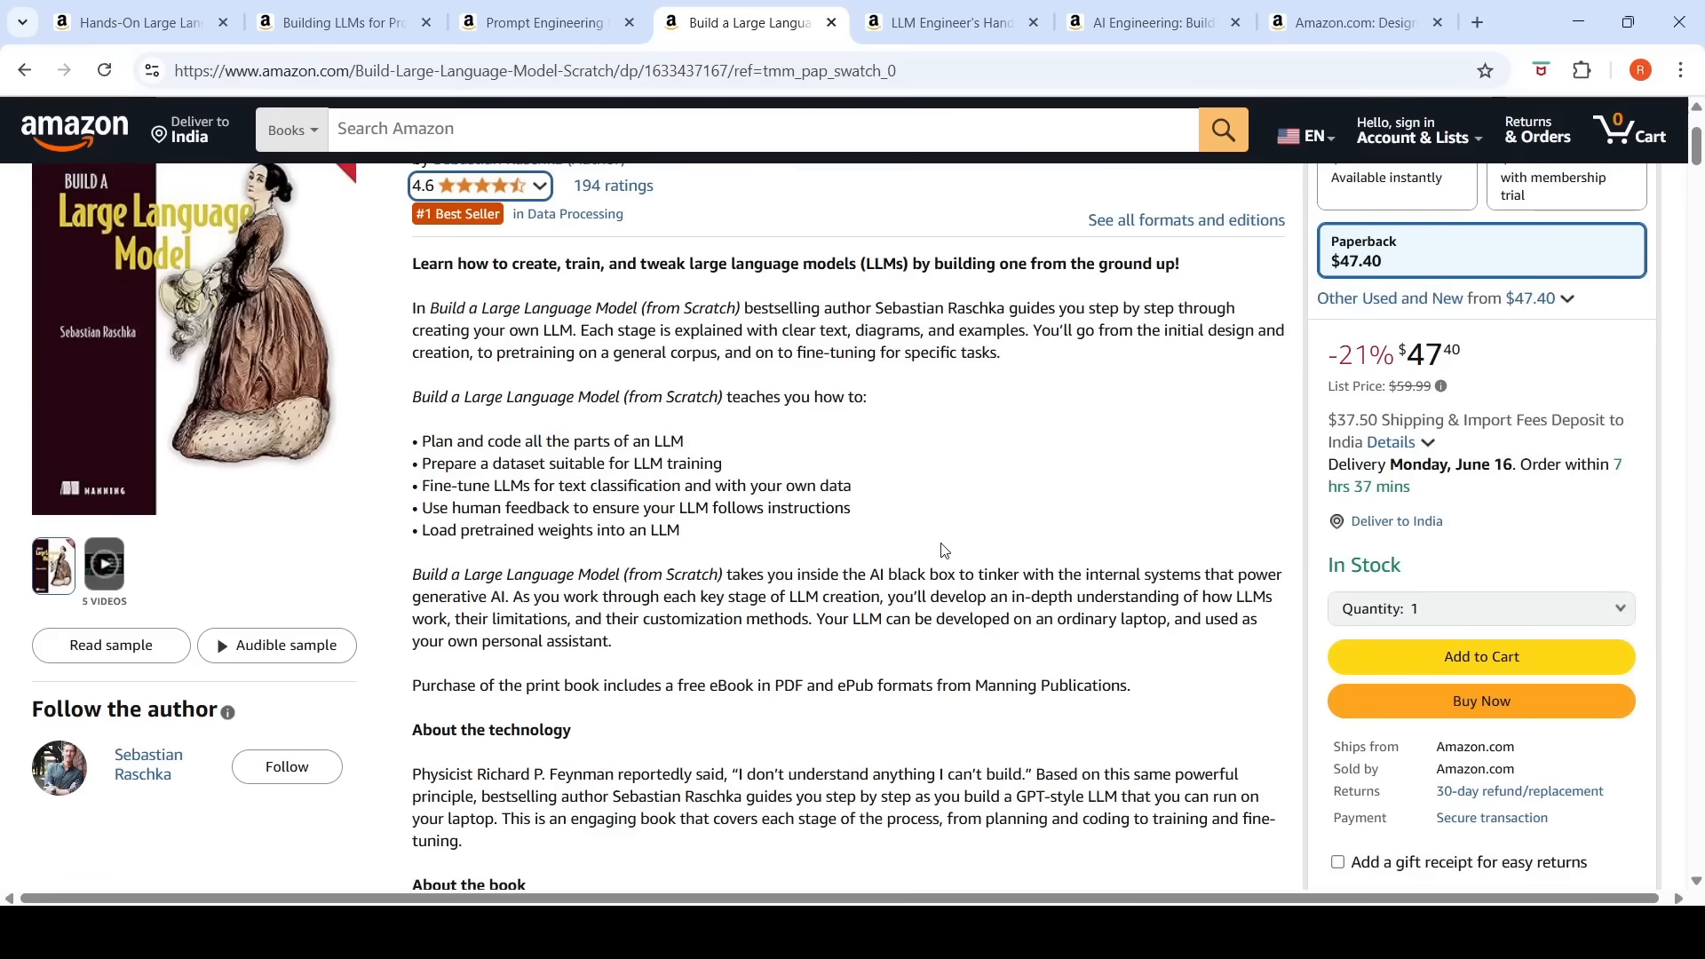
pyautogui.scroll(3)
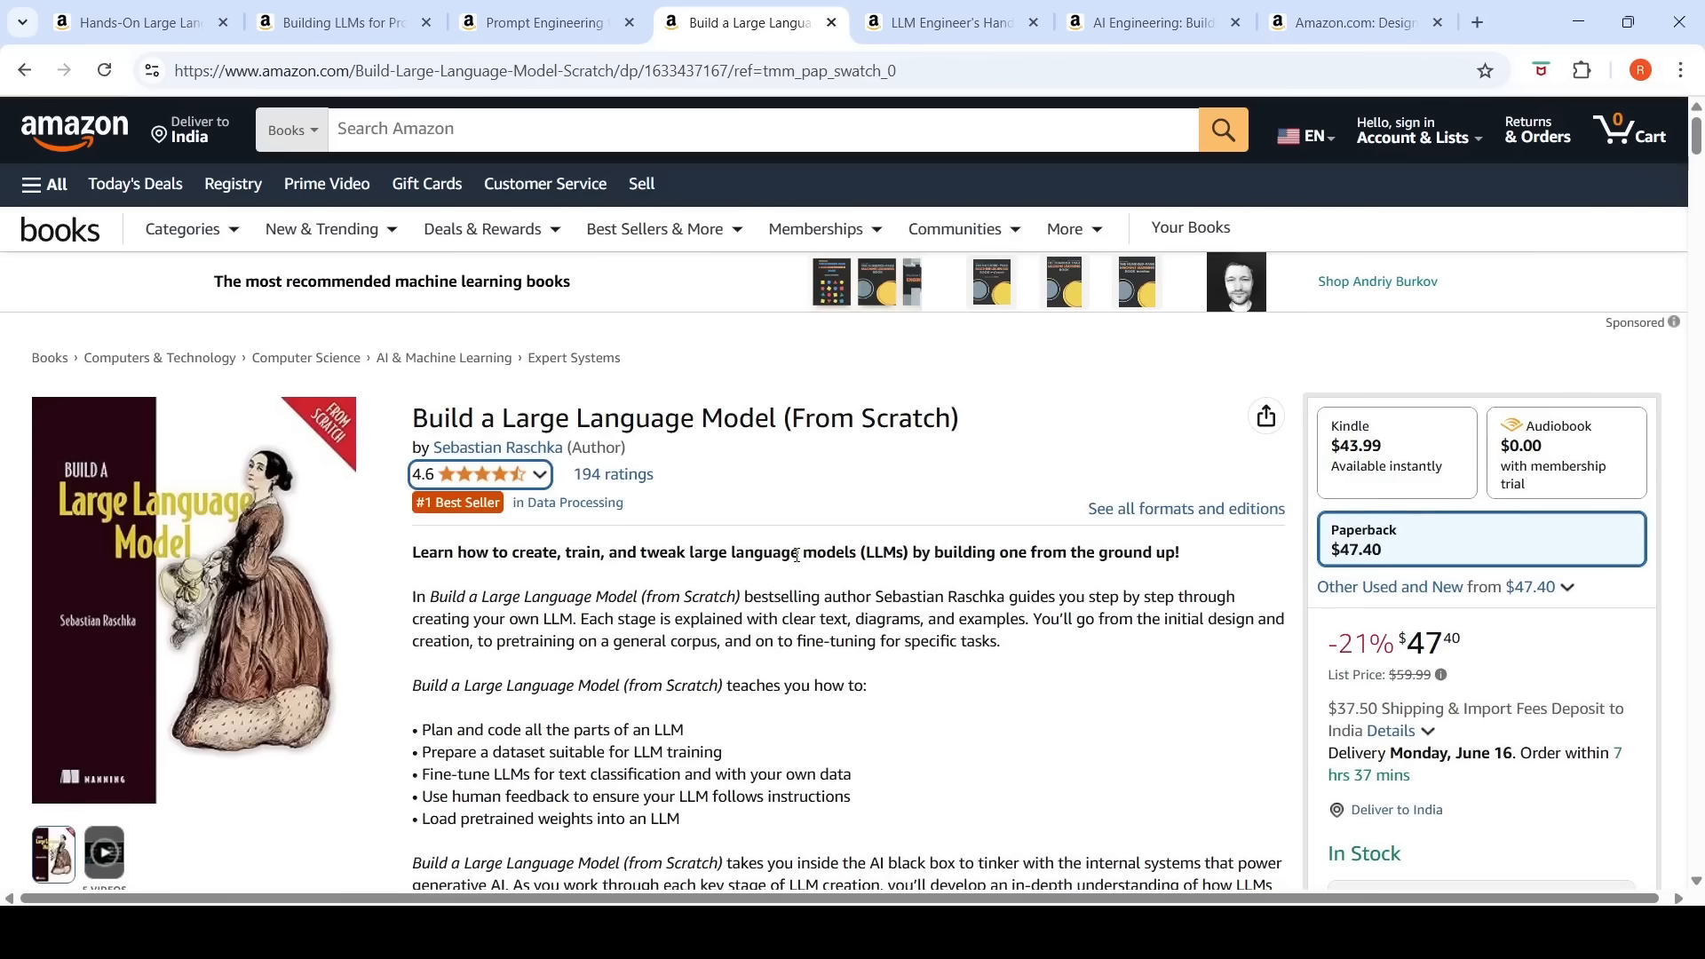
# Step: Show the Prompt Engineering for LLMs tab with its description and $58 paperback price
pyautogui.click(533, 21)
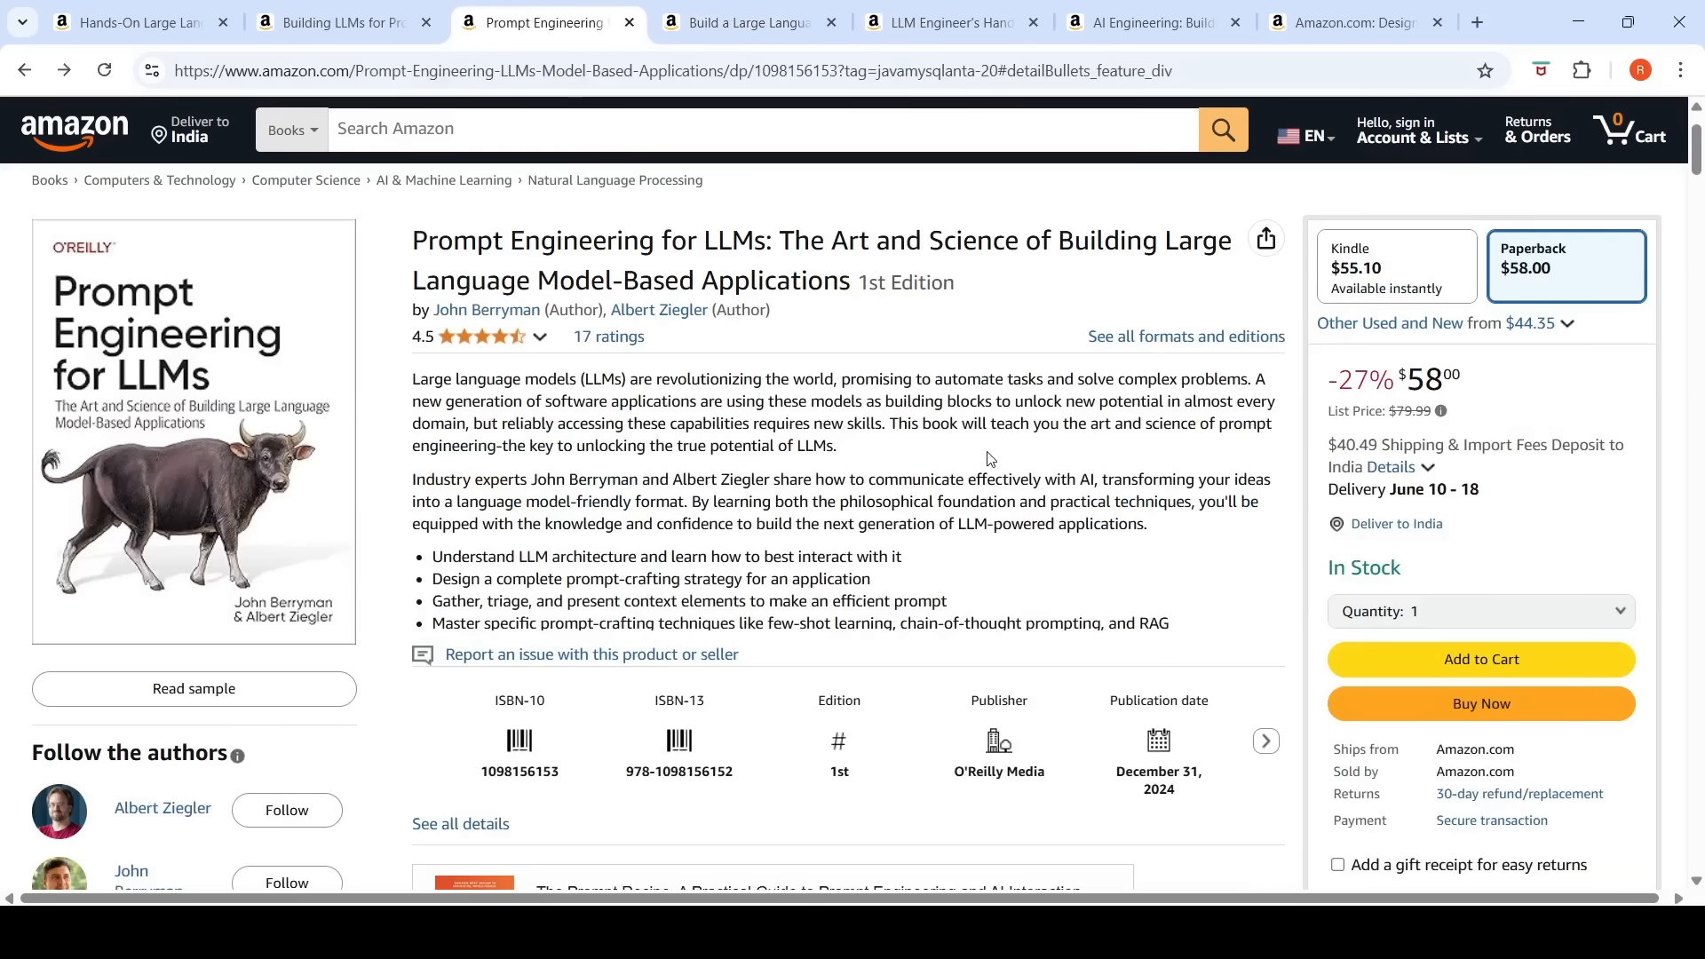
pyautogui.moveTo(988, 461)
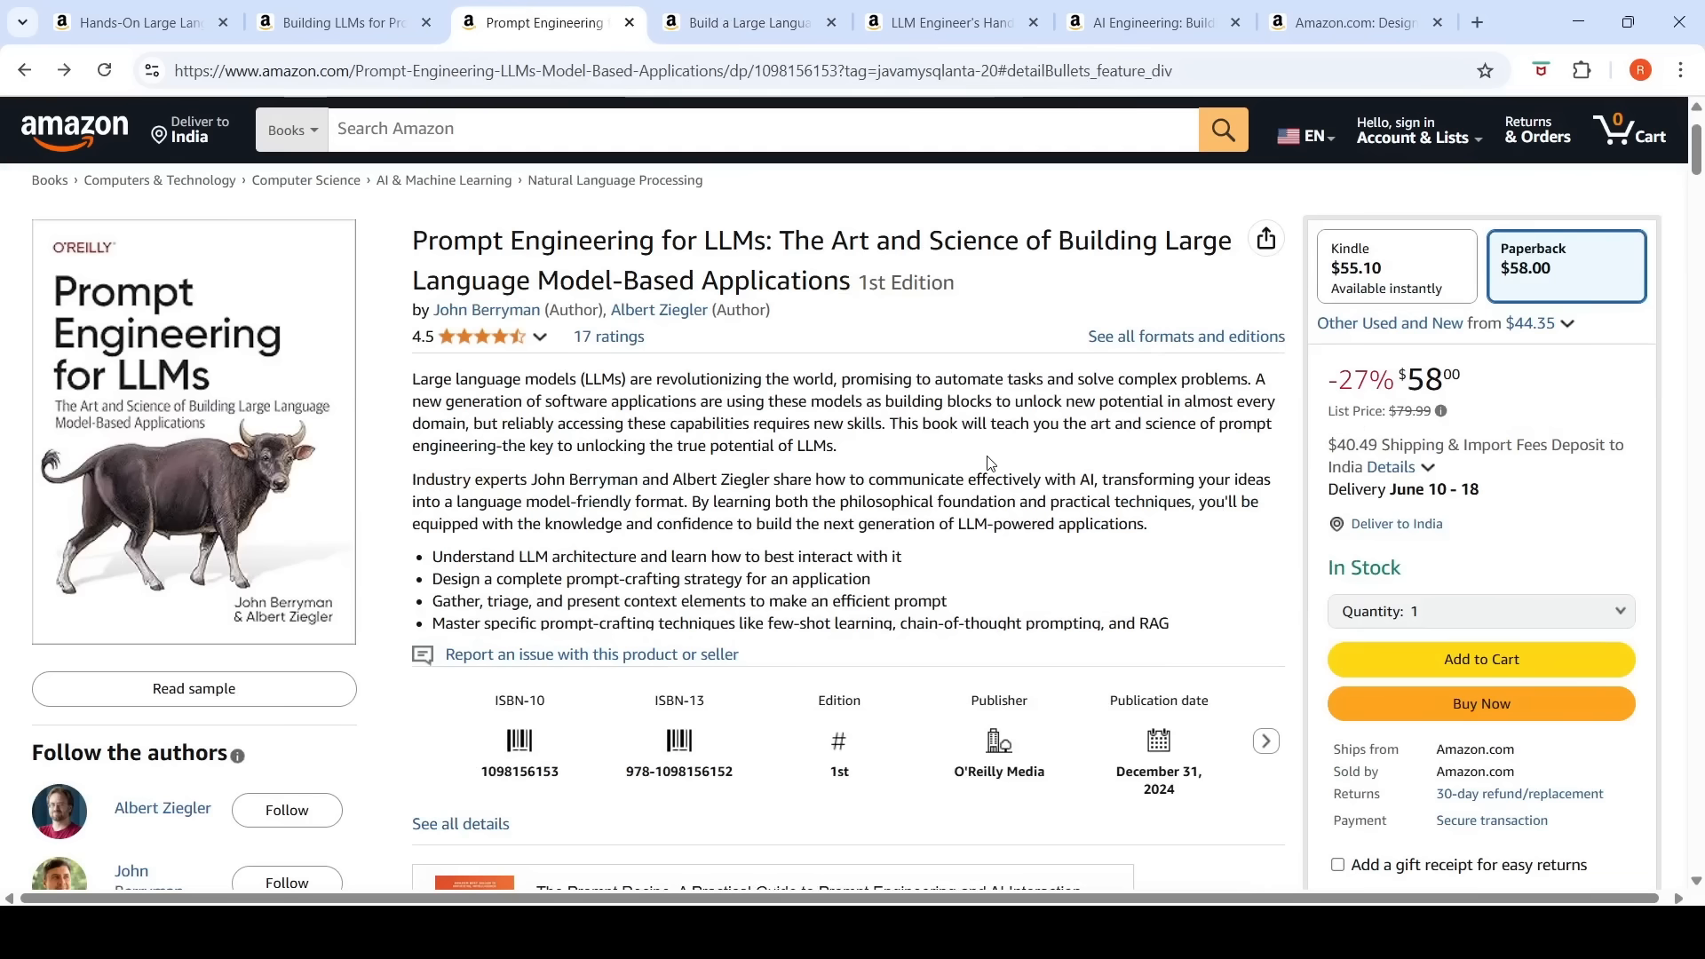
pyautogui.moveTo(987, 468)
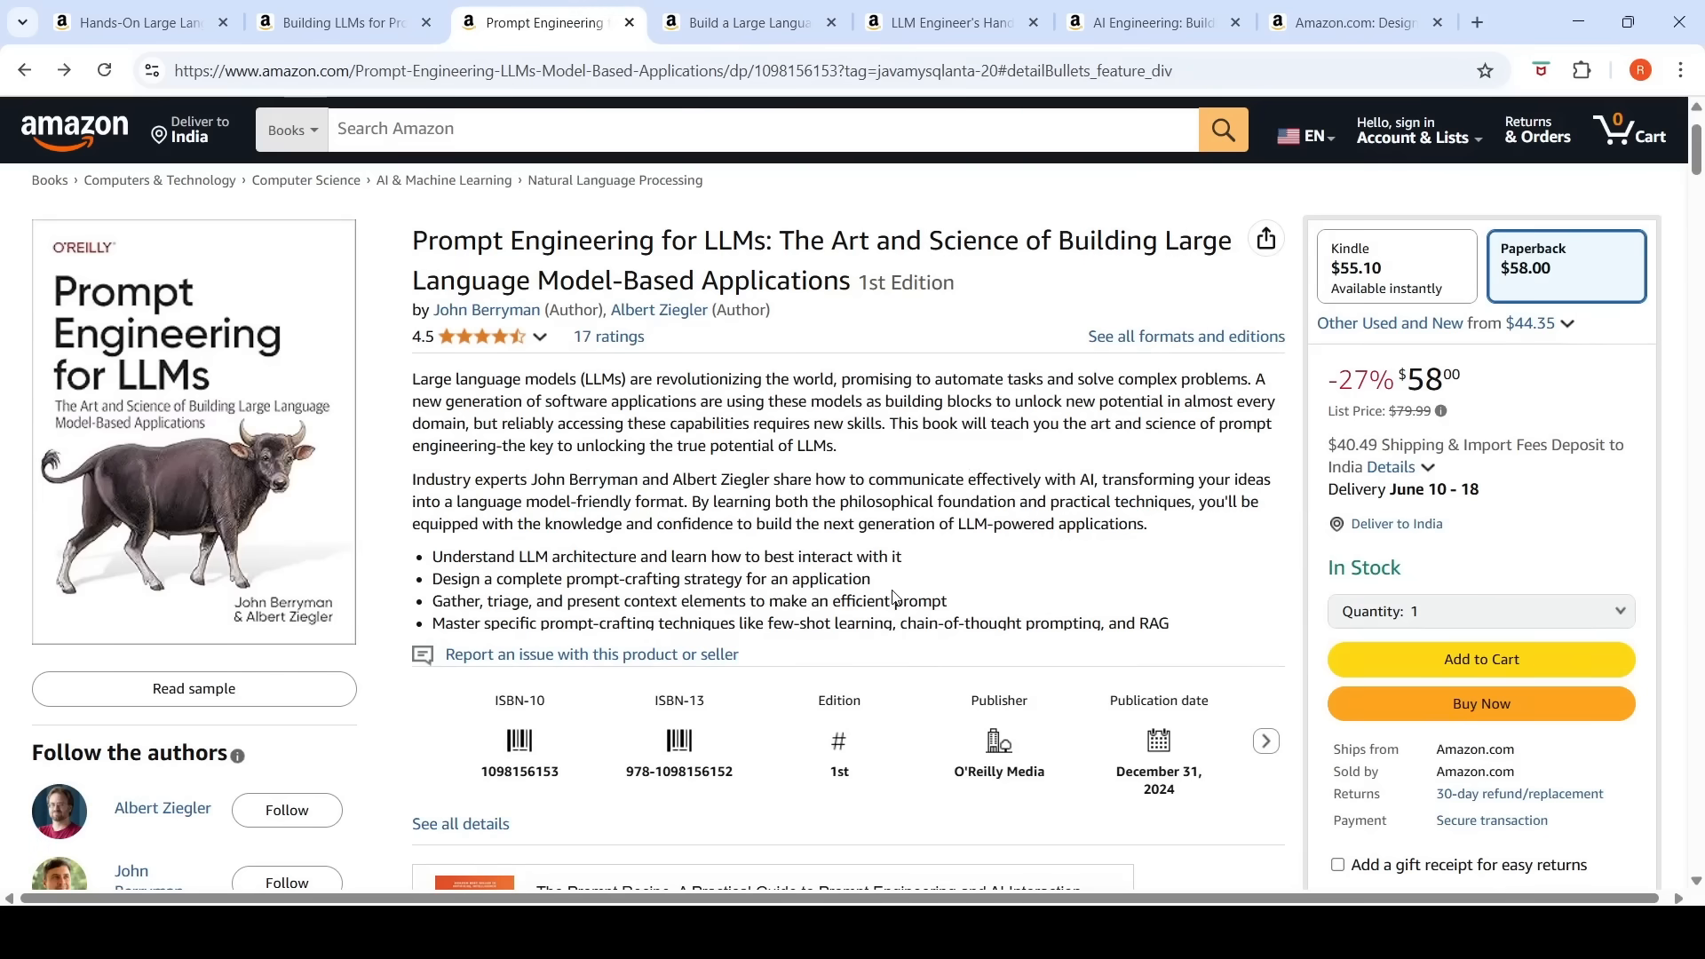
pyautogui.moveTo(911, 571)
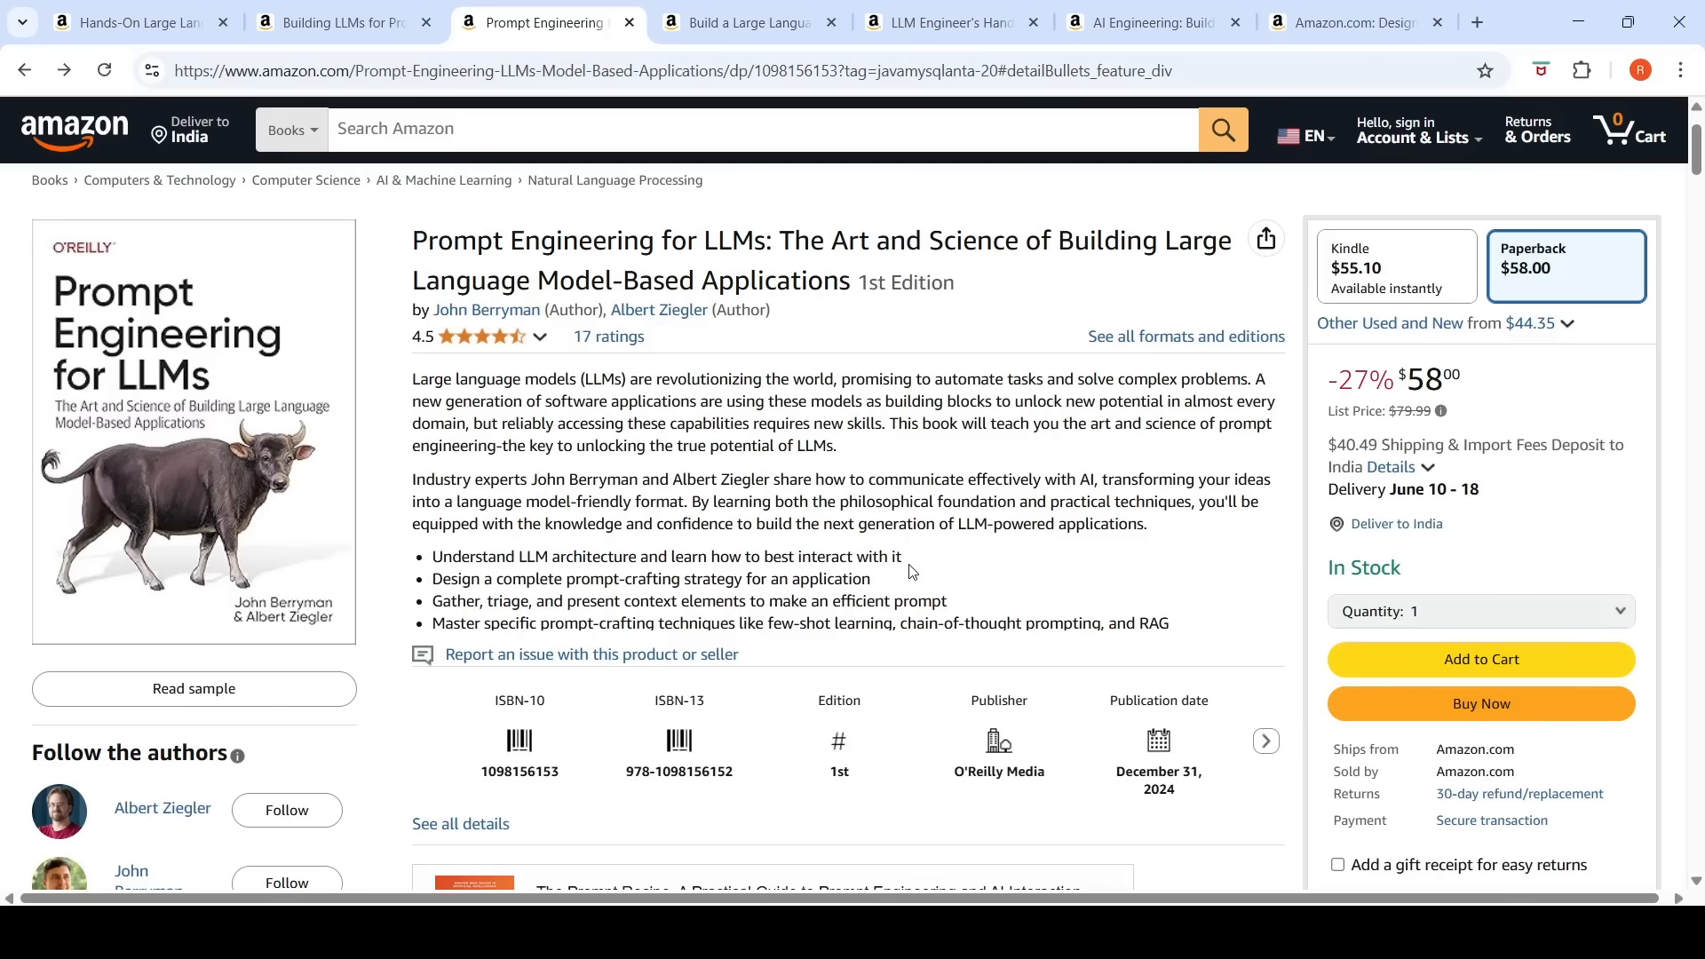
pyautogui.moveTo(557, 464)
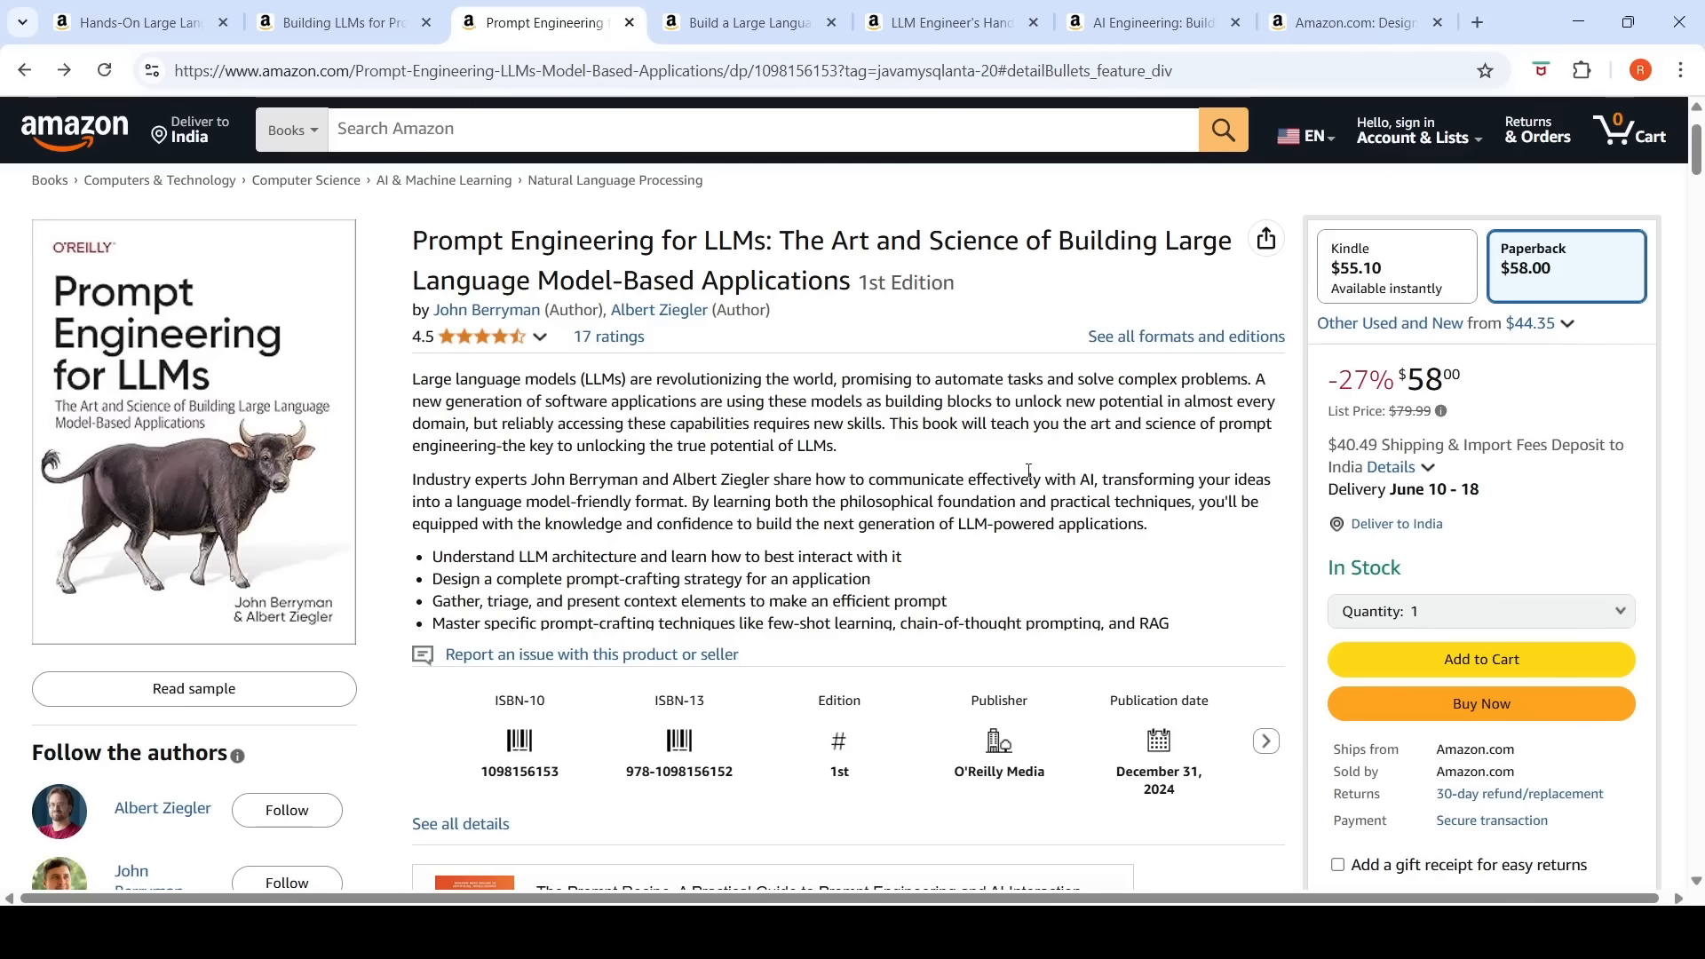
pyautogui.moveTo(1250, 214)
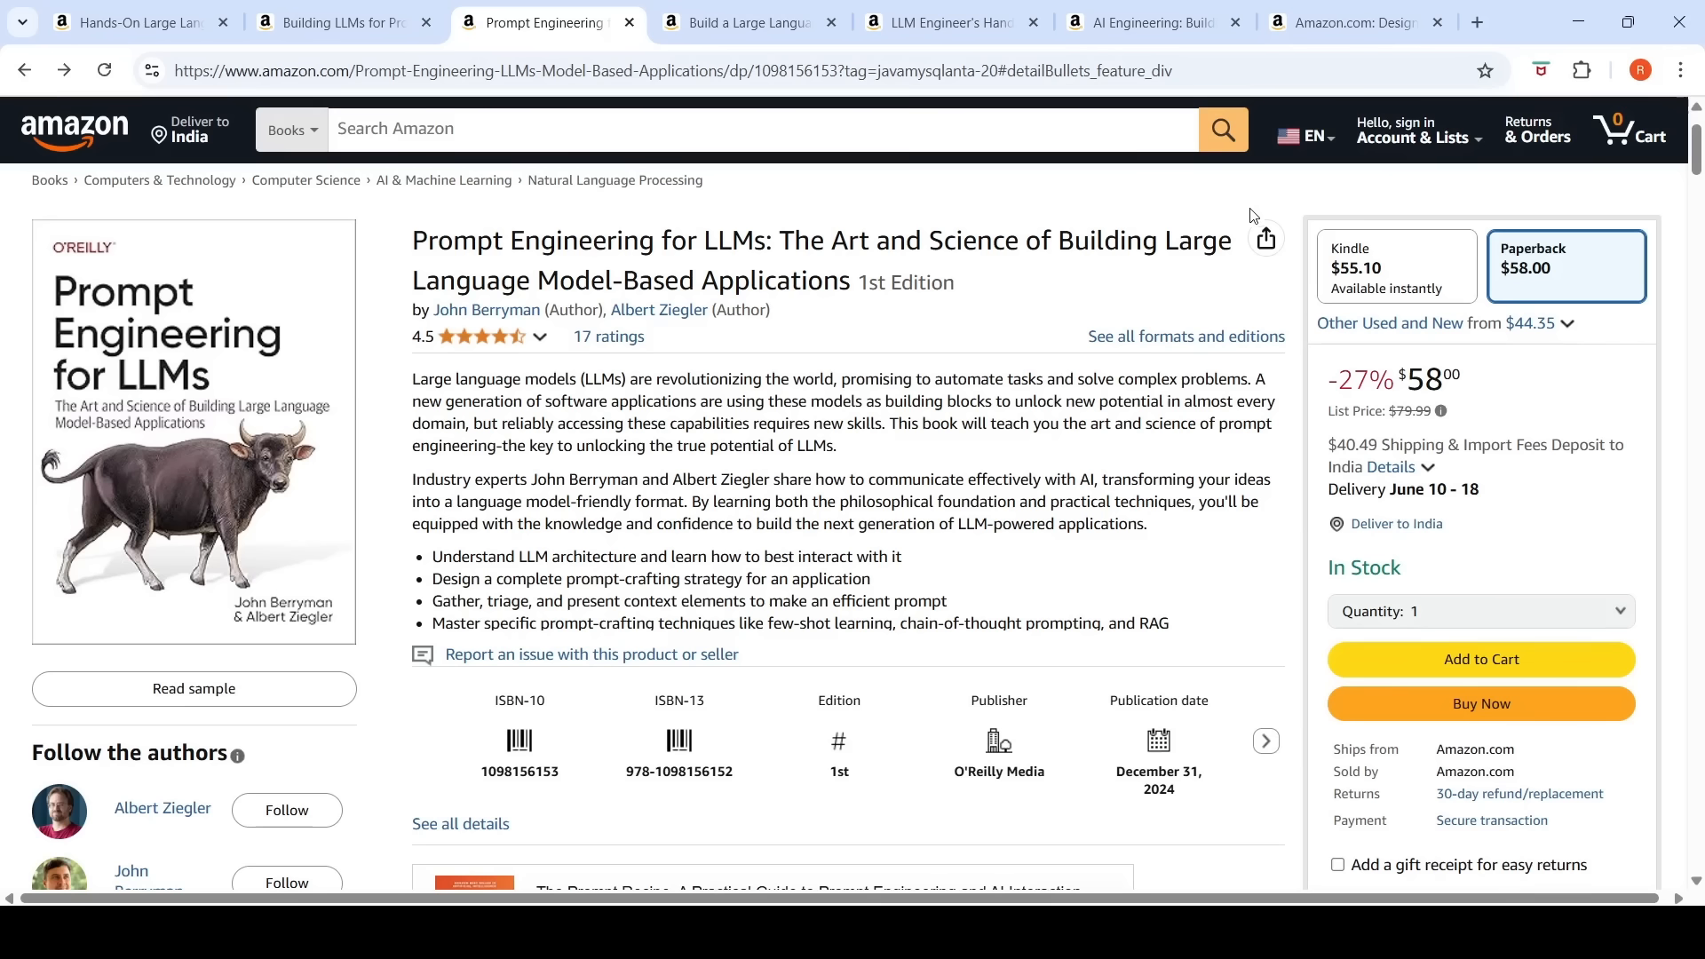
# Step: Show Chip Huyen's AI Engineering tab with its description and $57.74 paperback price
pyautogui.click(1152, 21)
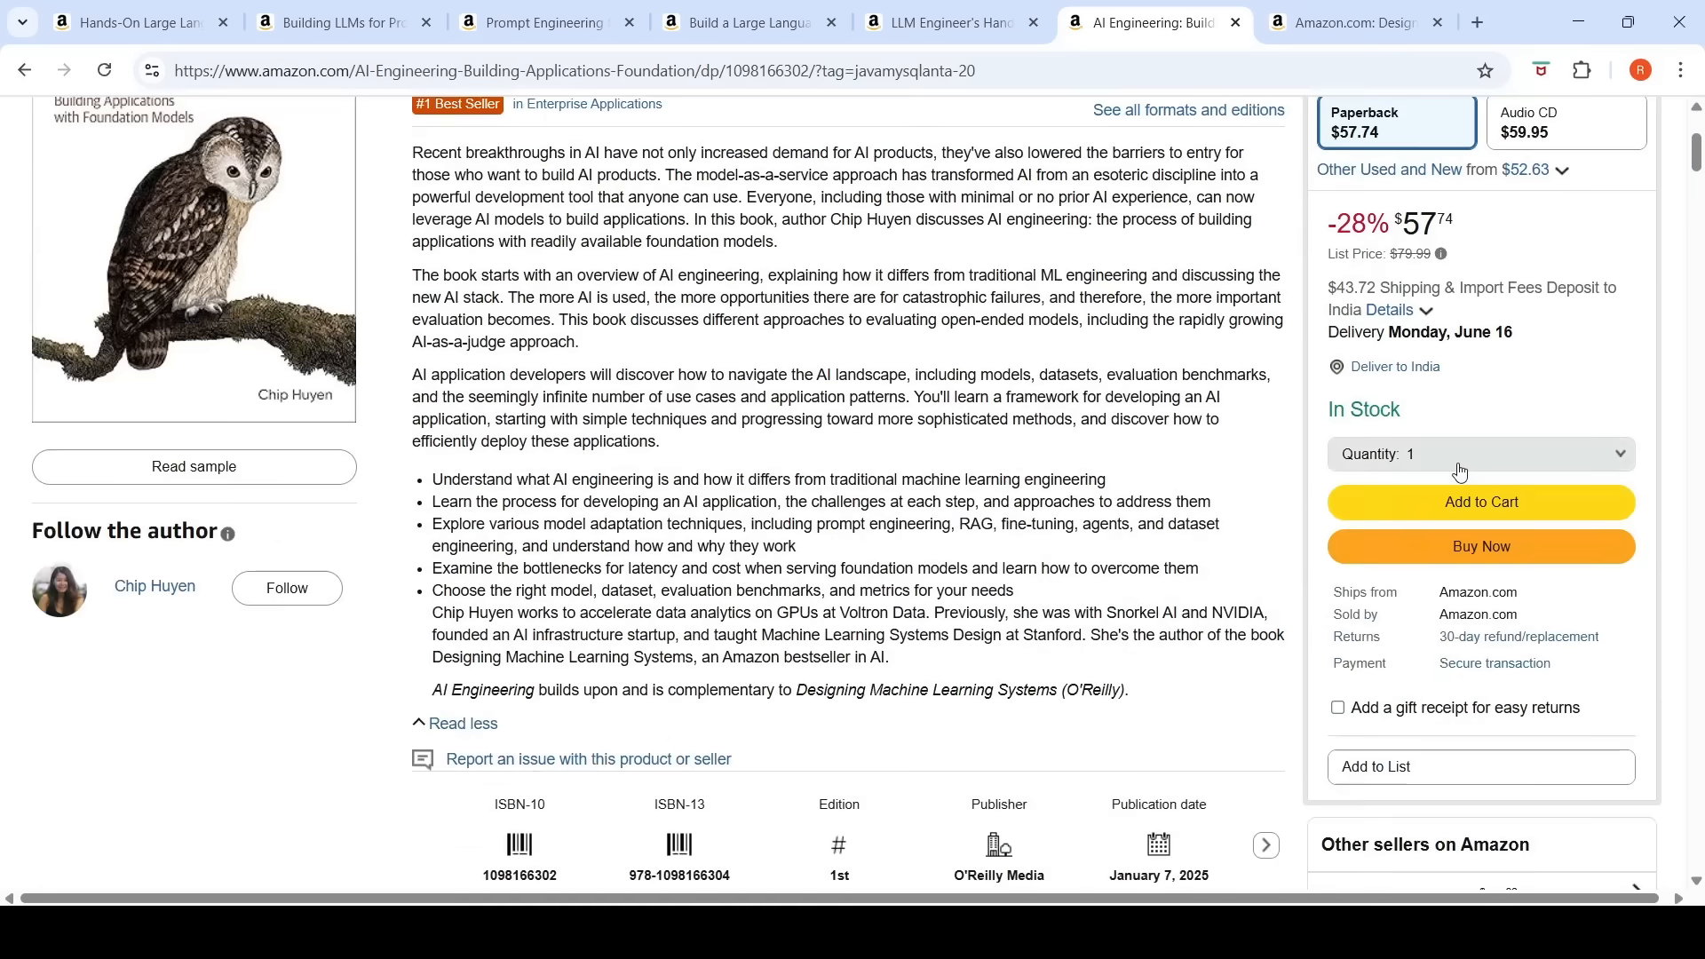
pyautogui.moveTo(746, 447)
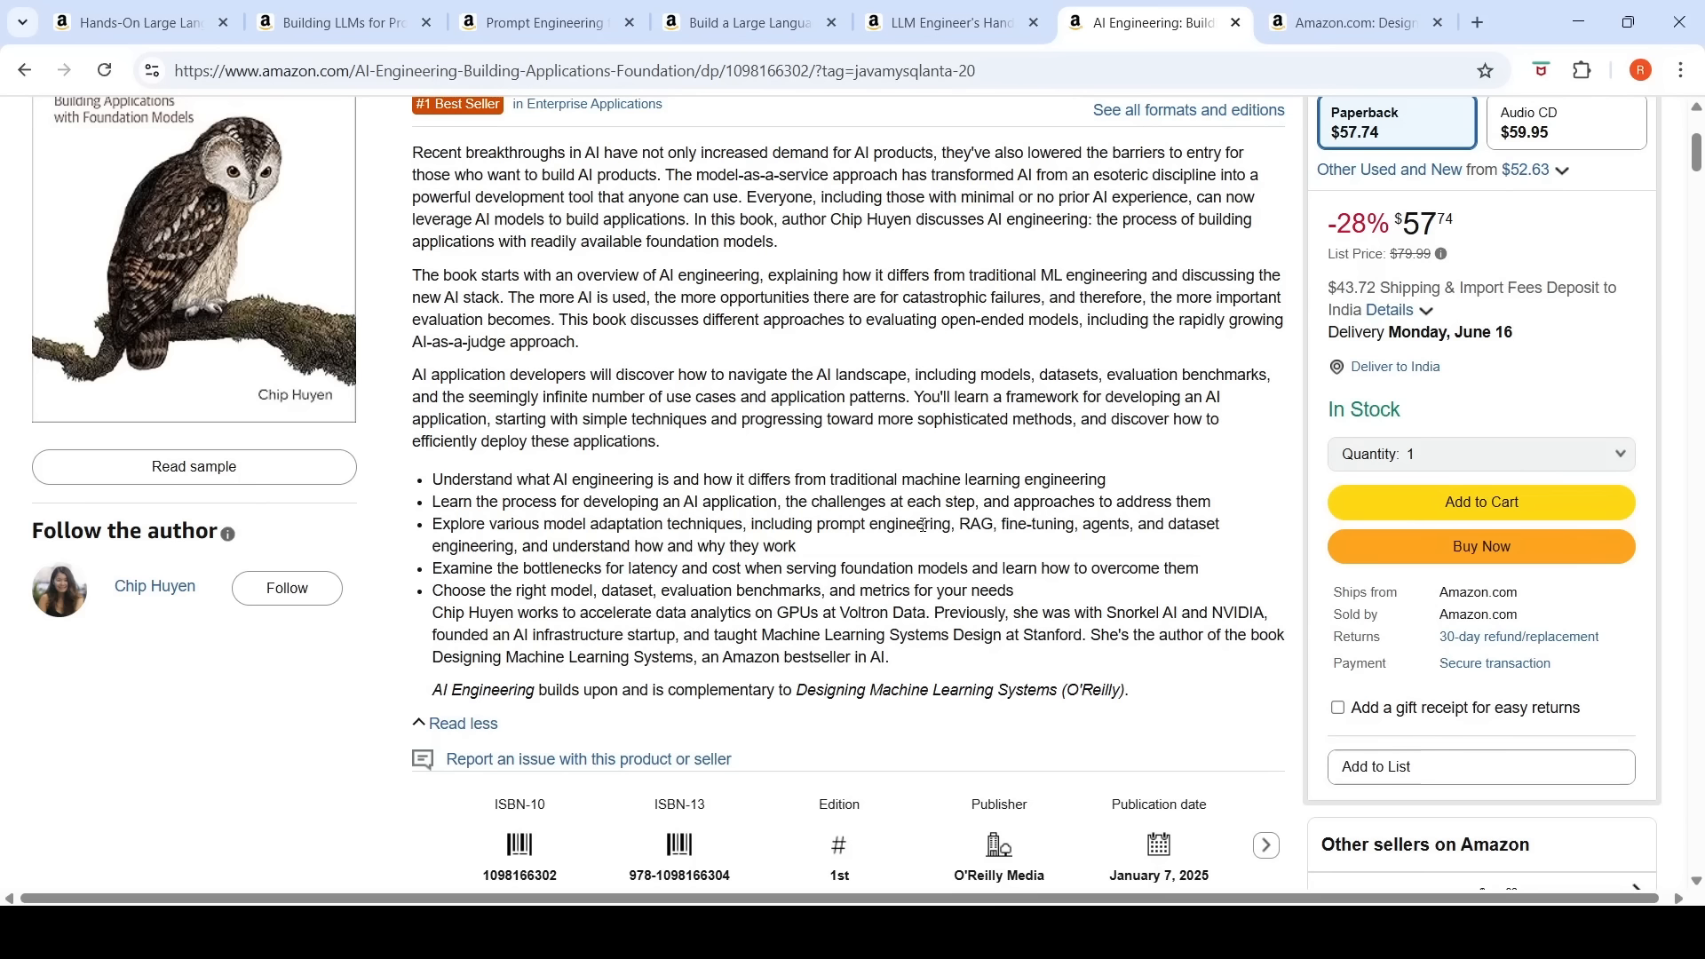
pyautogui.moveTo(910, 557)
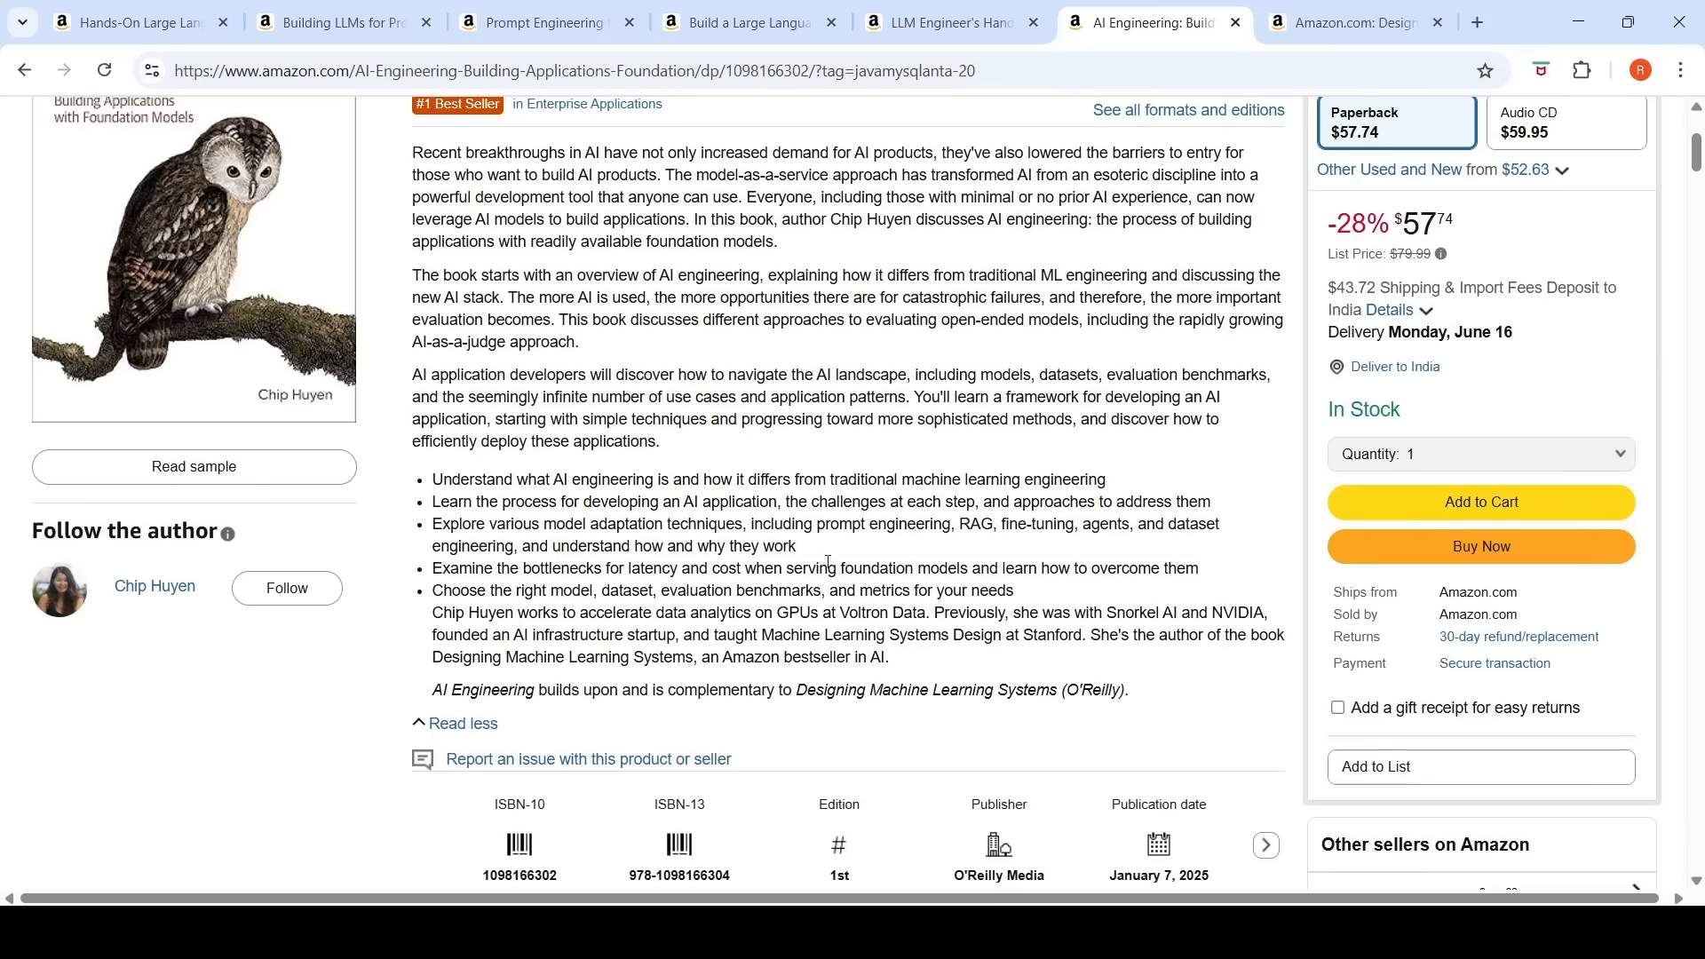
pyautogui.moveTo(702, 587)
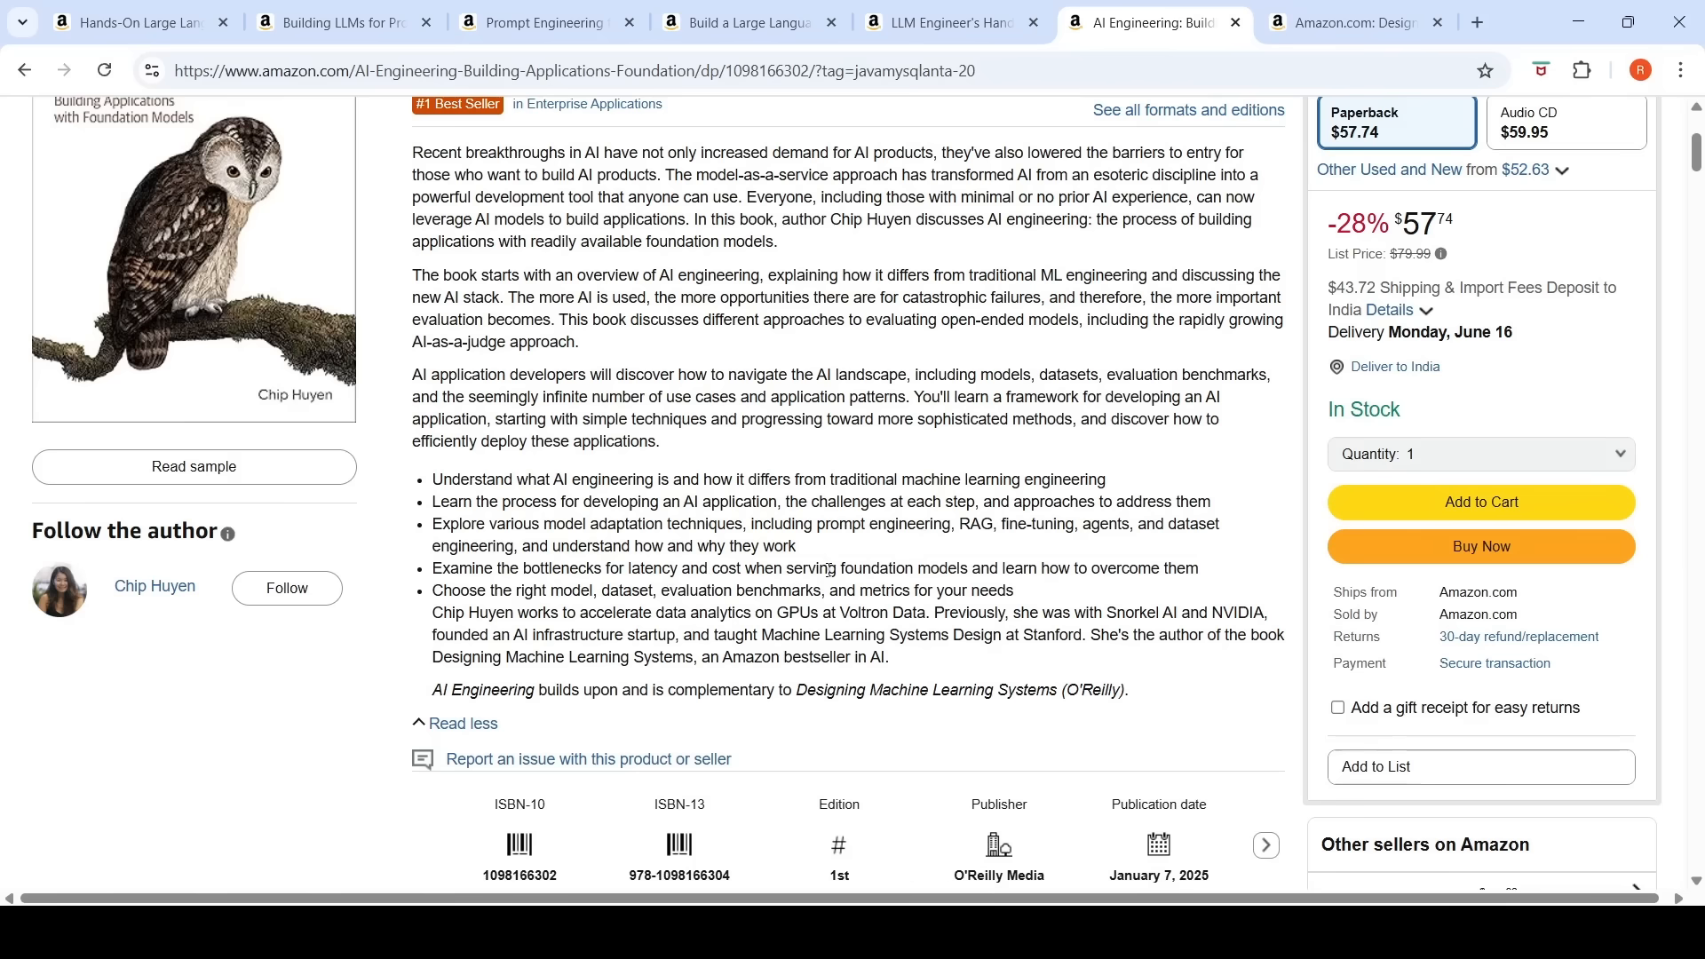
pyautogui.moveTo(931, 562)
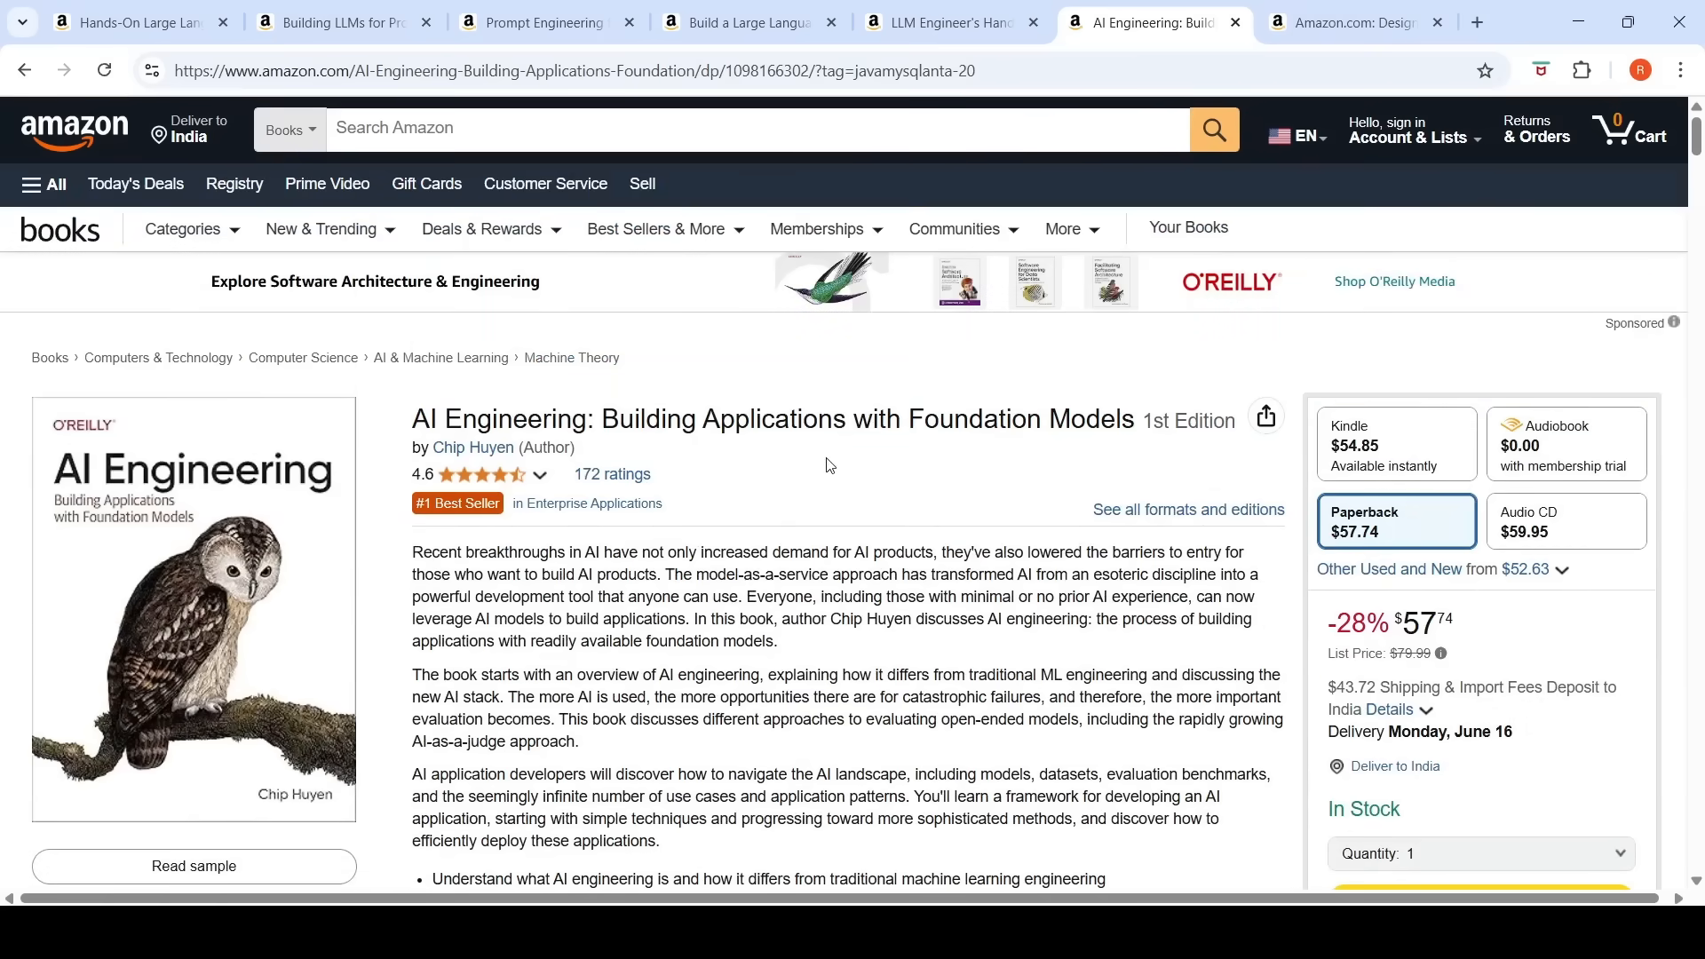
pyautogui.moveTo(876, 458)
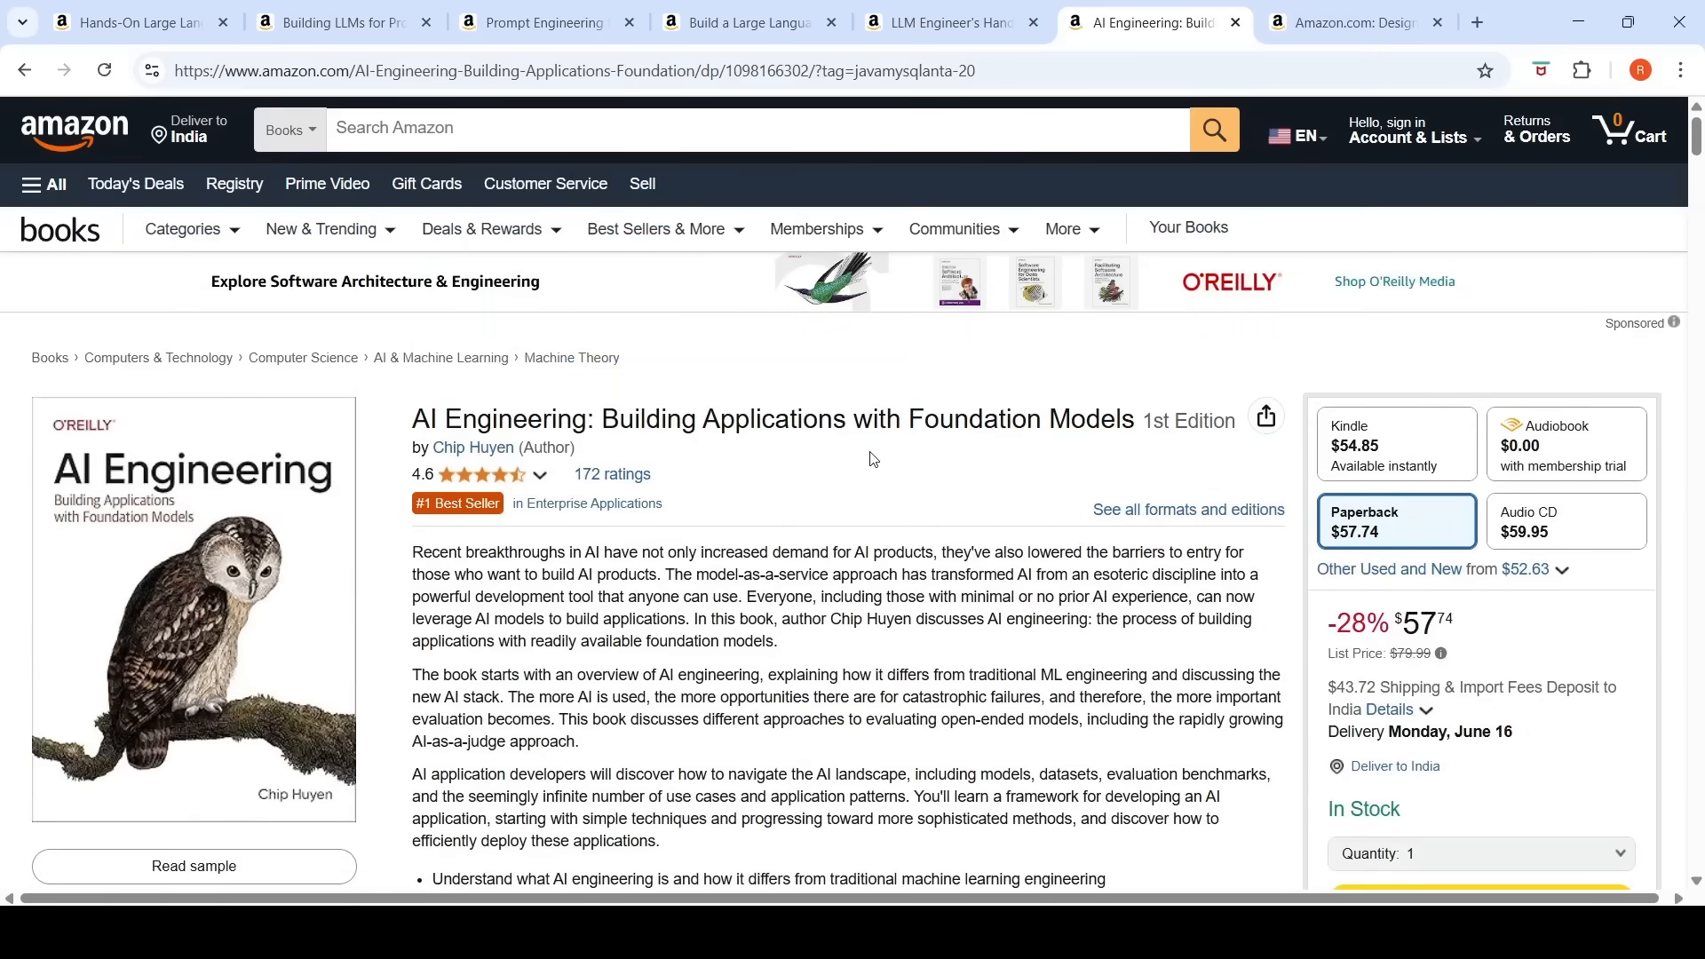
pyautogui.moveTo(669, 468)
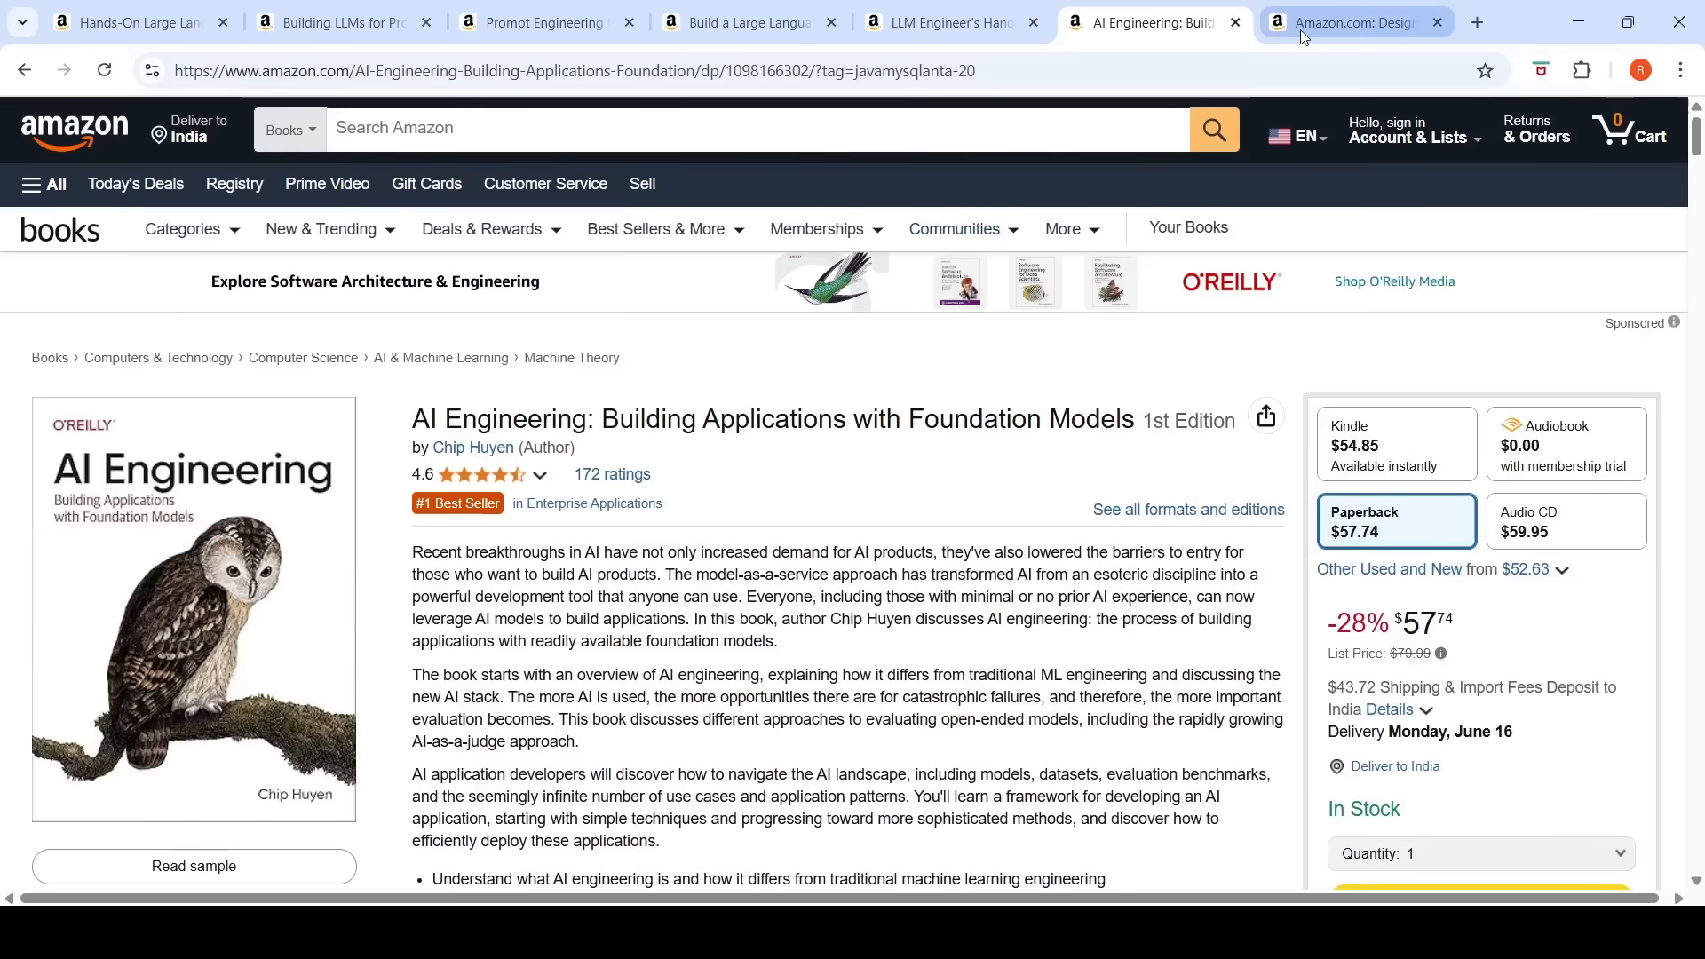
# Step: Show Designing Machine Learning Systems and expand its full description with Read more
pyautogui.click(1354, 21)
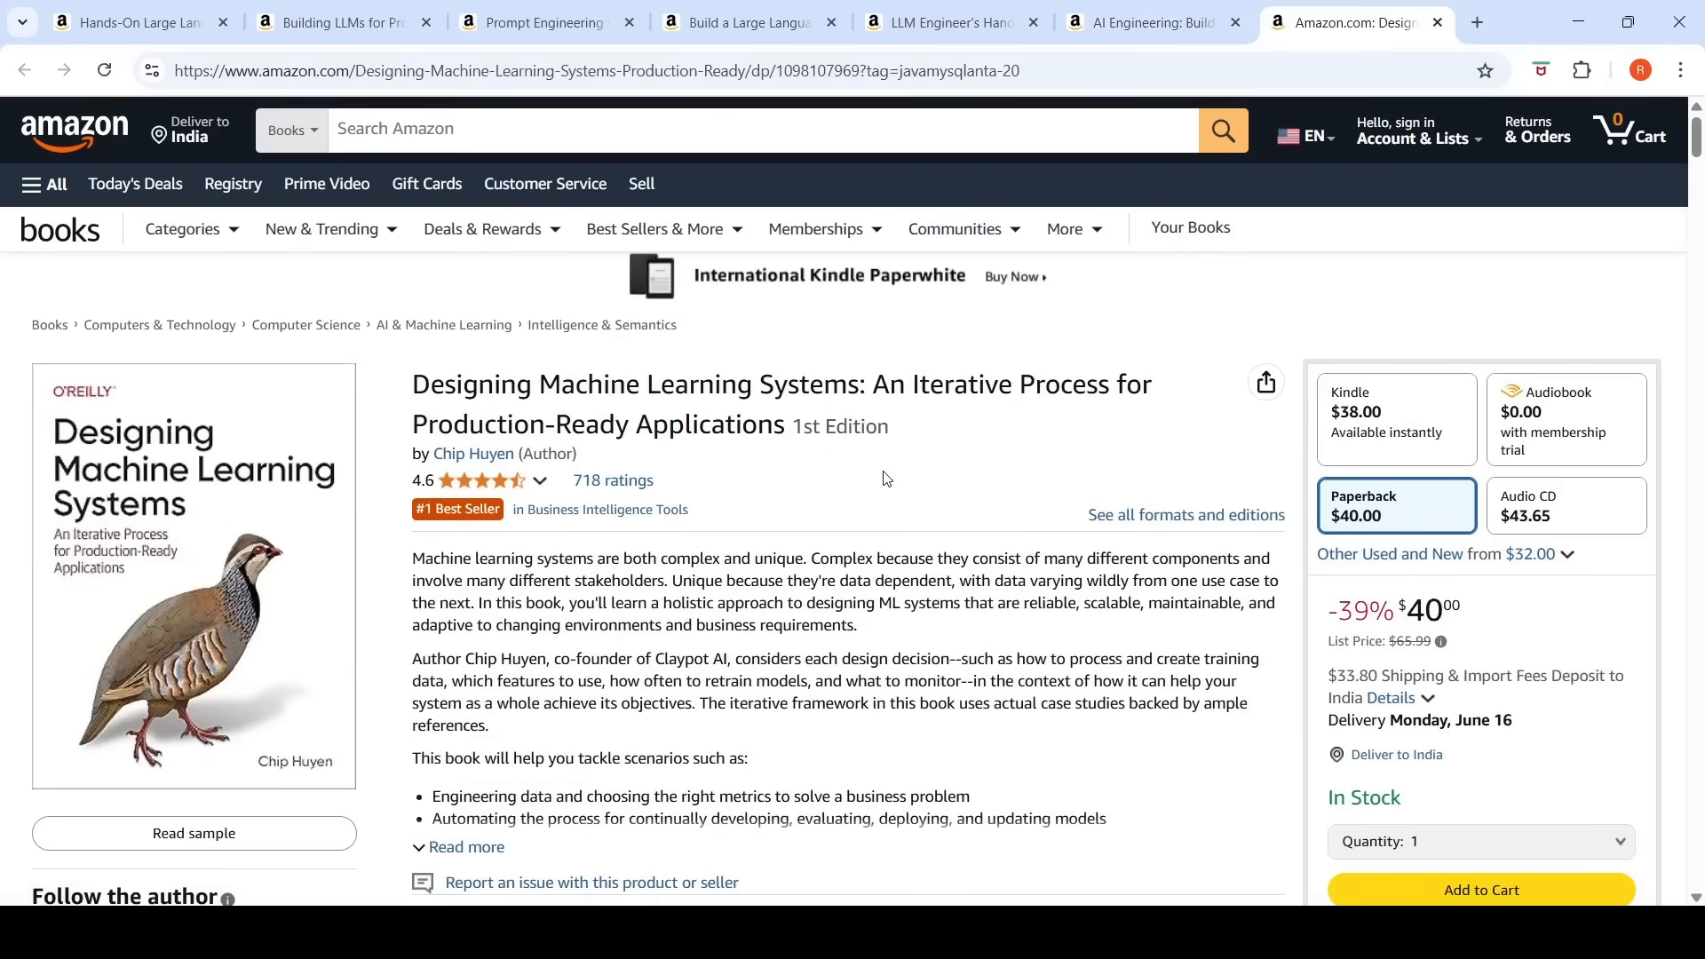
pyautogui.scroll(-3)
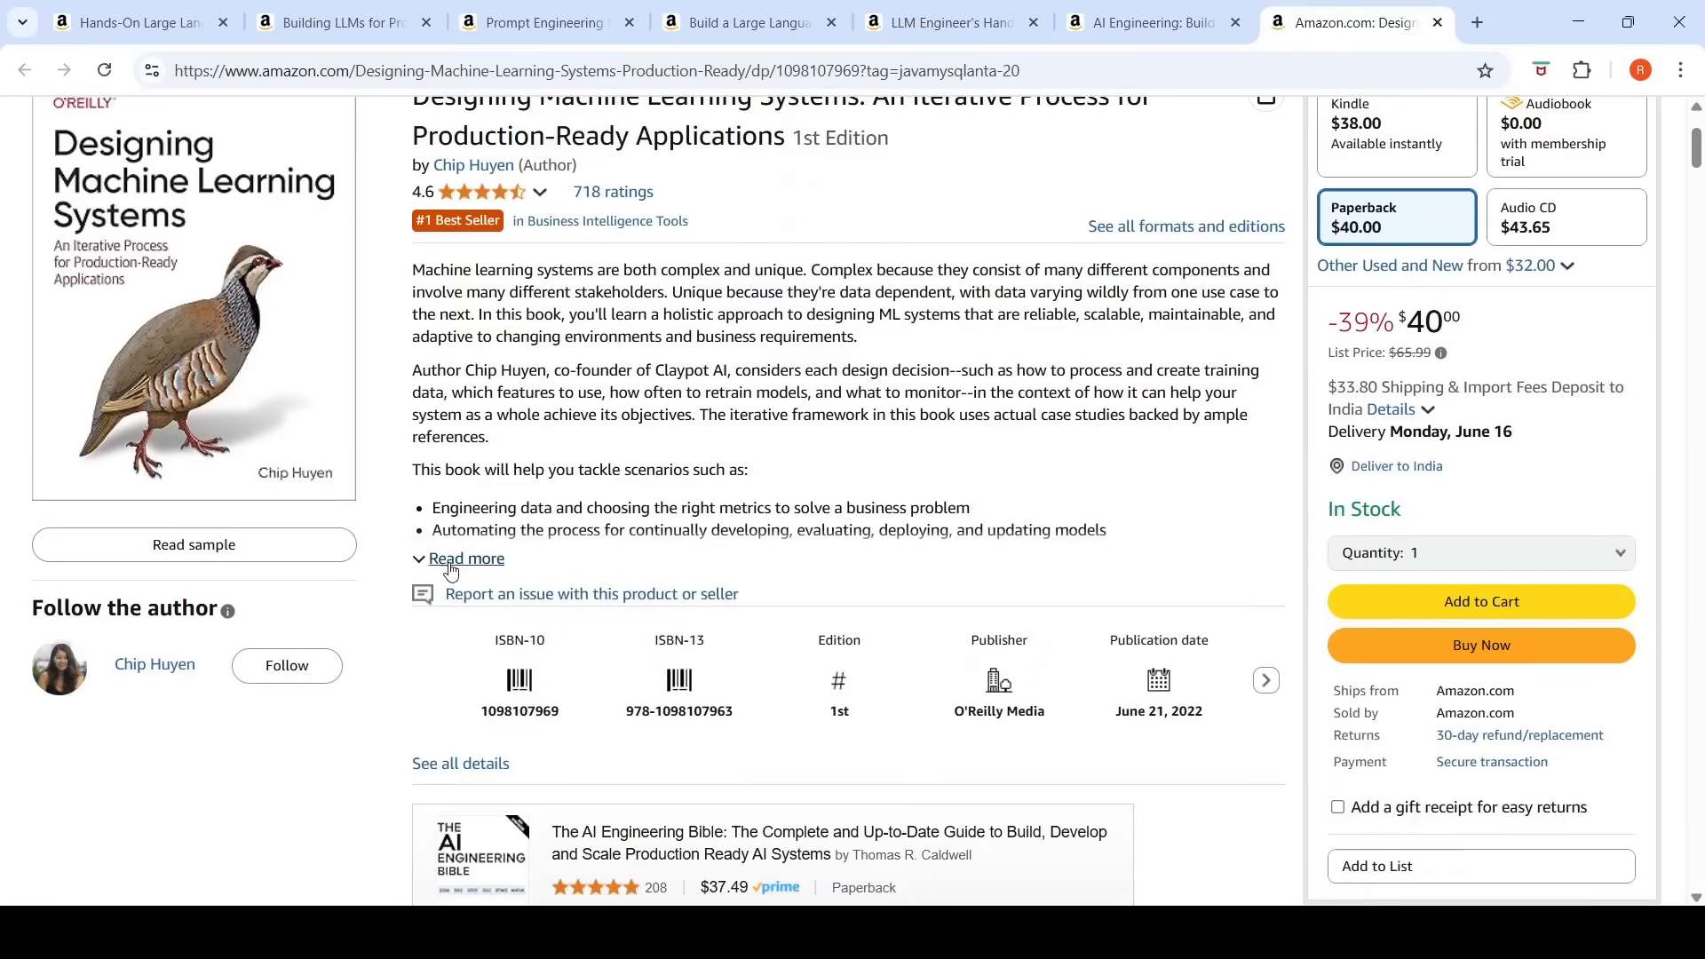
pyautogui.click(468, 557)
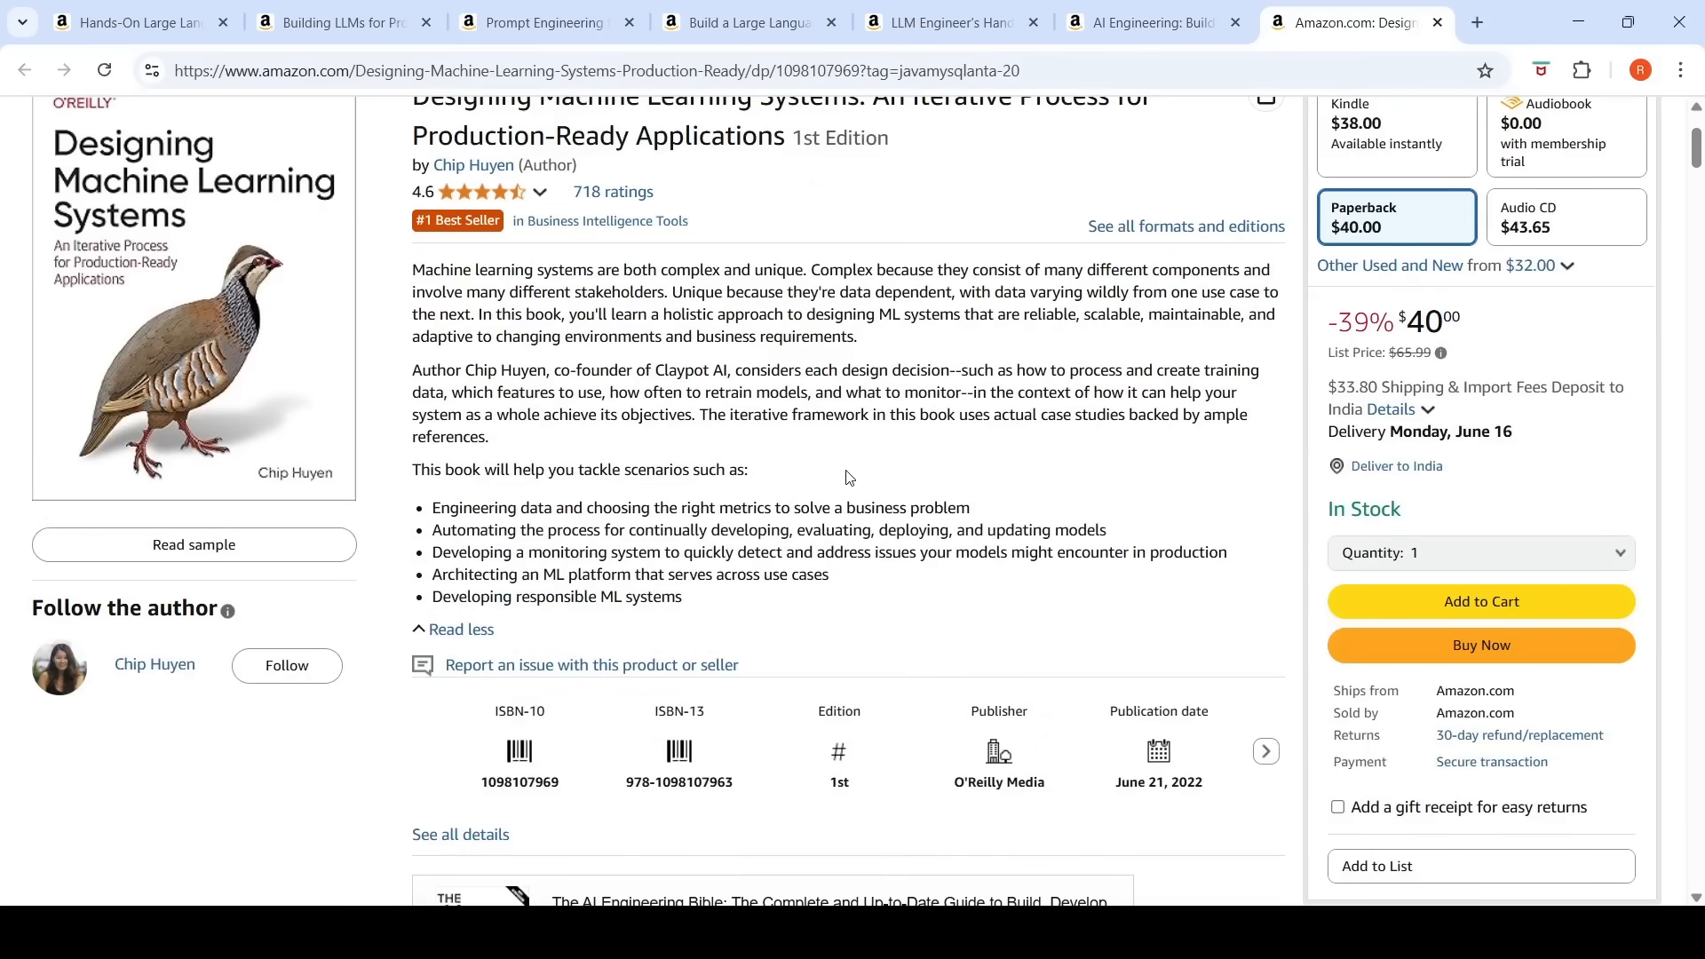
pyautogui.moveTo(848, 480)
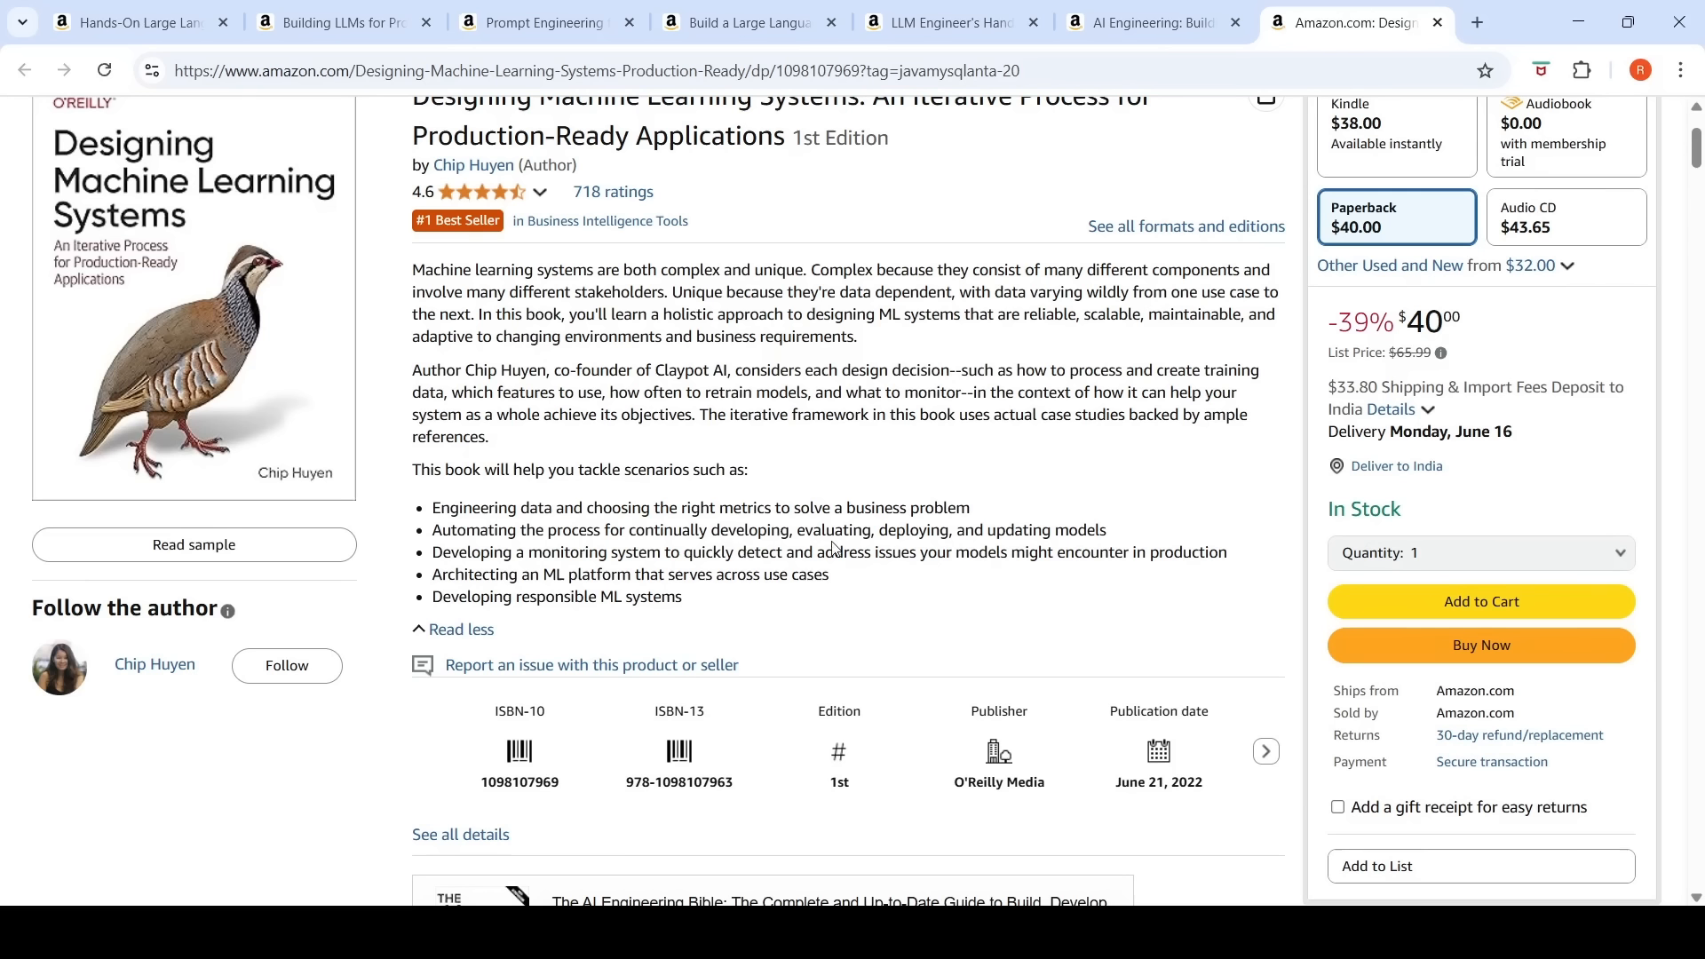
pyautogui.moveTo(834, 546)
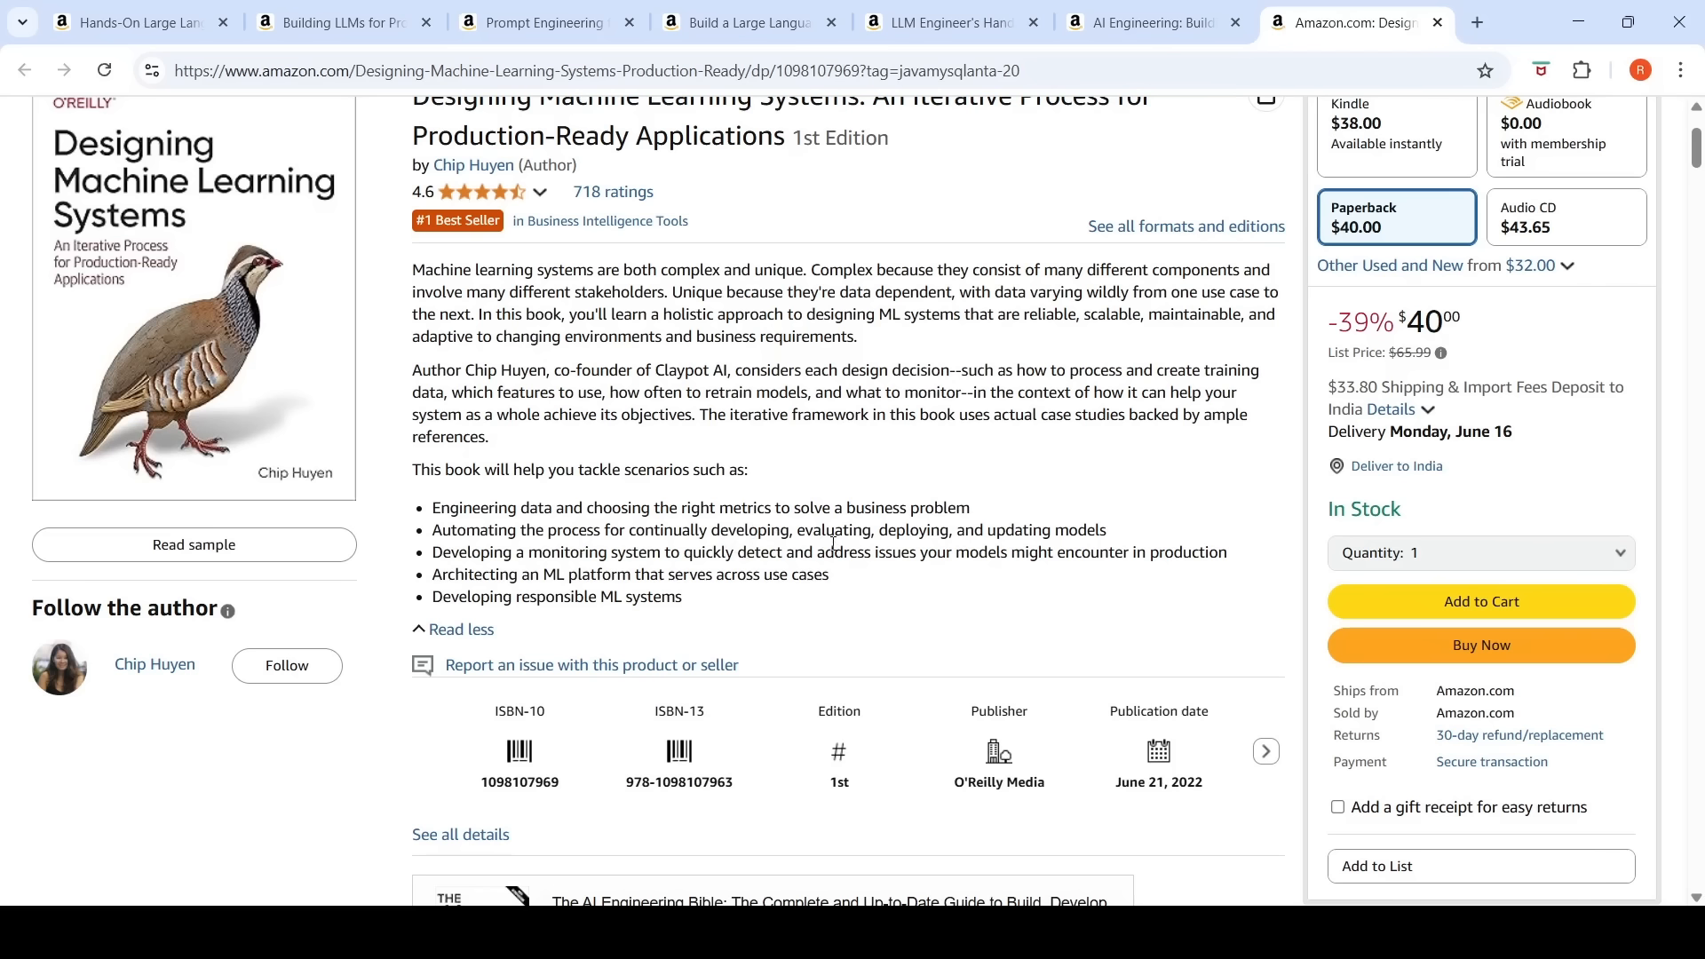
pyautogui.moveTo(762, 525)
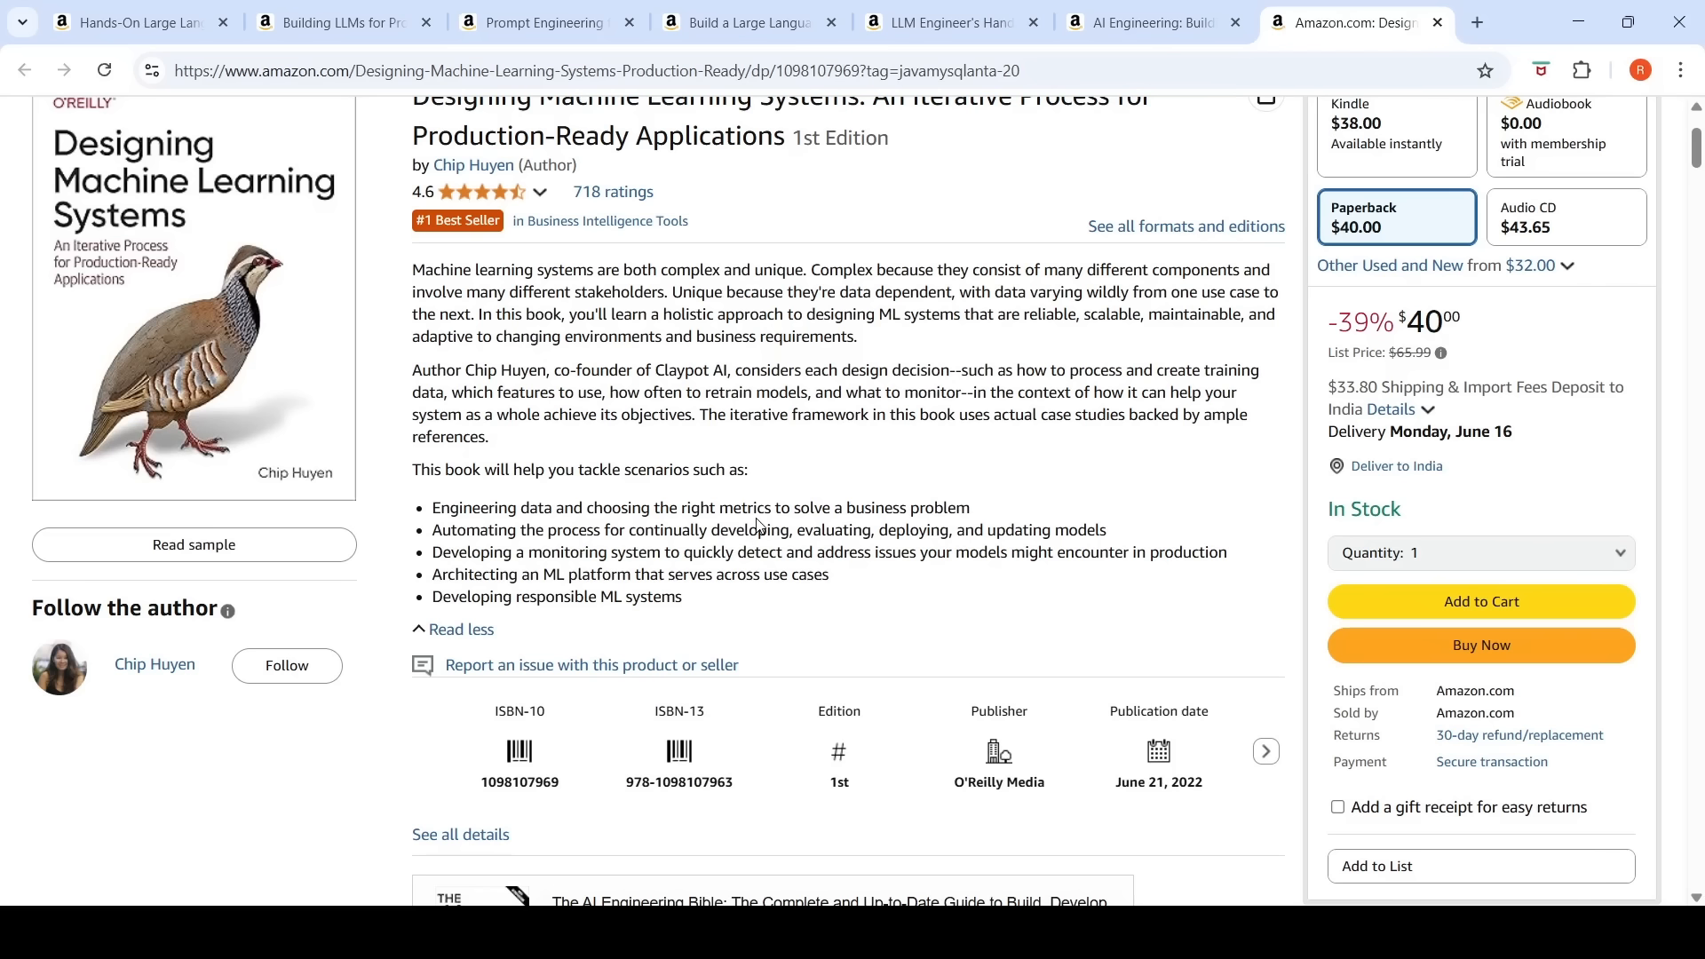
pyautogui.moveTo(798, 507)
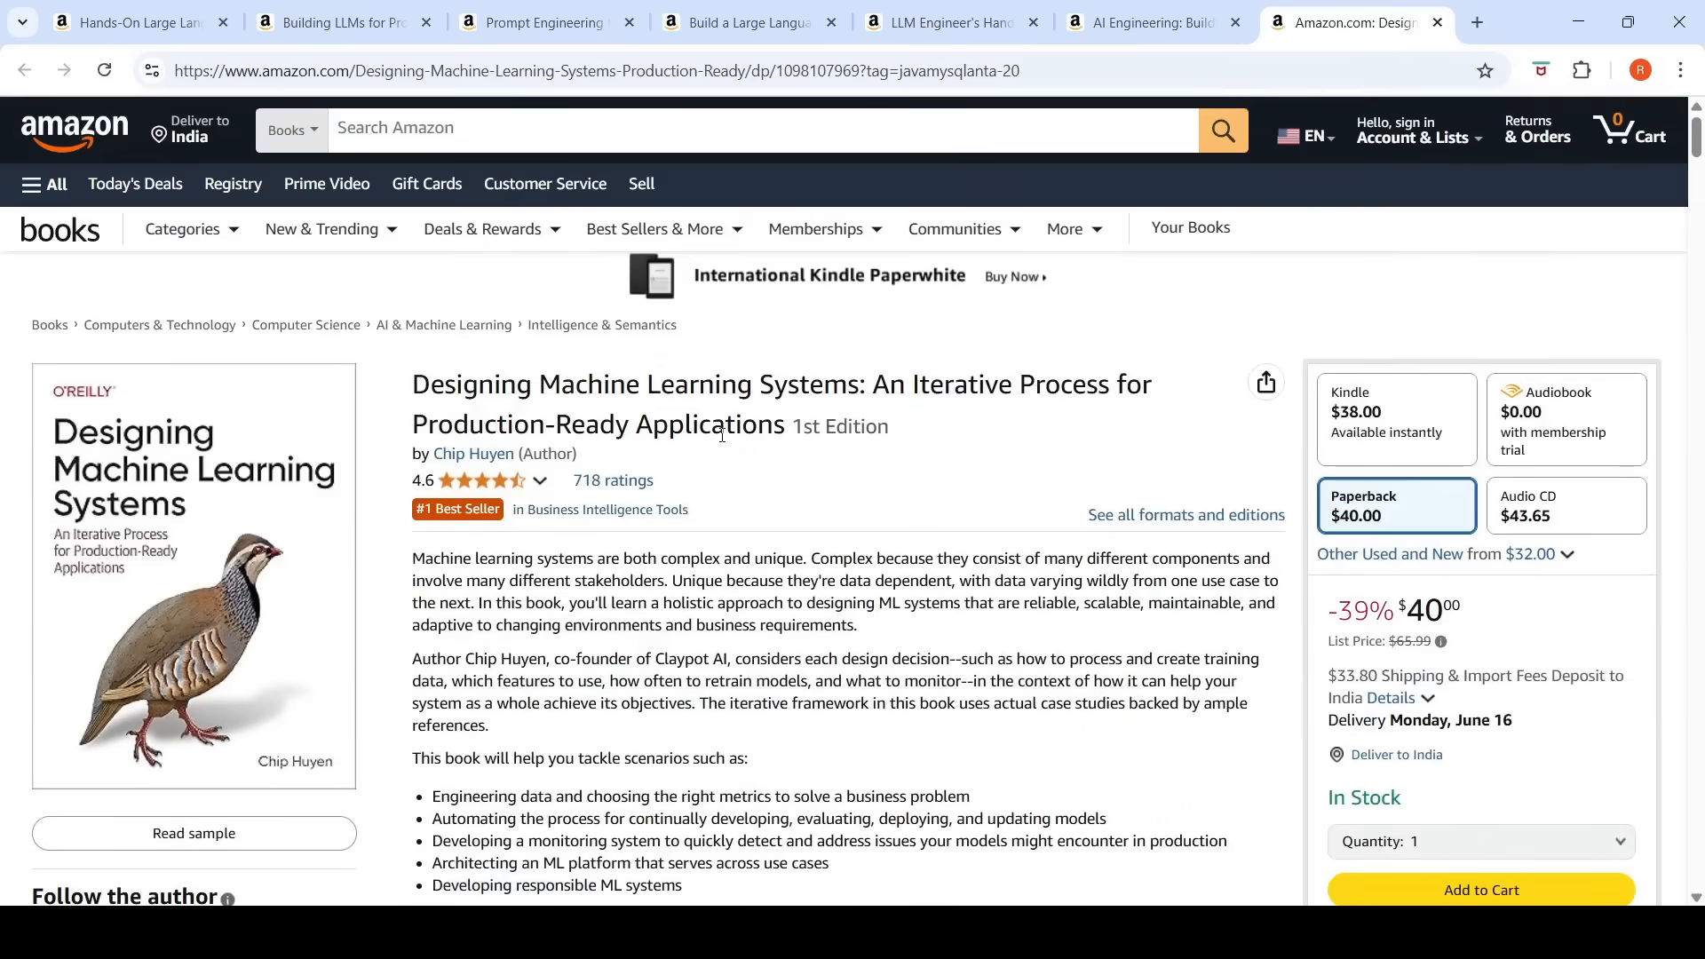
pyautogui.moveTo(725, 446)
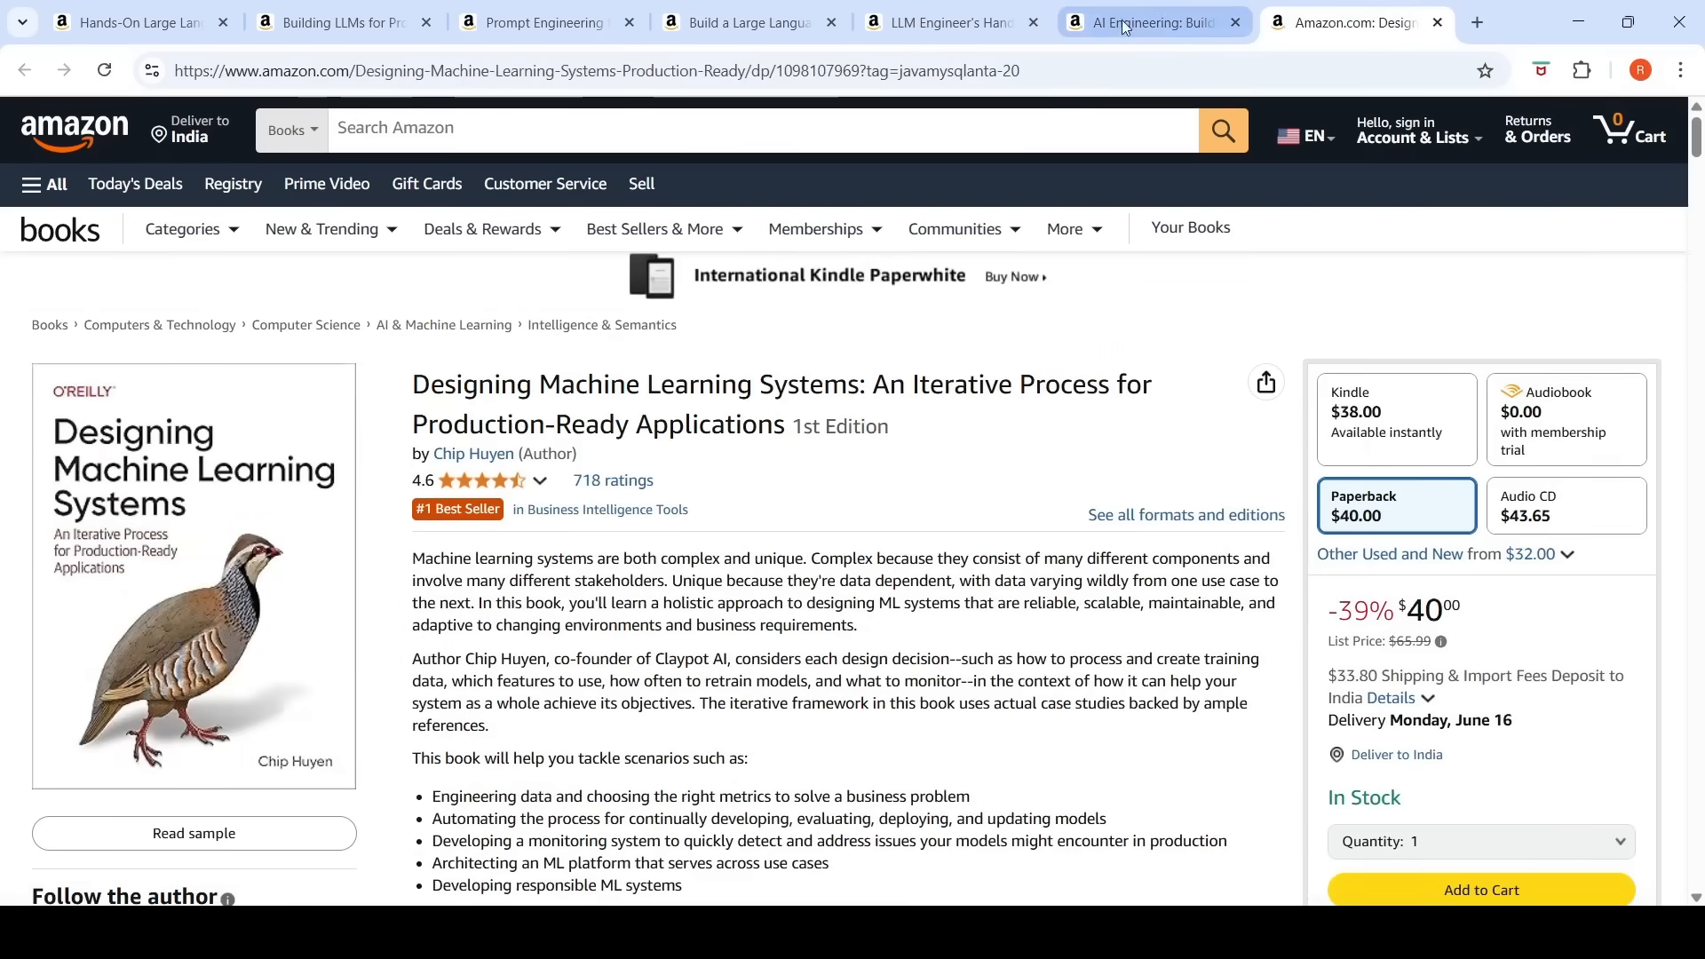
# Step: Go back to the AI Engineering tab and scroll through its description and $57.74 price
pyautogui.click(1142, 21)
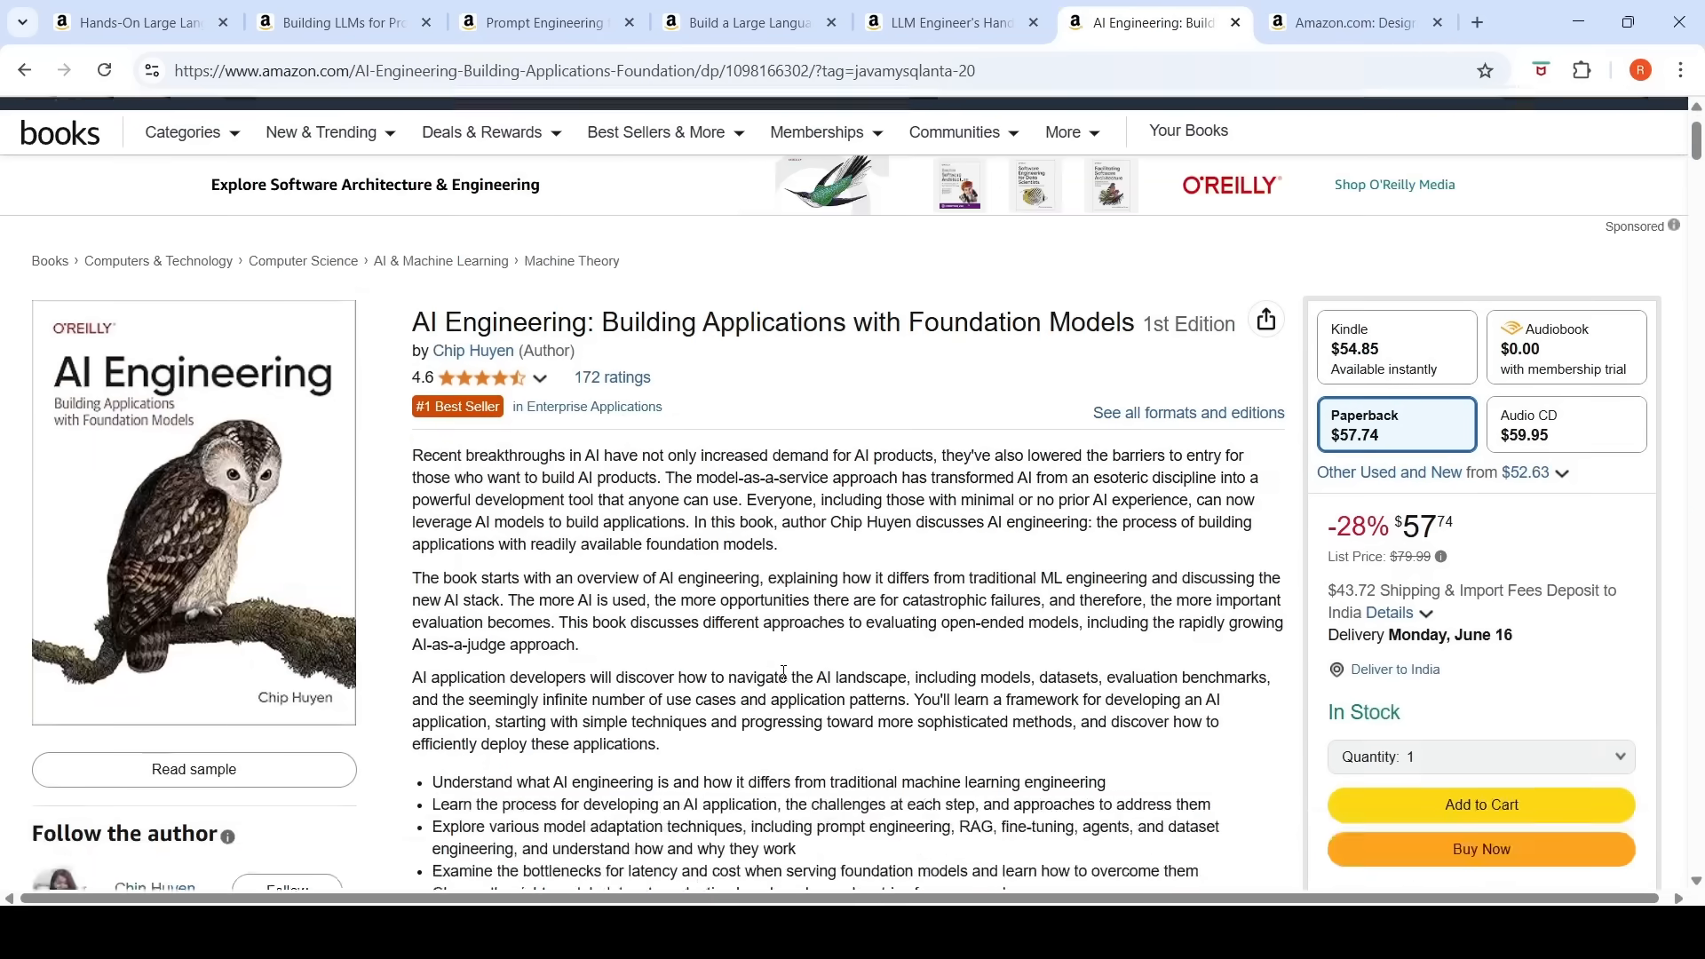
pyautogui.scroll(-3)
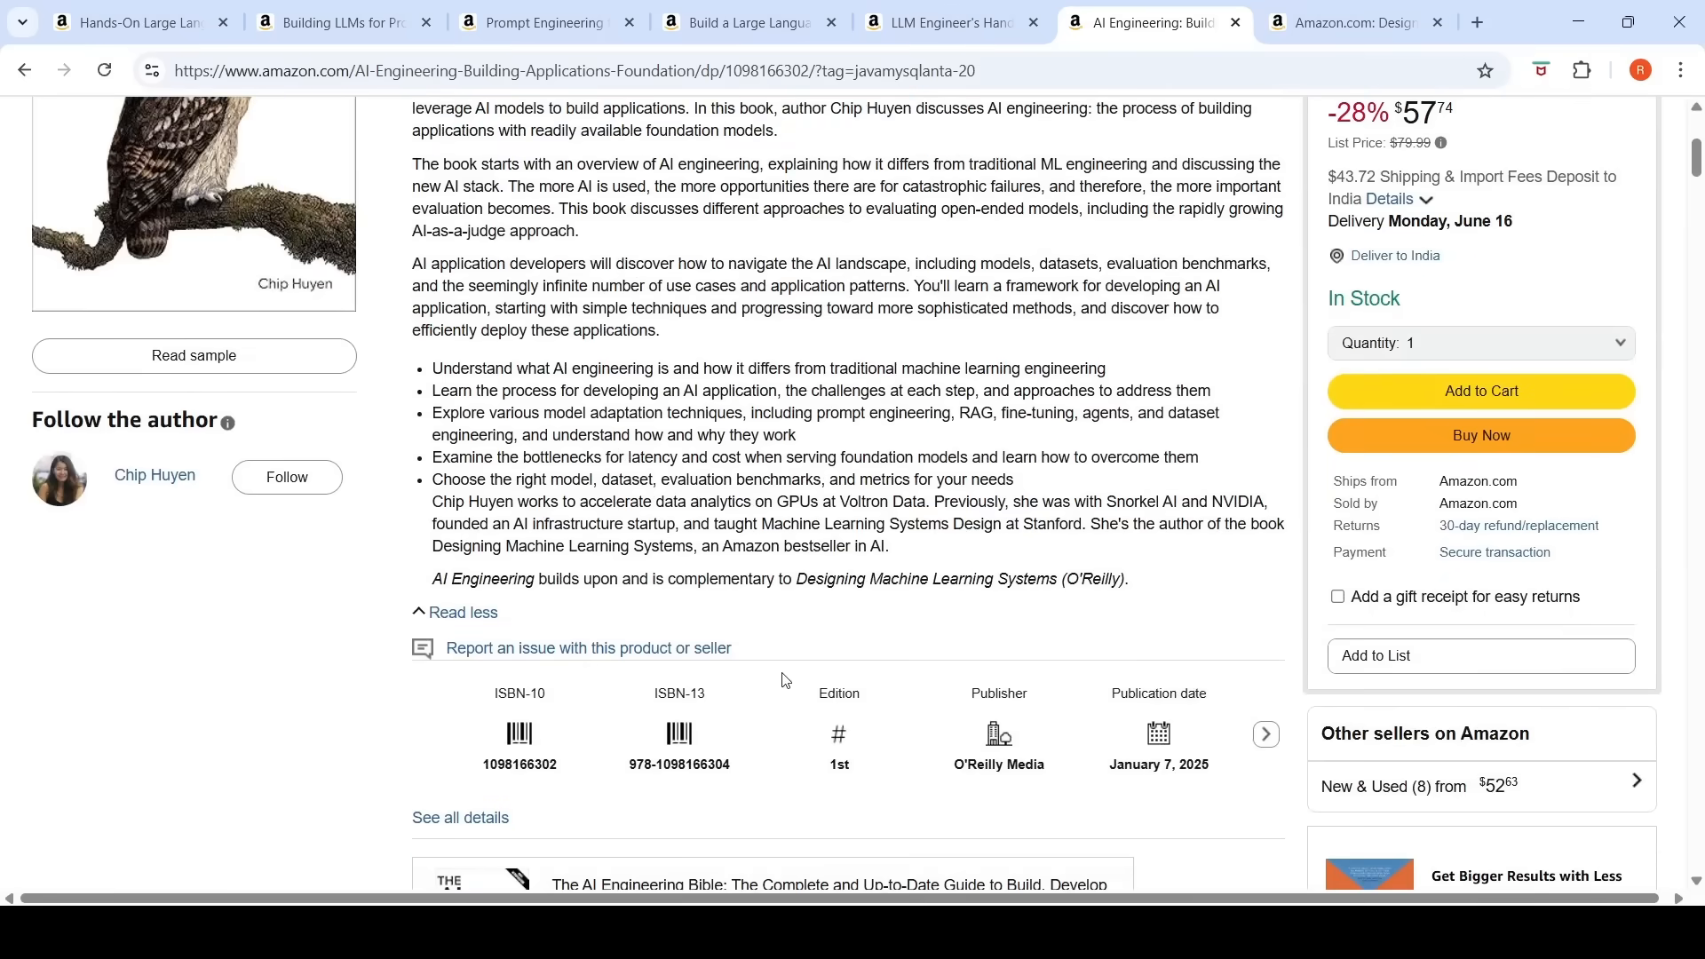
pyautogui.moveTo(812, 508)
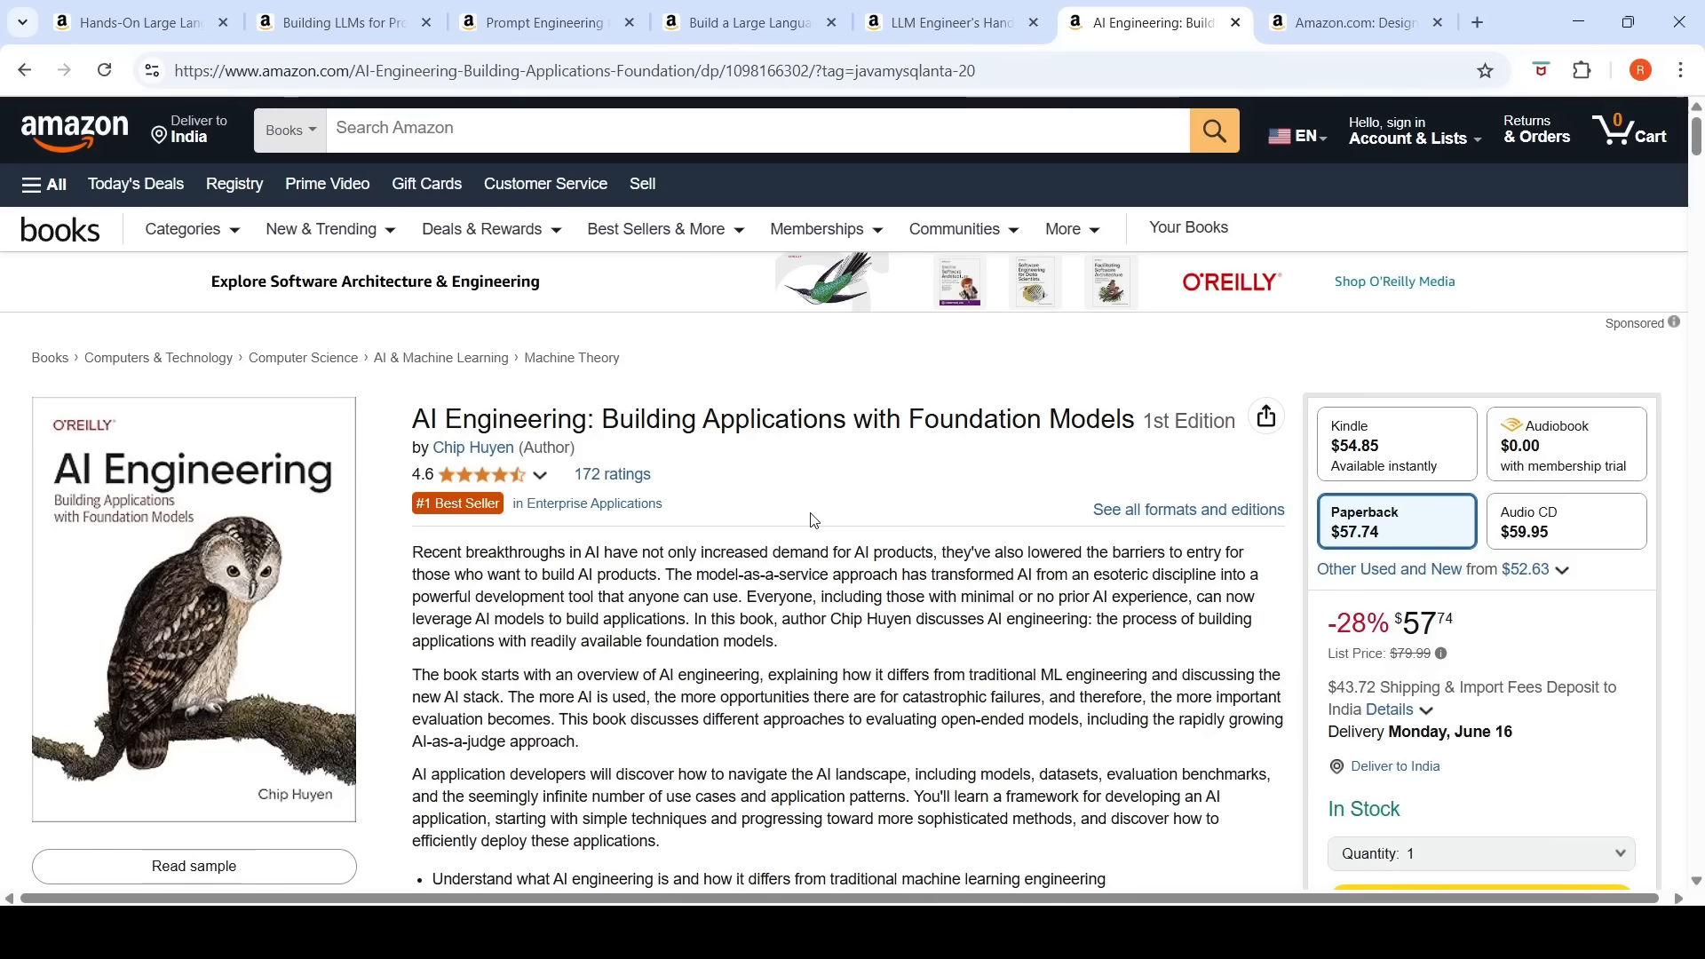
pyautogui.moveTo(1580, 396)
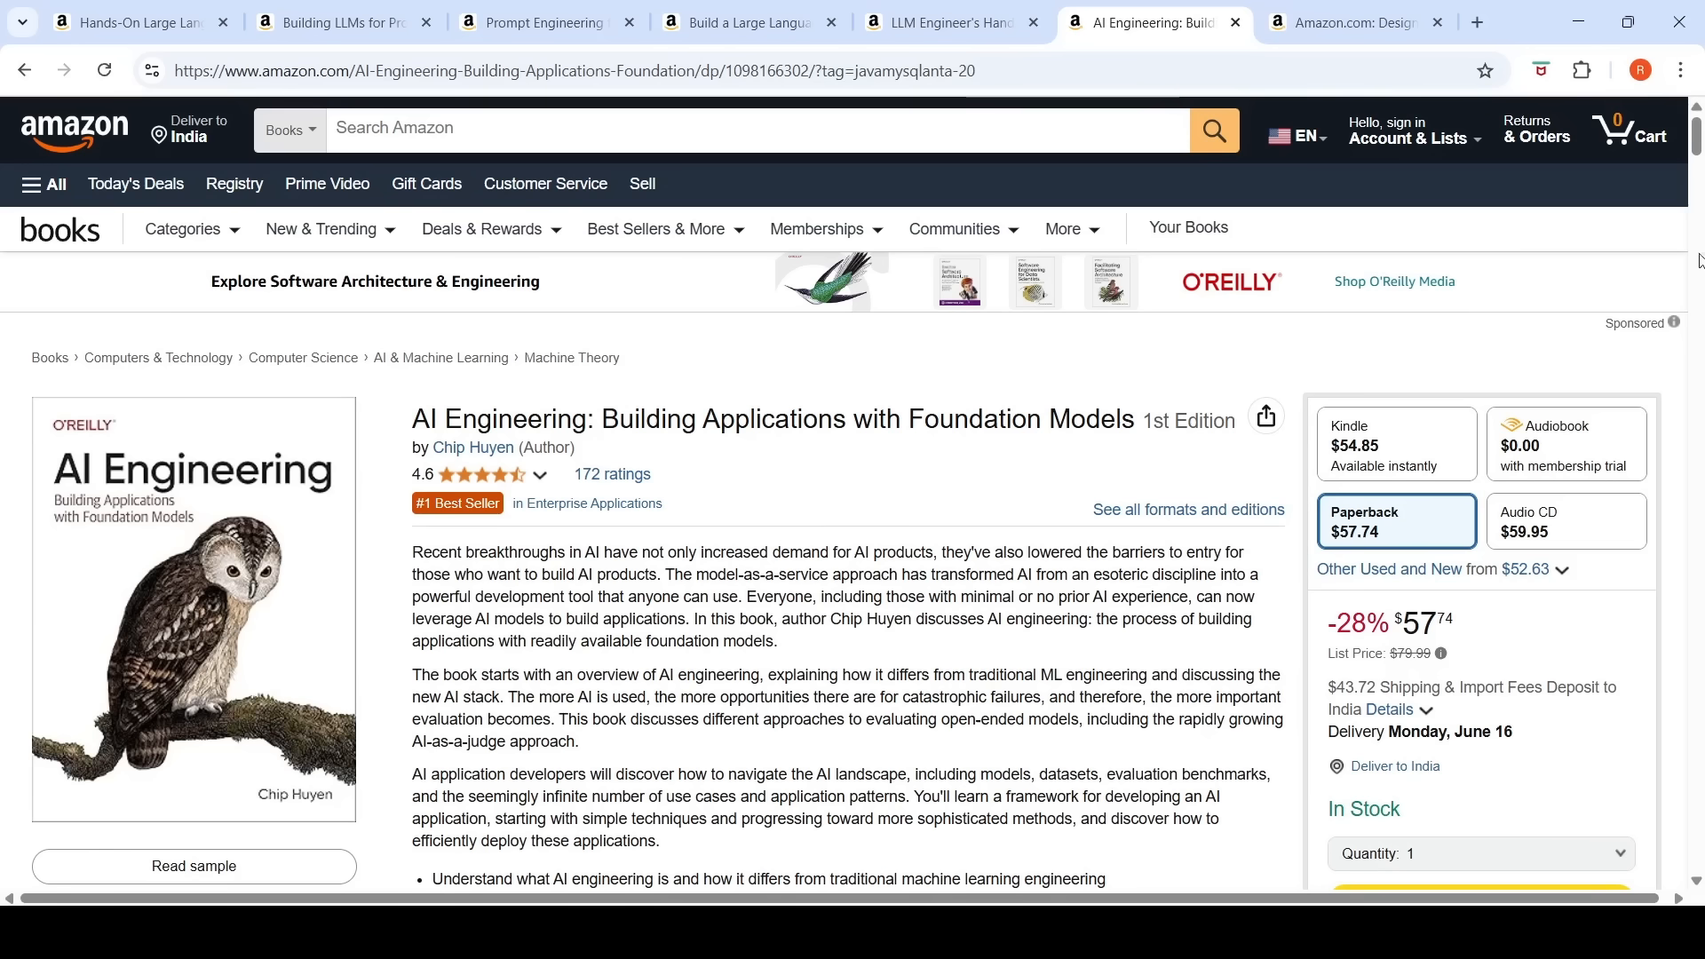
pyautogui.click(657, 228)
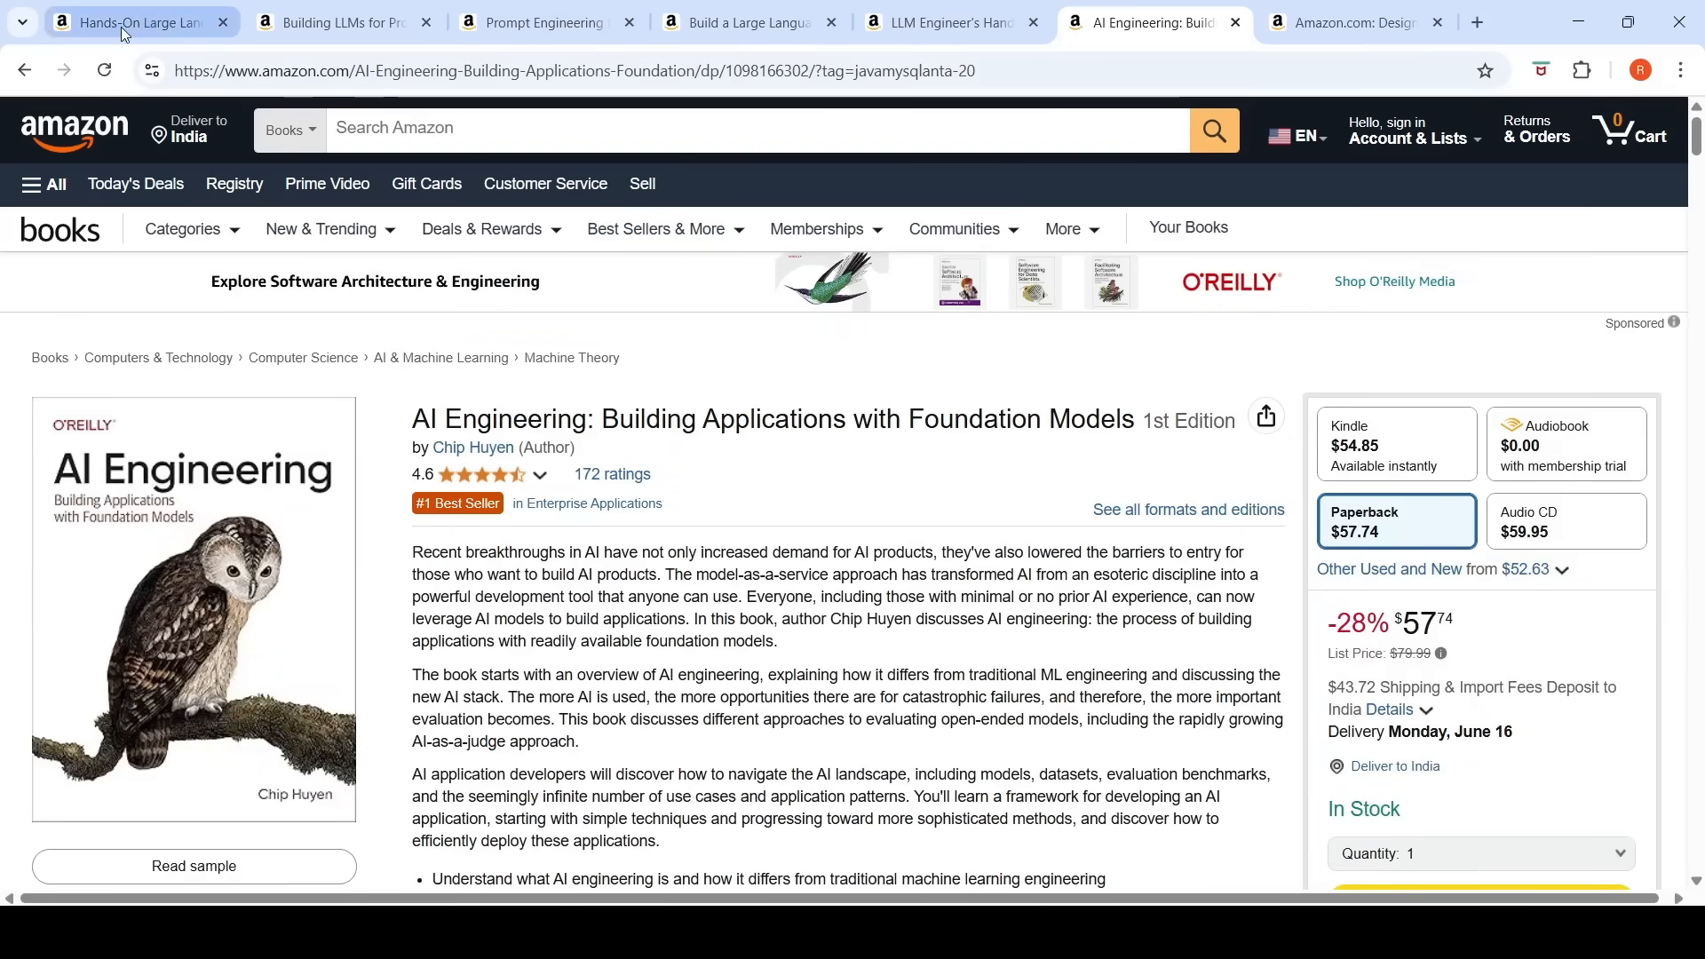
# Step: Revisit Build a Large Language Model and Building LLMs for Production, ending on Hands-On Large Language Models
pyautogui.click(130, 21)
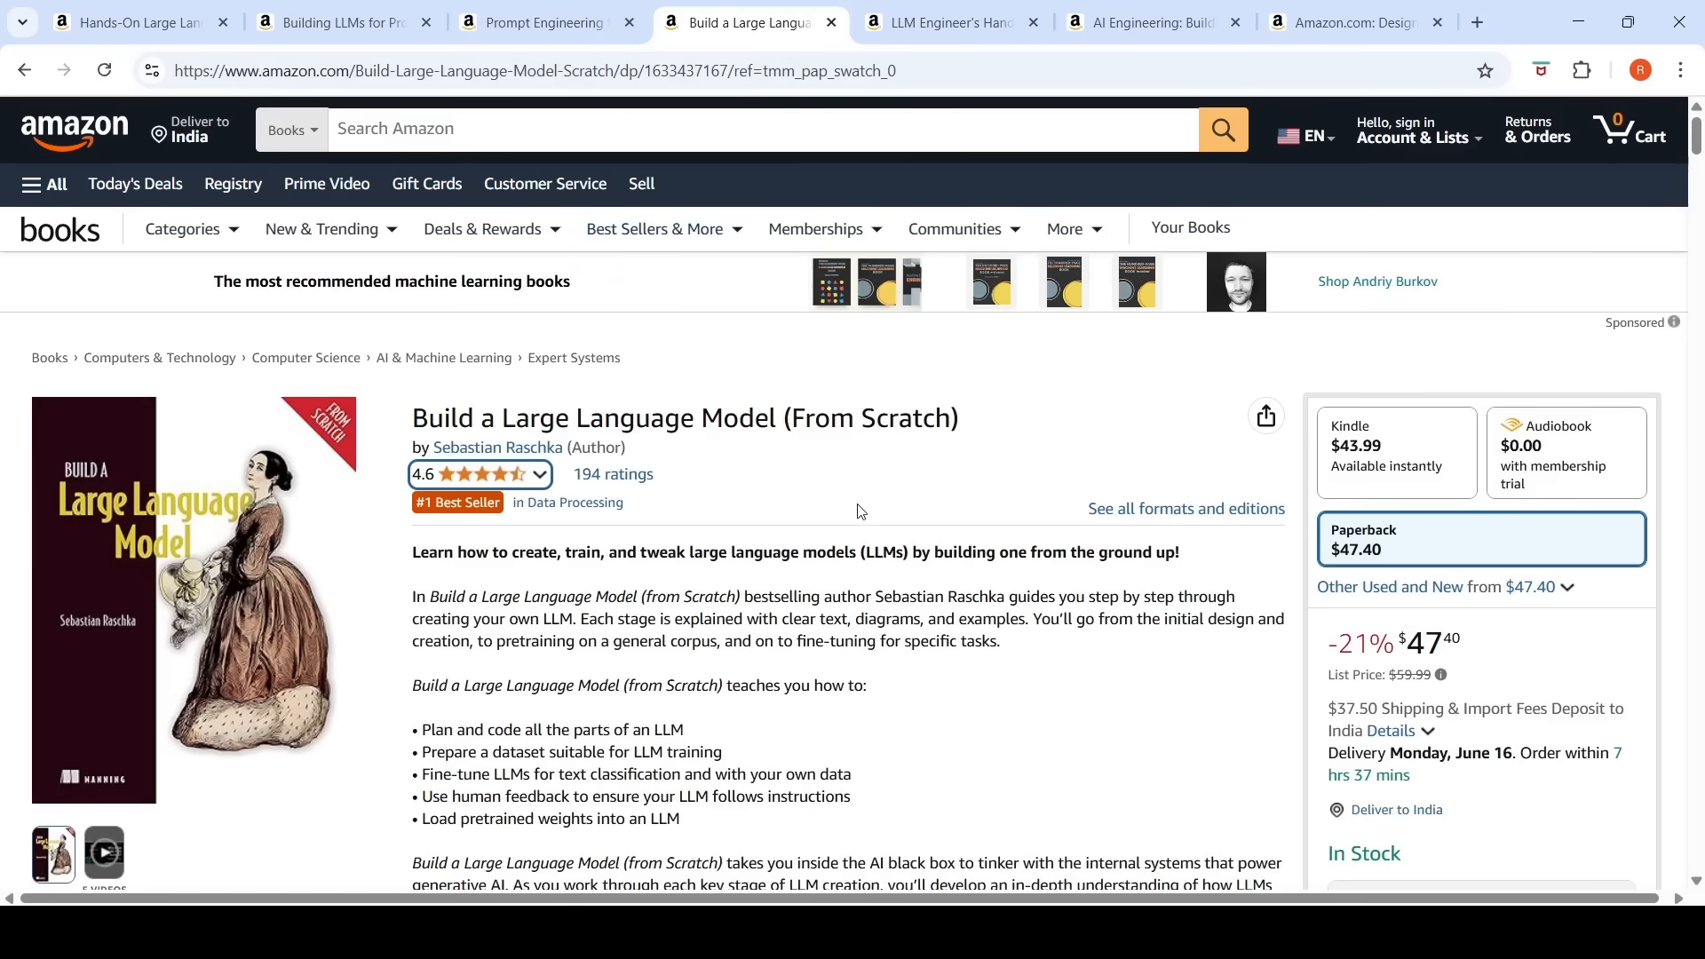
pyautogui.click(332, 22)
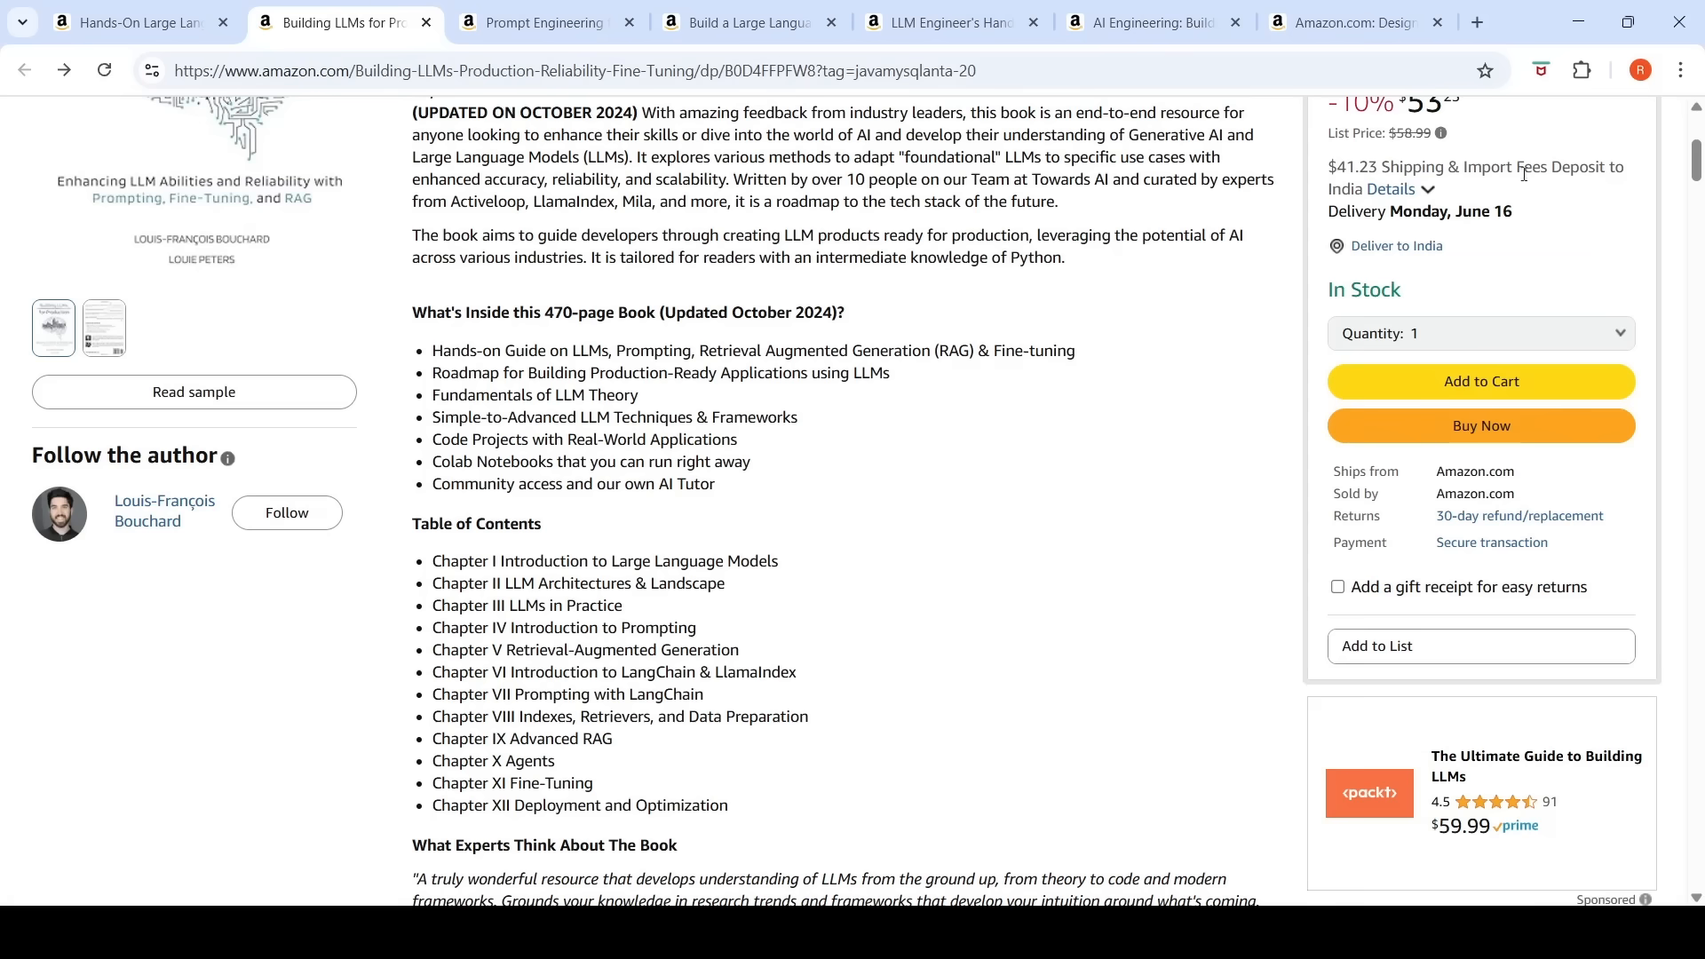
pyautogui.moveTo(1095, 243)
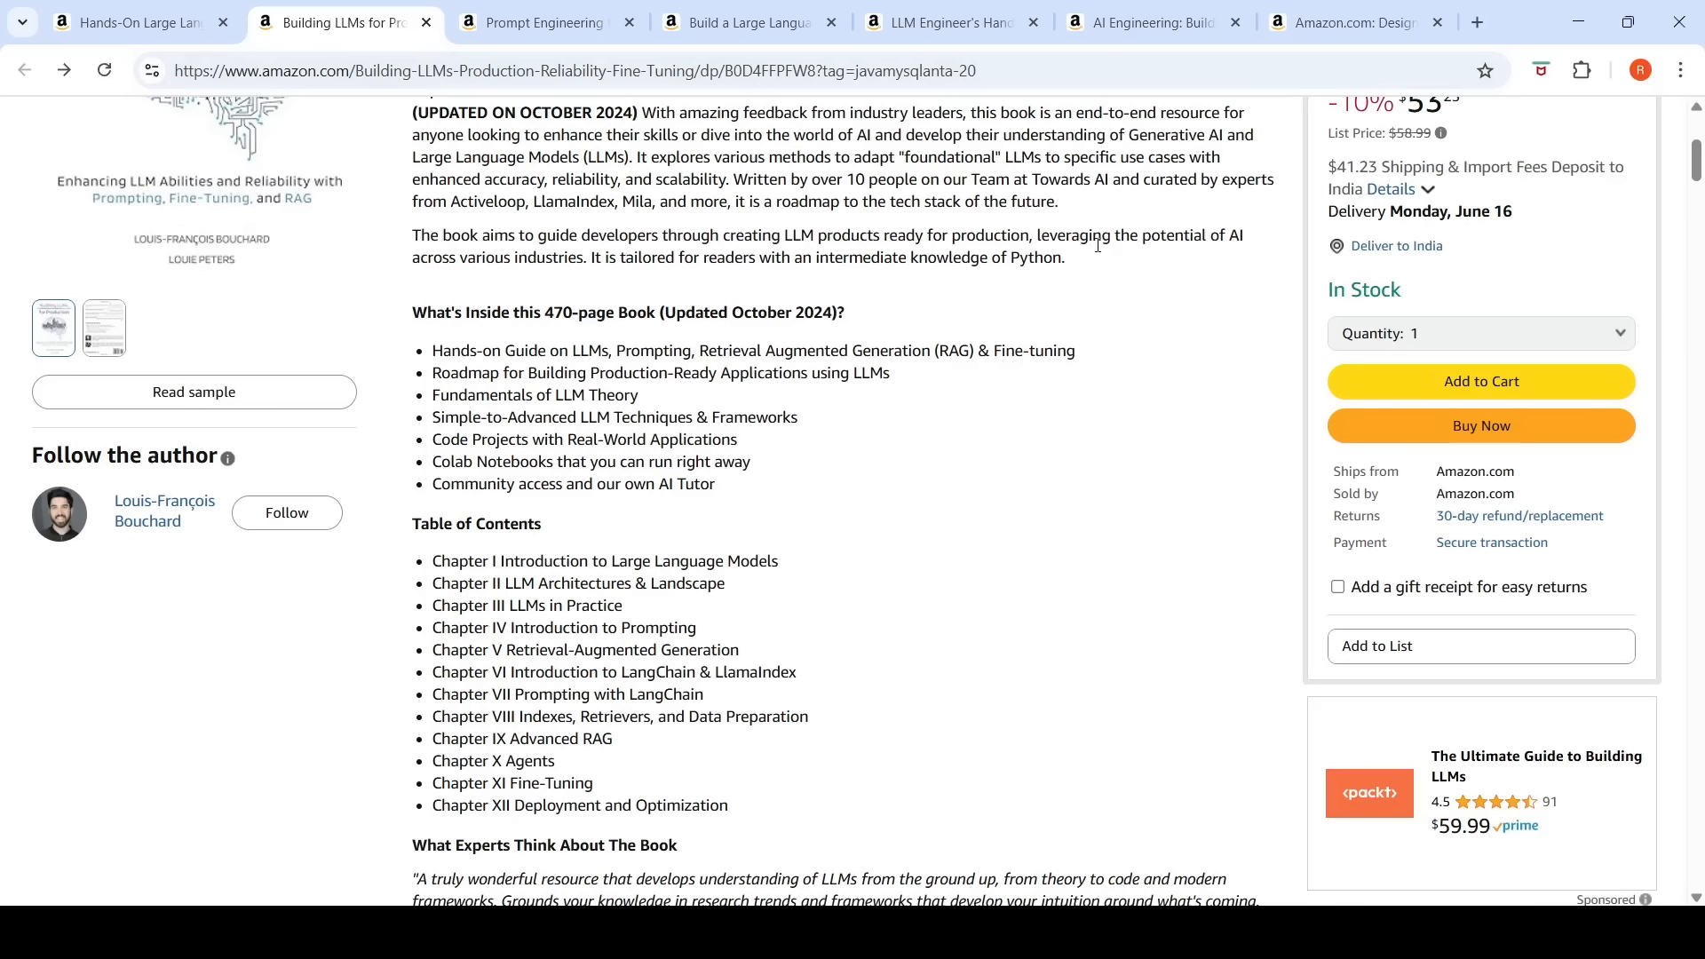
pyautogui.click(131, 21)
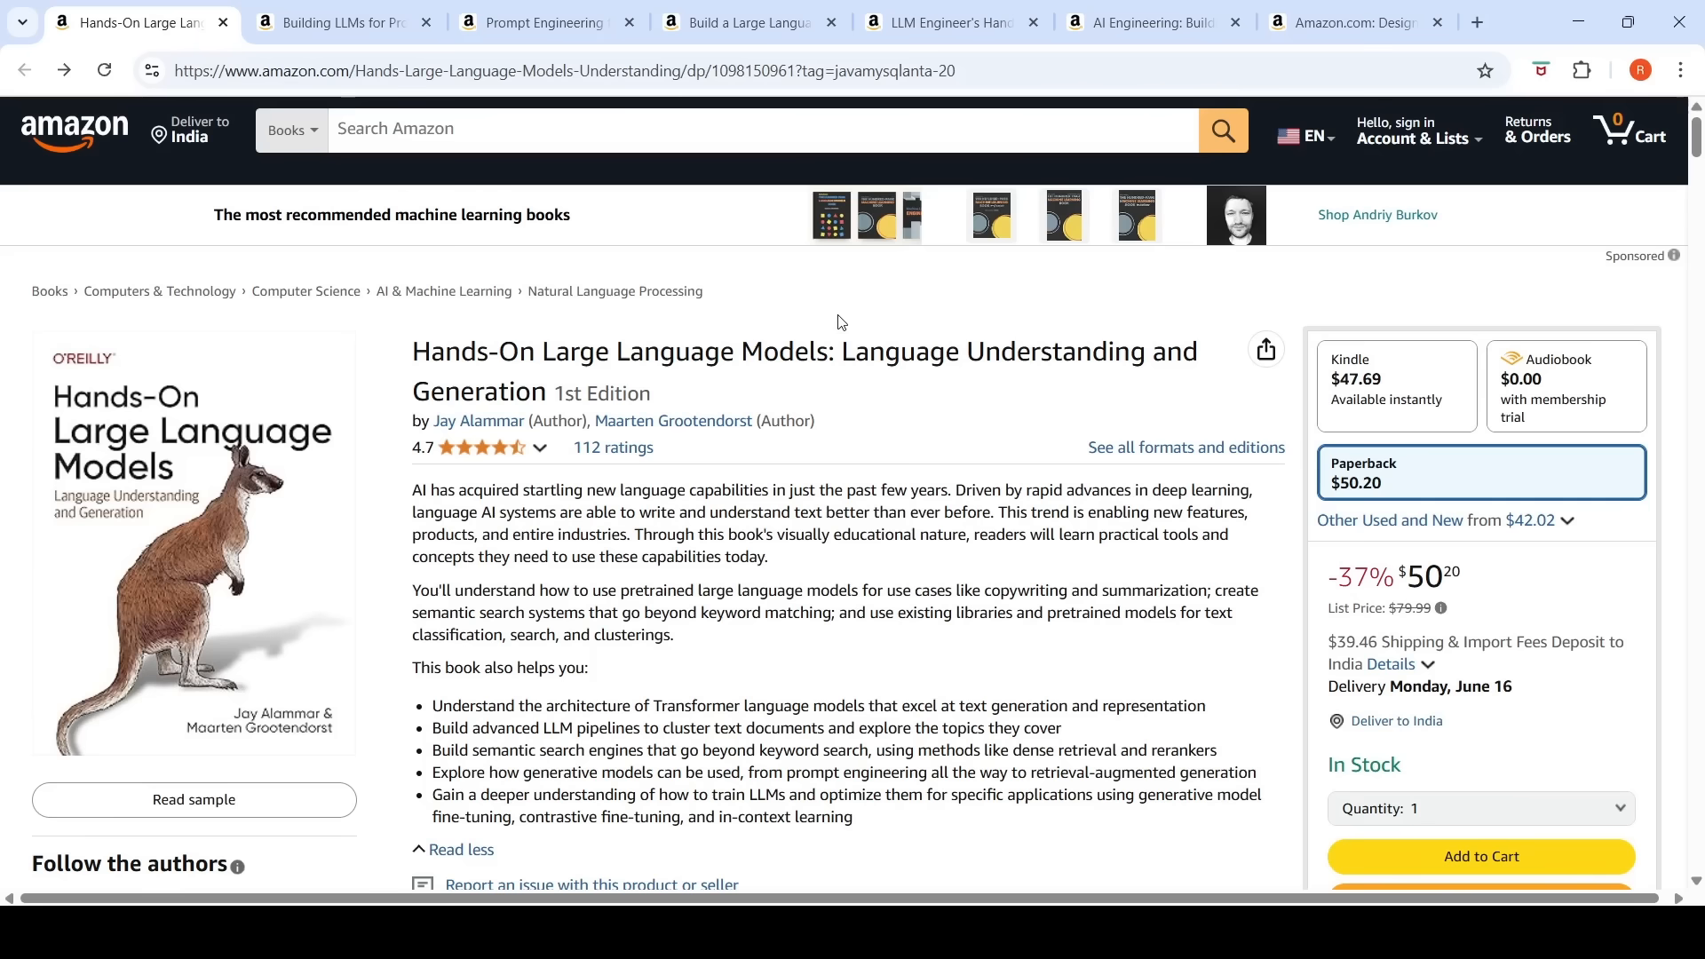